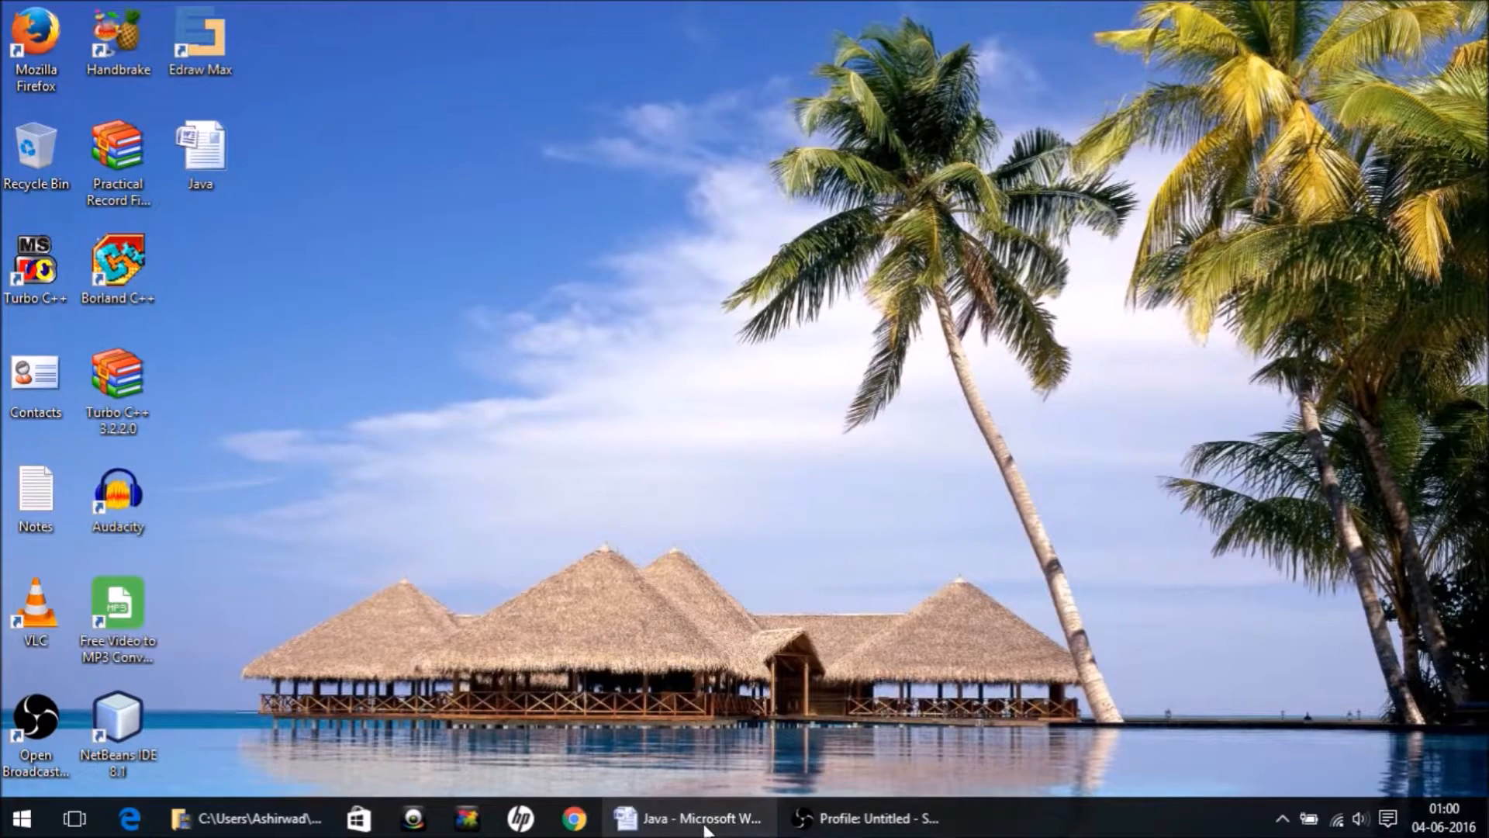
Step: Bring up the Java document and highlight the Identifiers, Keywords and other token items
left_click(693, 817)
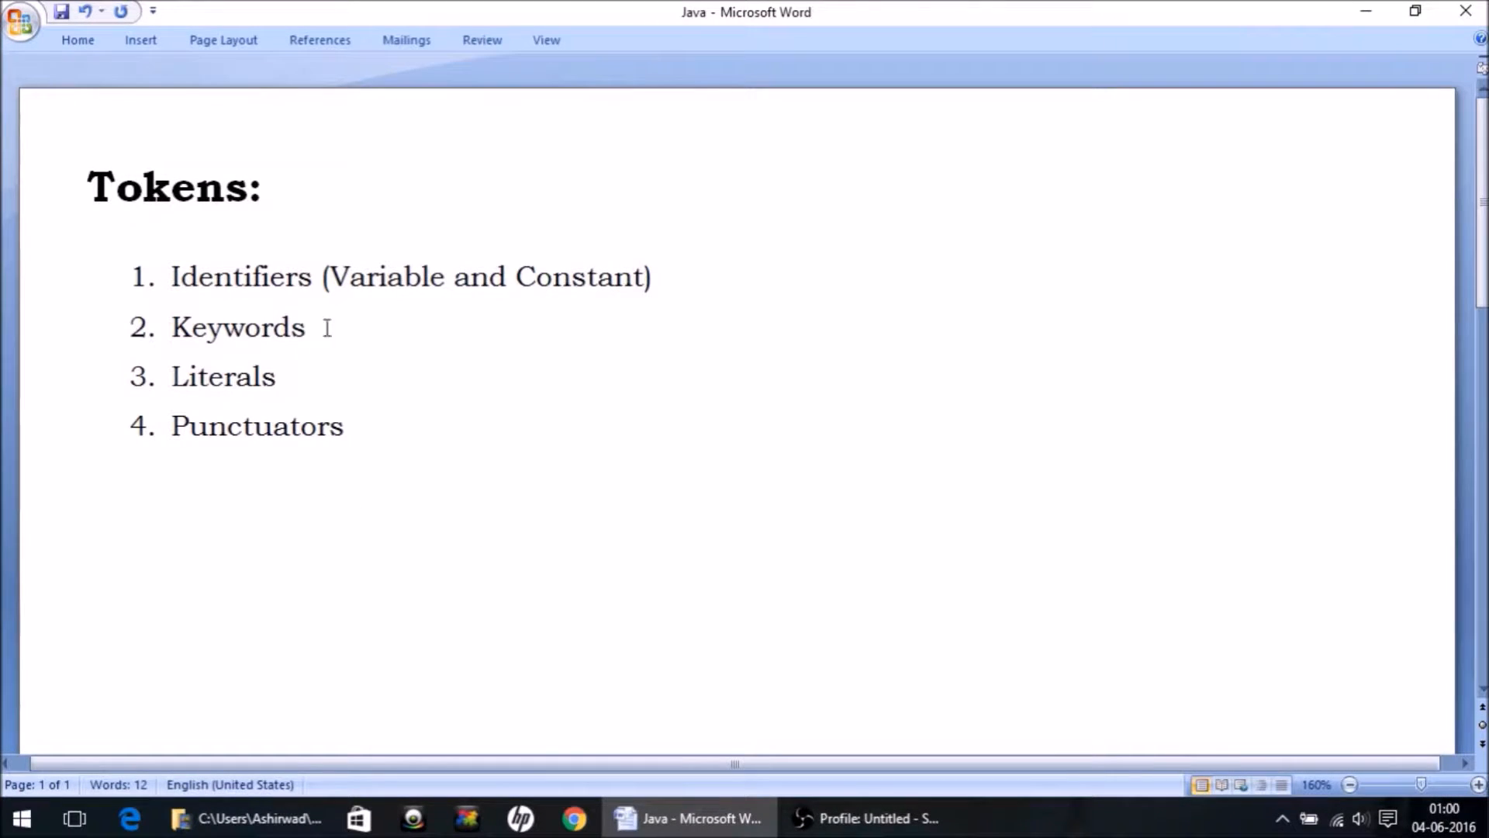
left_click_drag(171, 276, 650, 276)
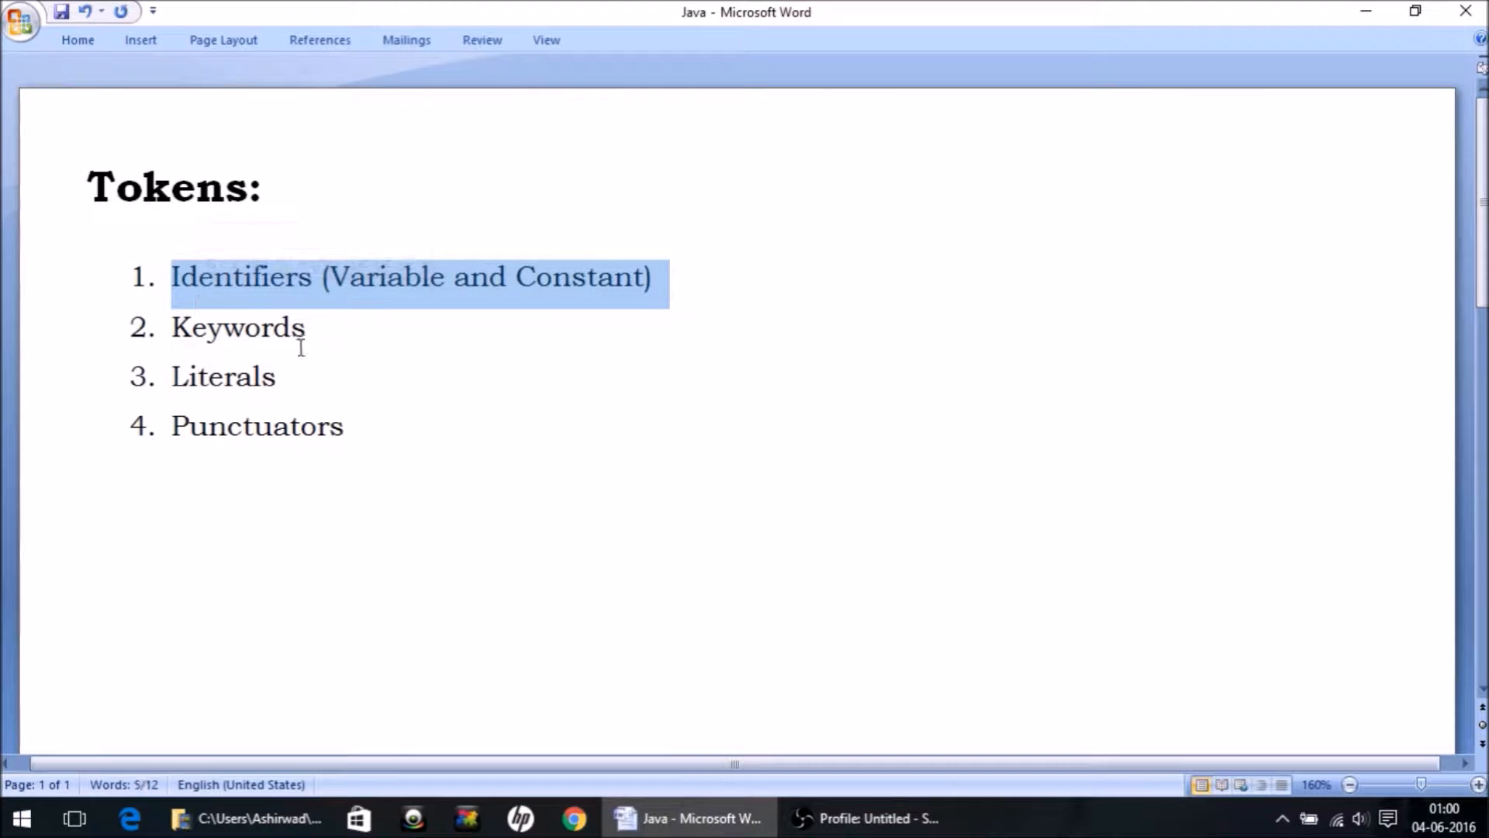
left_click(172, 326)
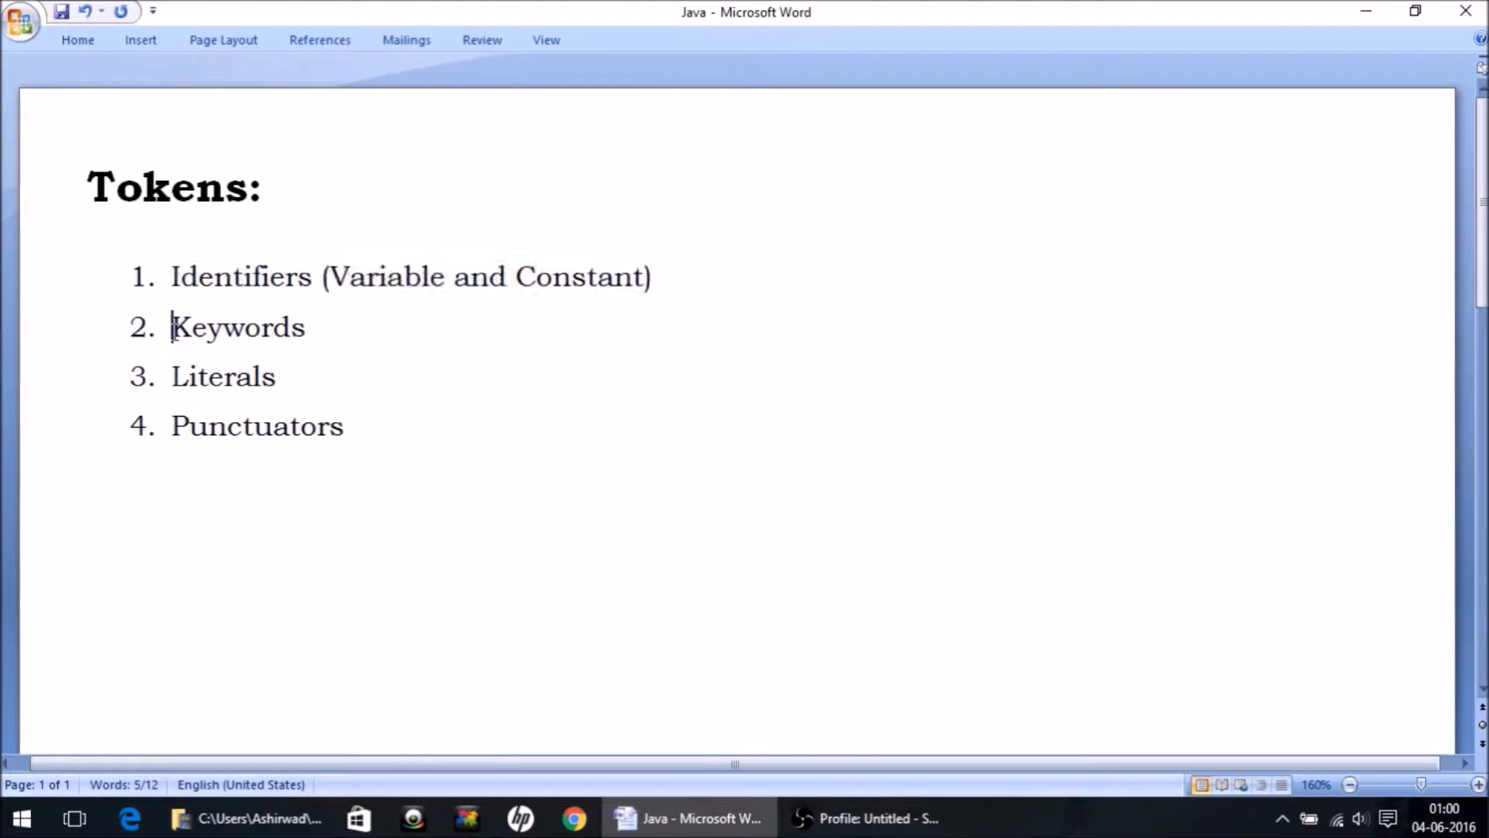
double_click(236, 327)
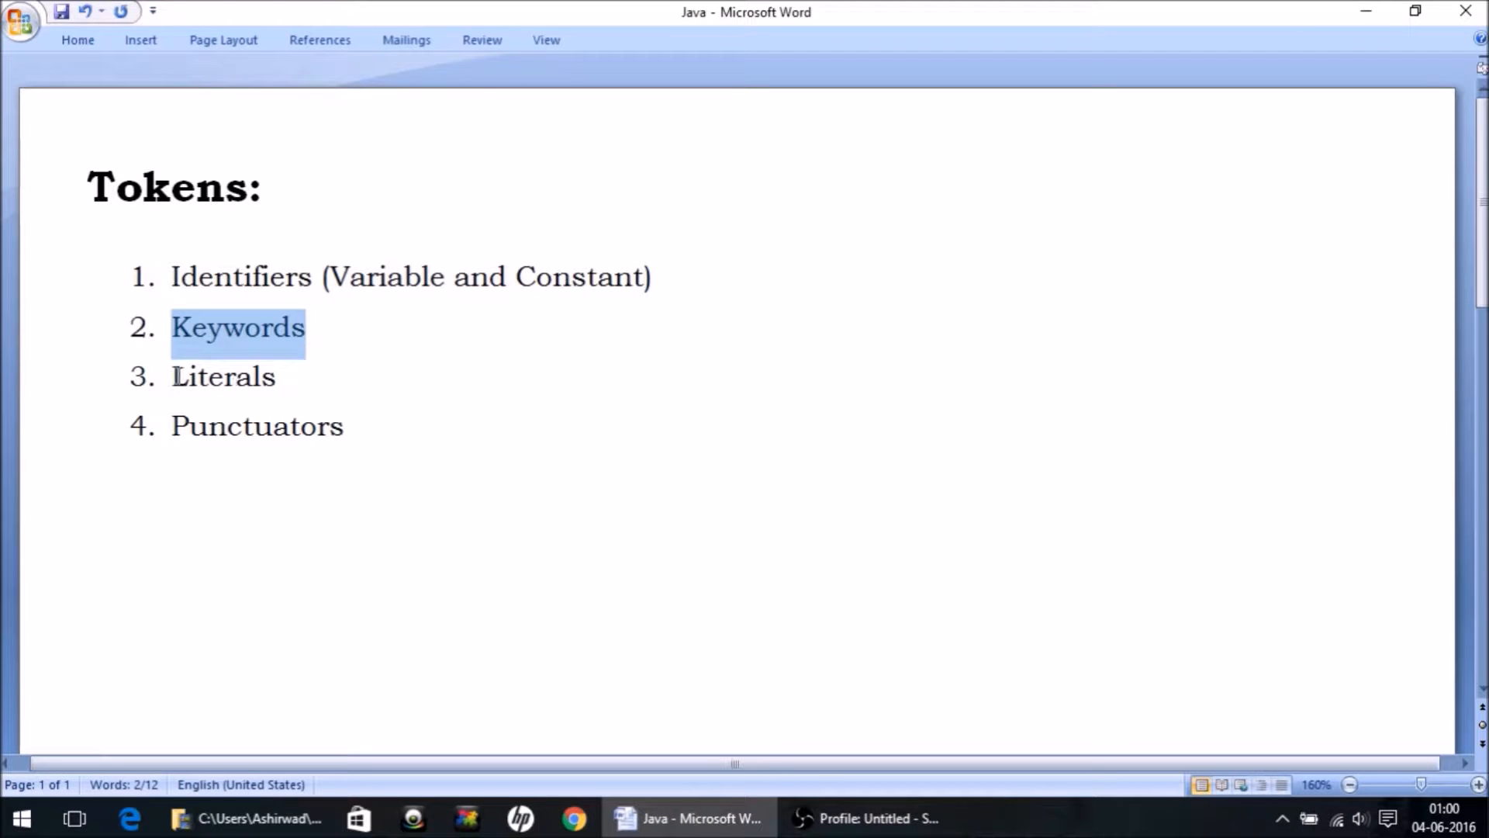
double_click(256, 426)
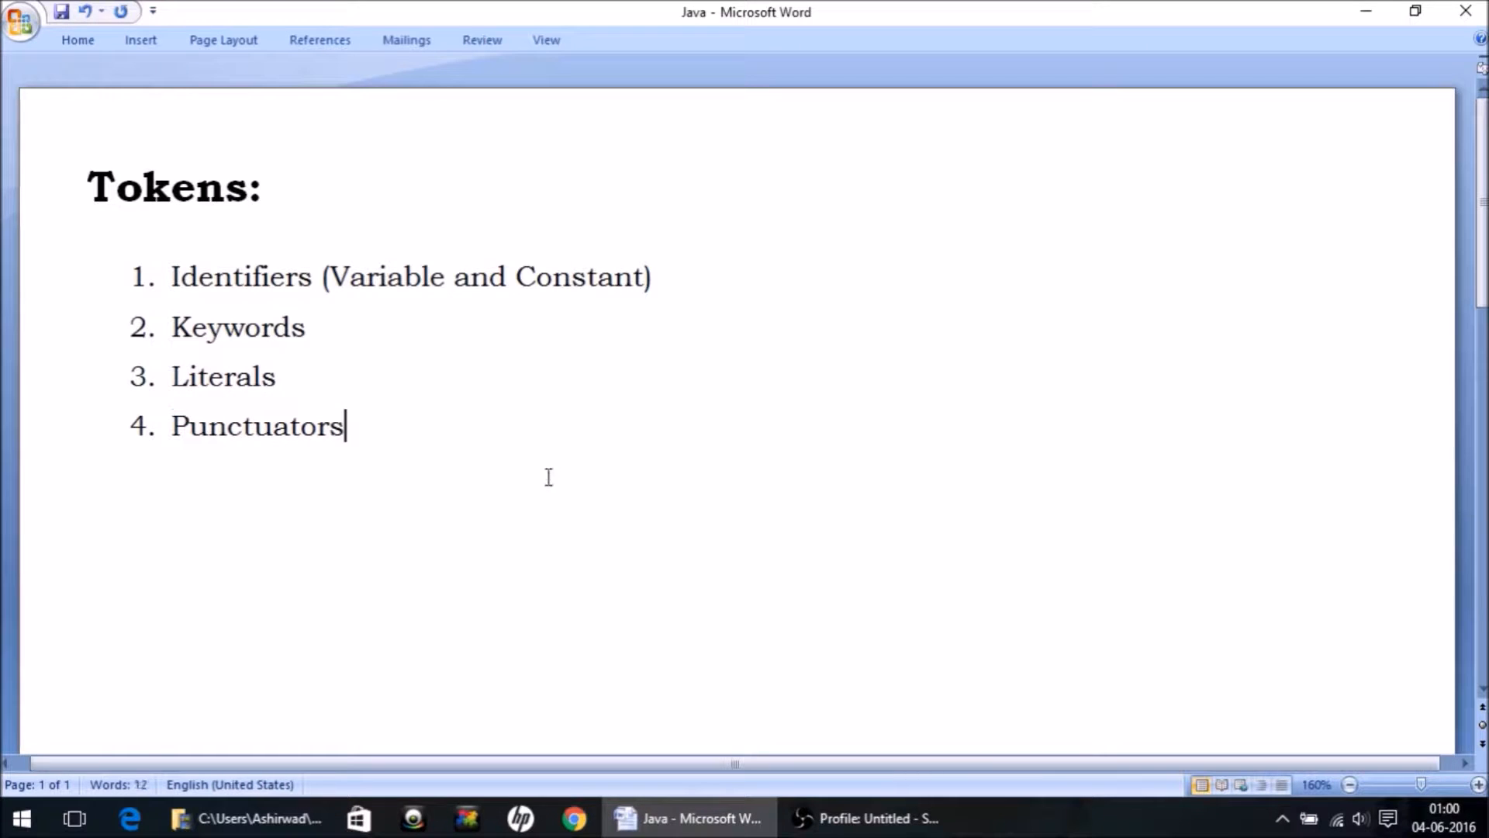
Step: Add a 'Keywords:' heading defining keywords as reserved words of java
type("Keywords:")
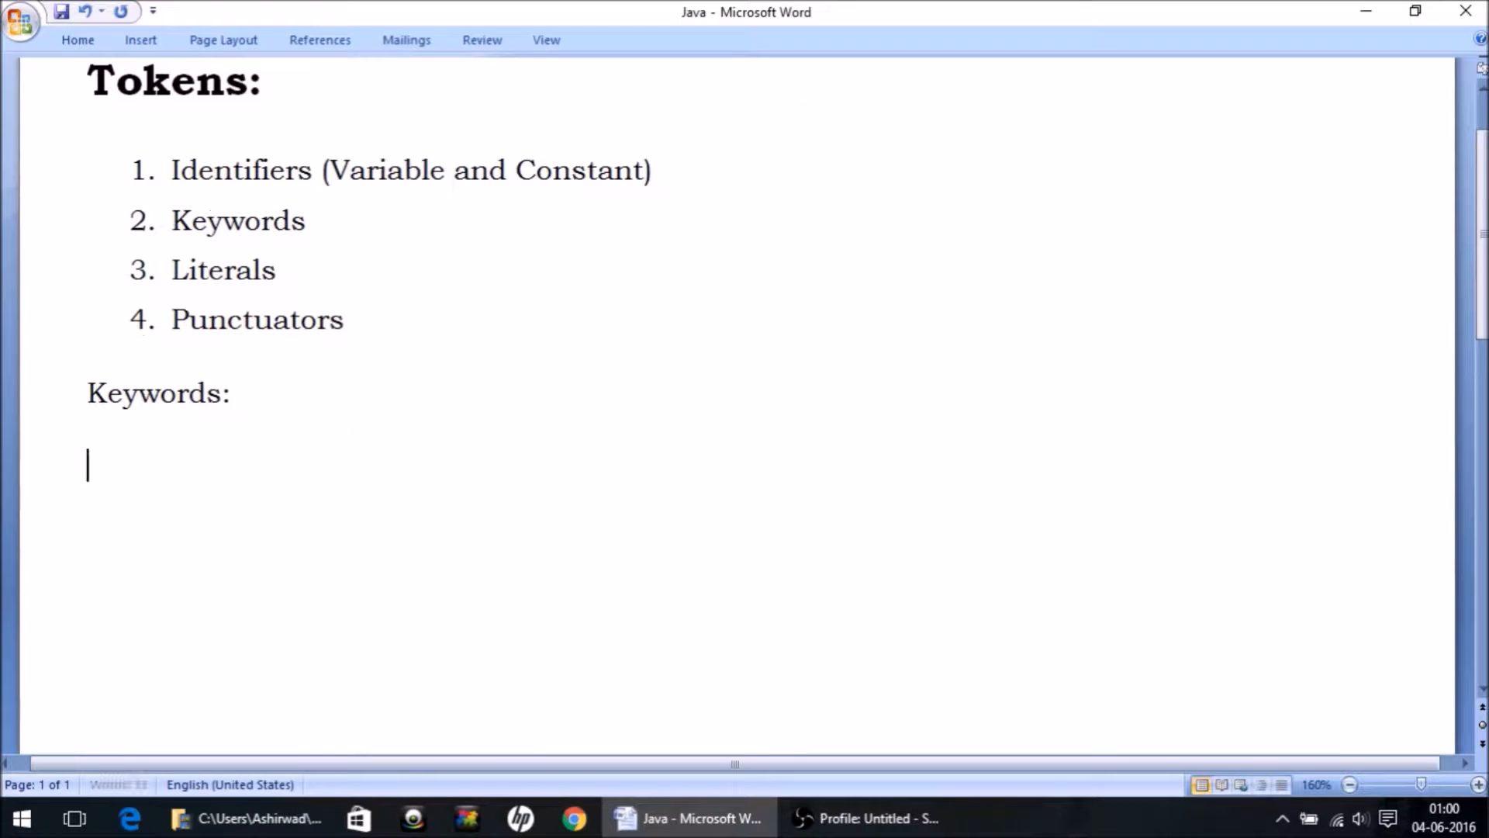
key("enter")
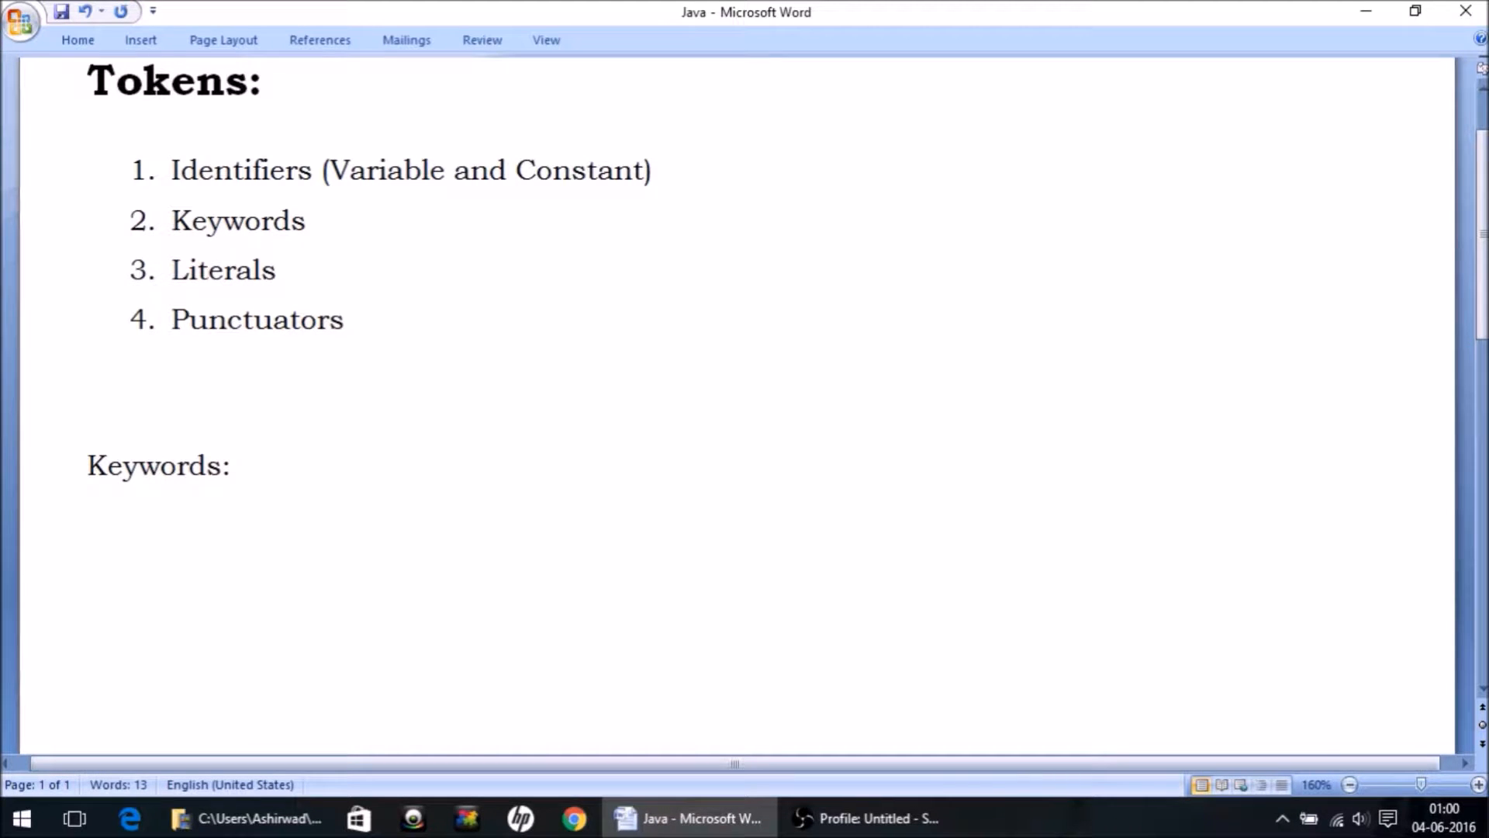
type("res")
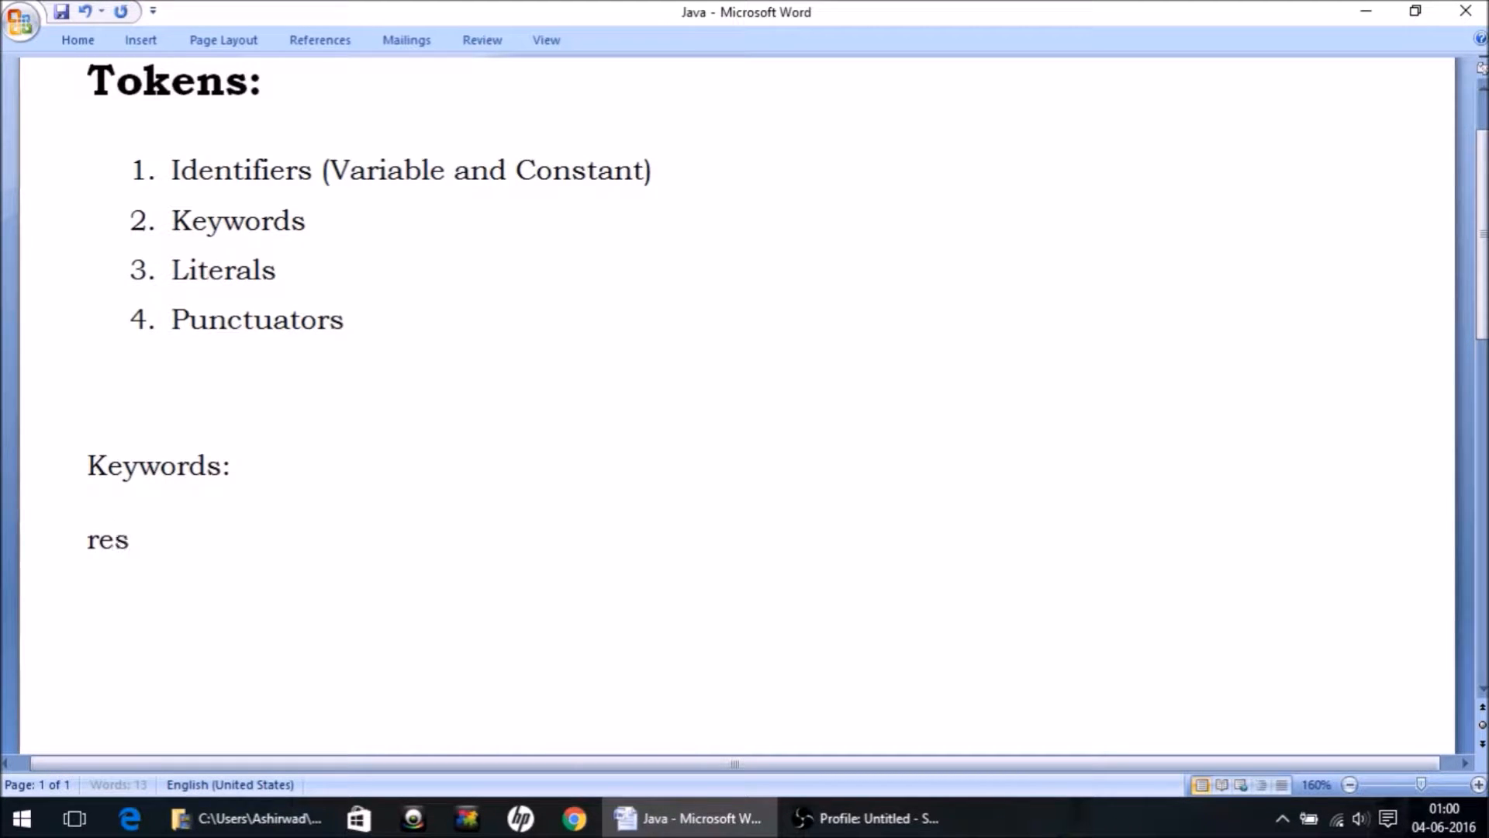
type("erved")
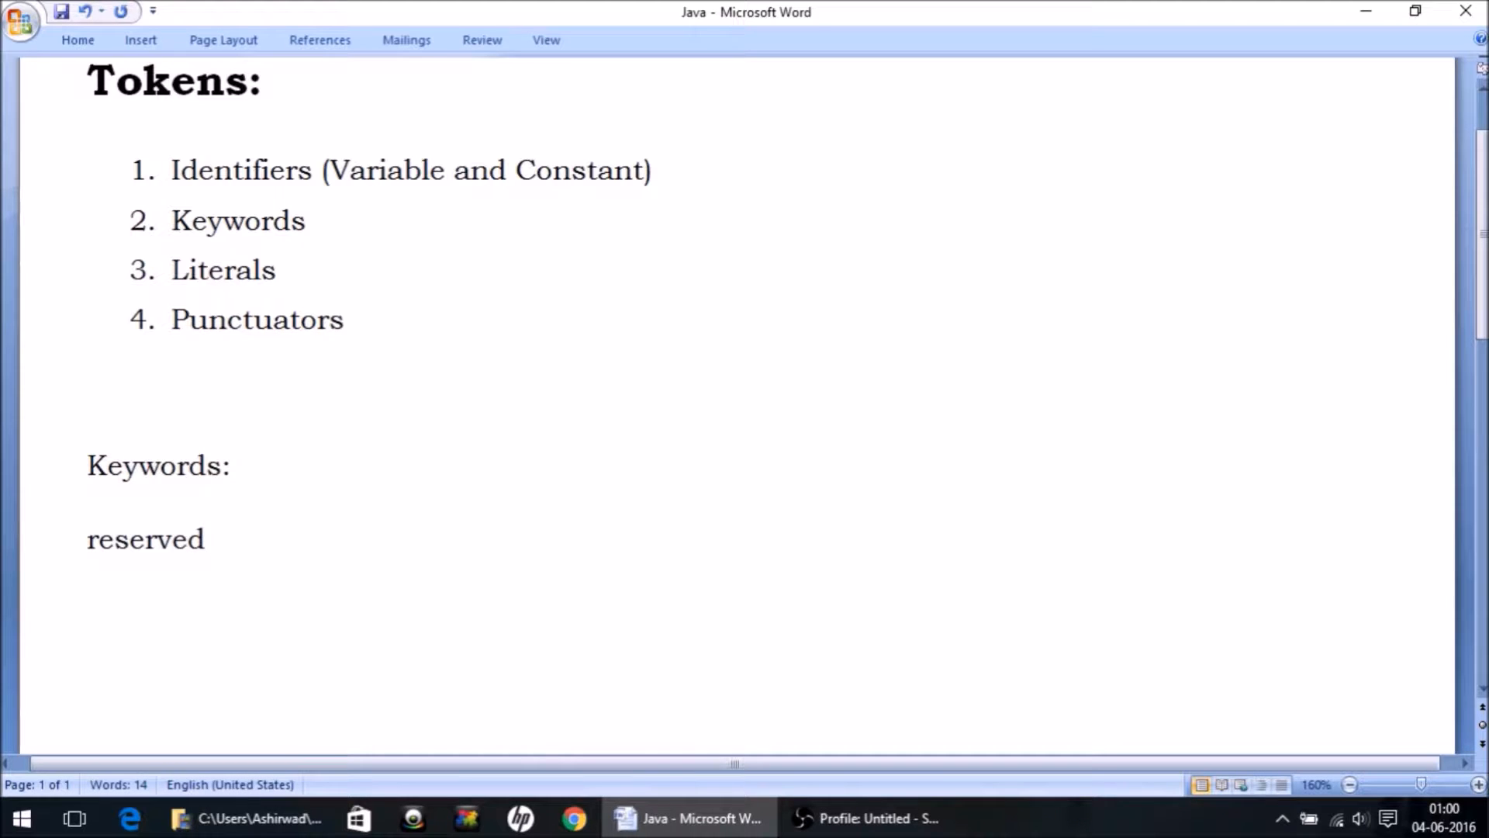
type("words")
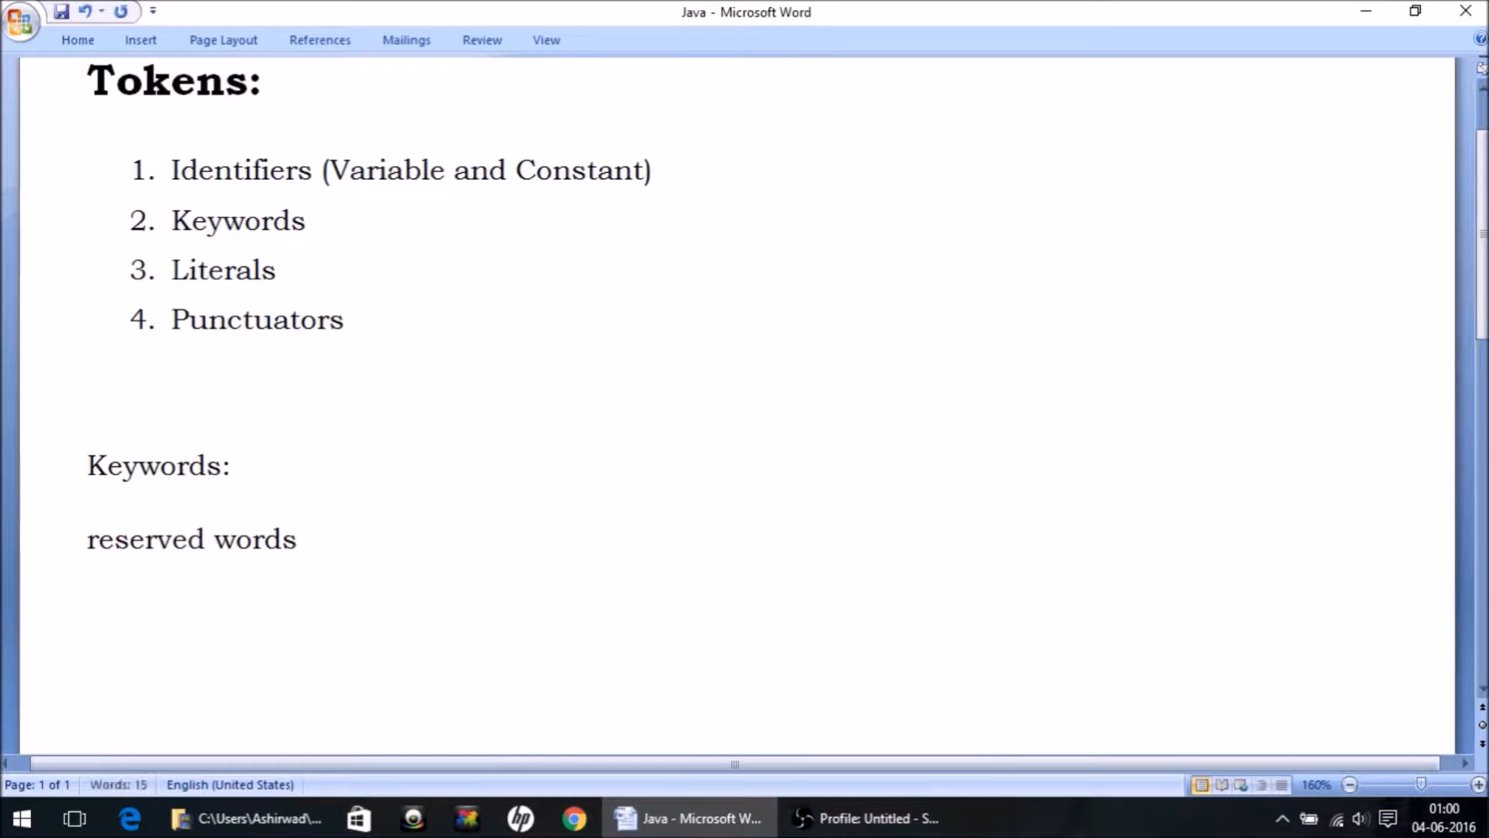
type("of java")
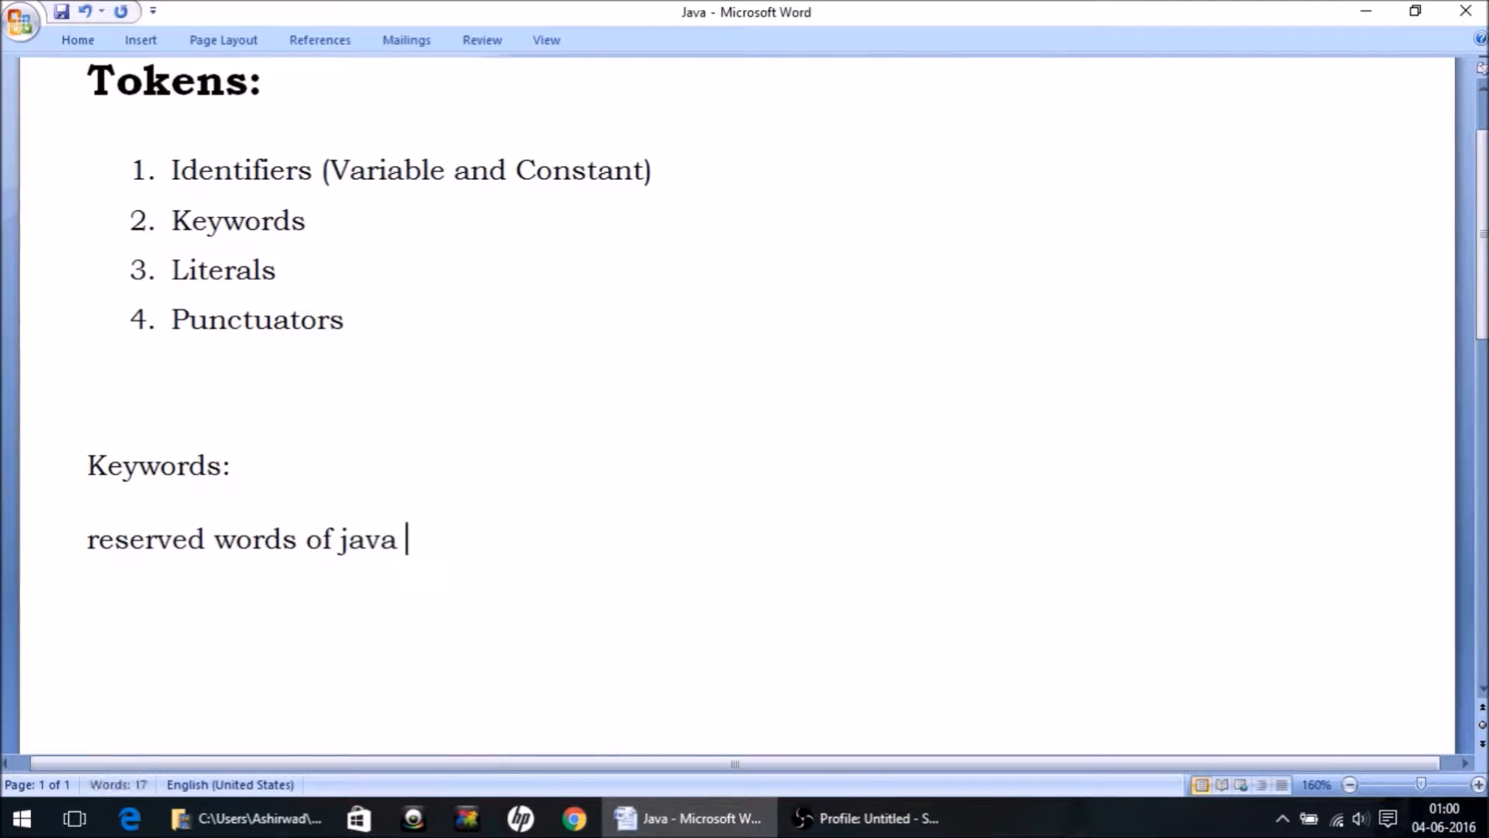
type("are keywords.")
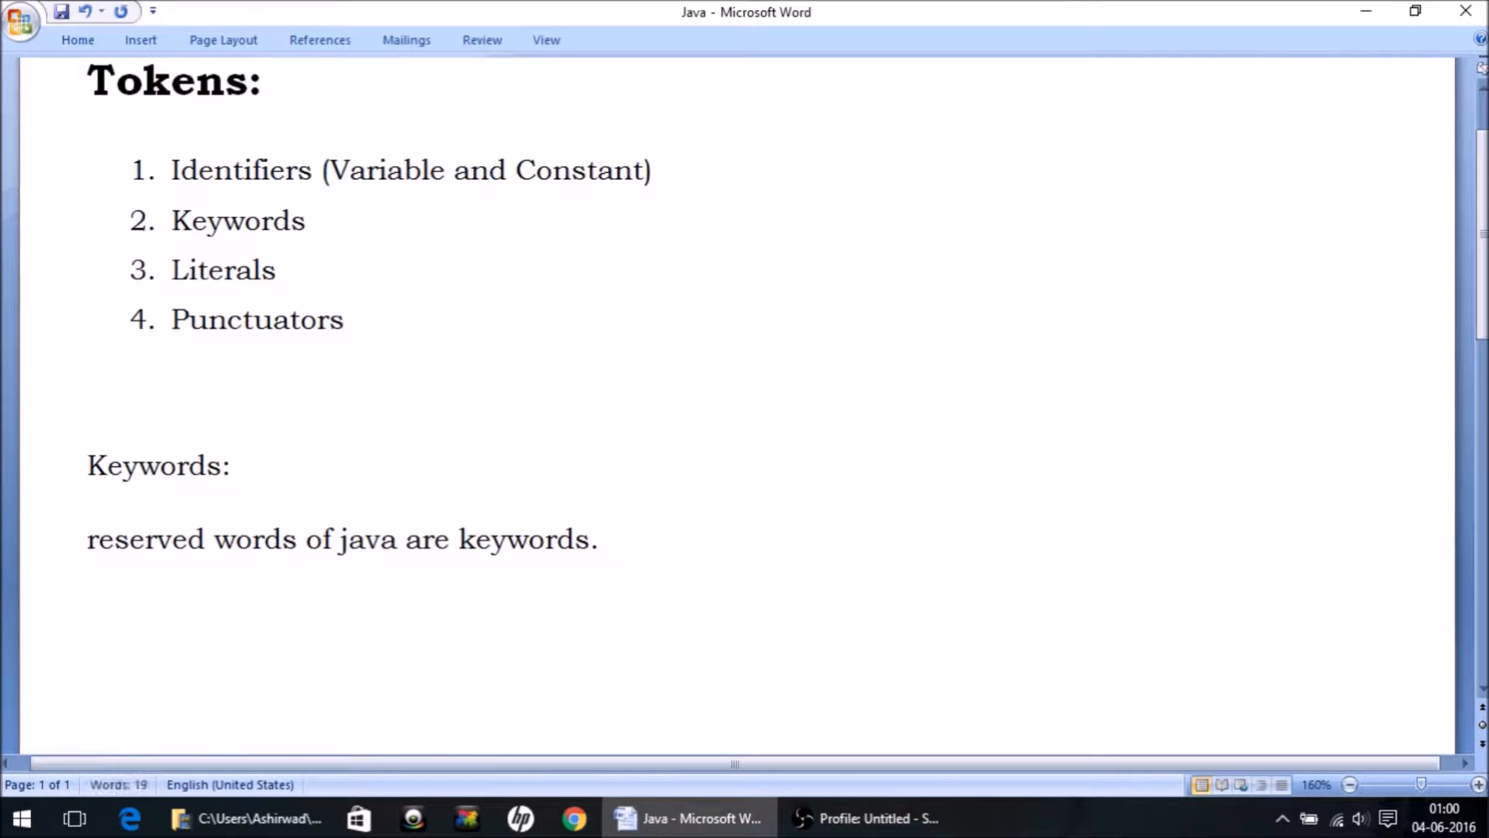
Step: List 'int, float, if, for,.......' as the keyword examples
scroll("down", 3)
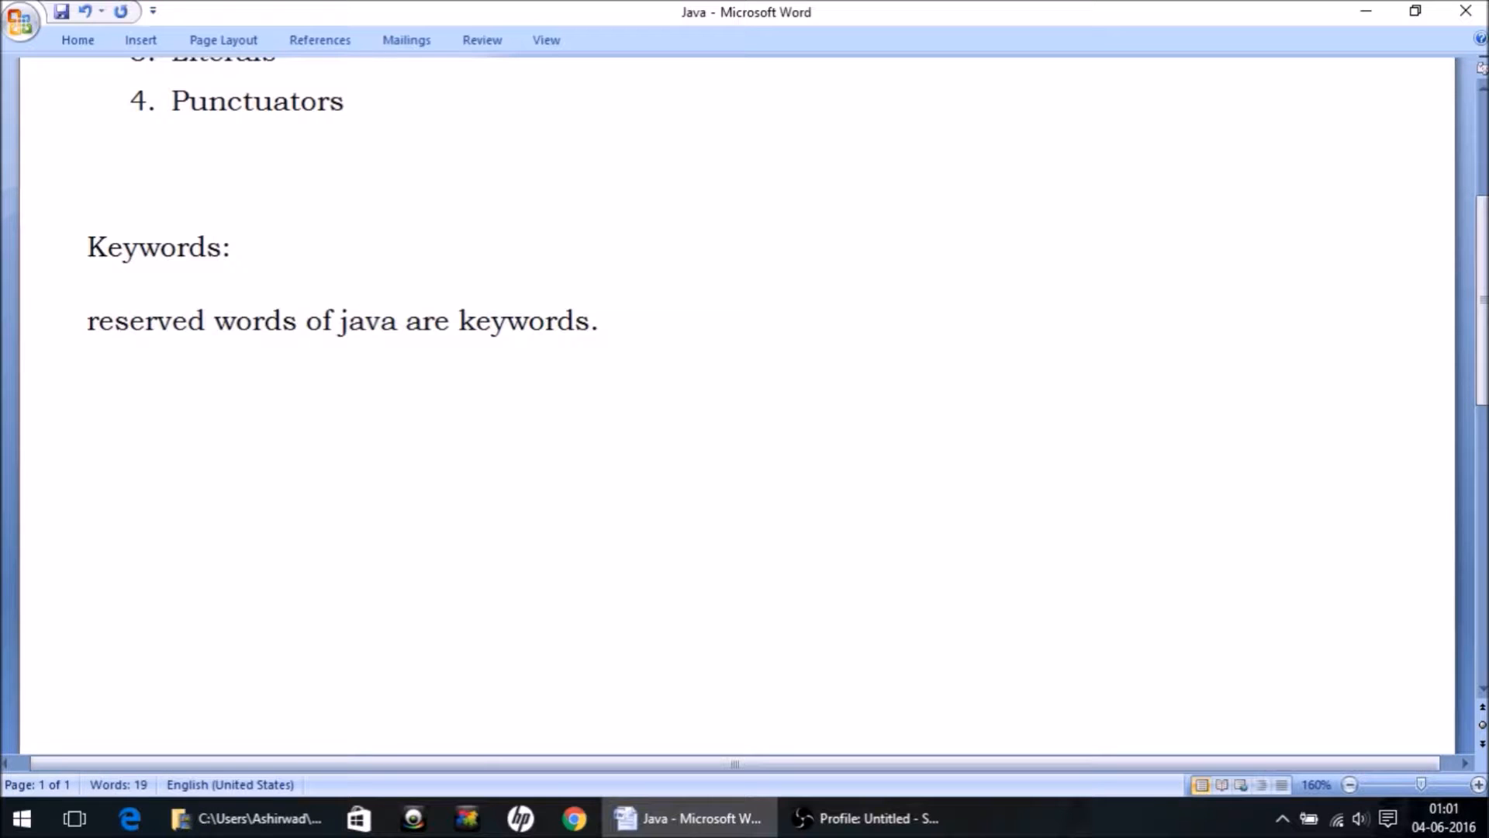
type("int")
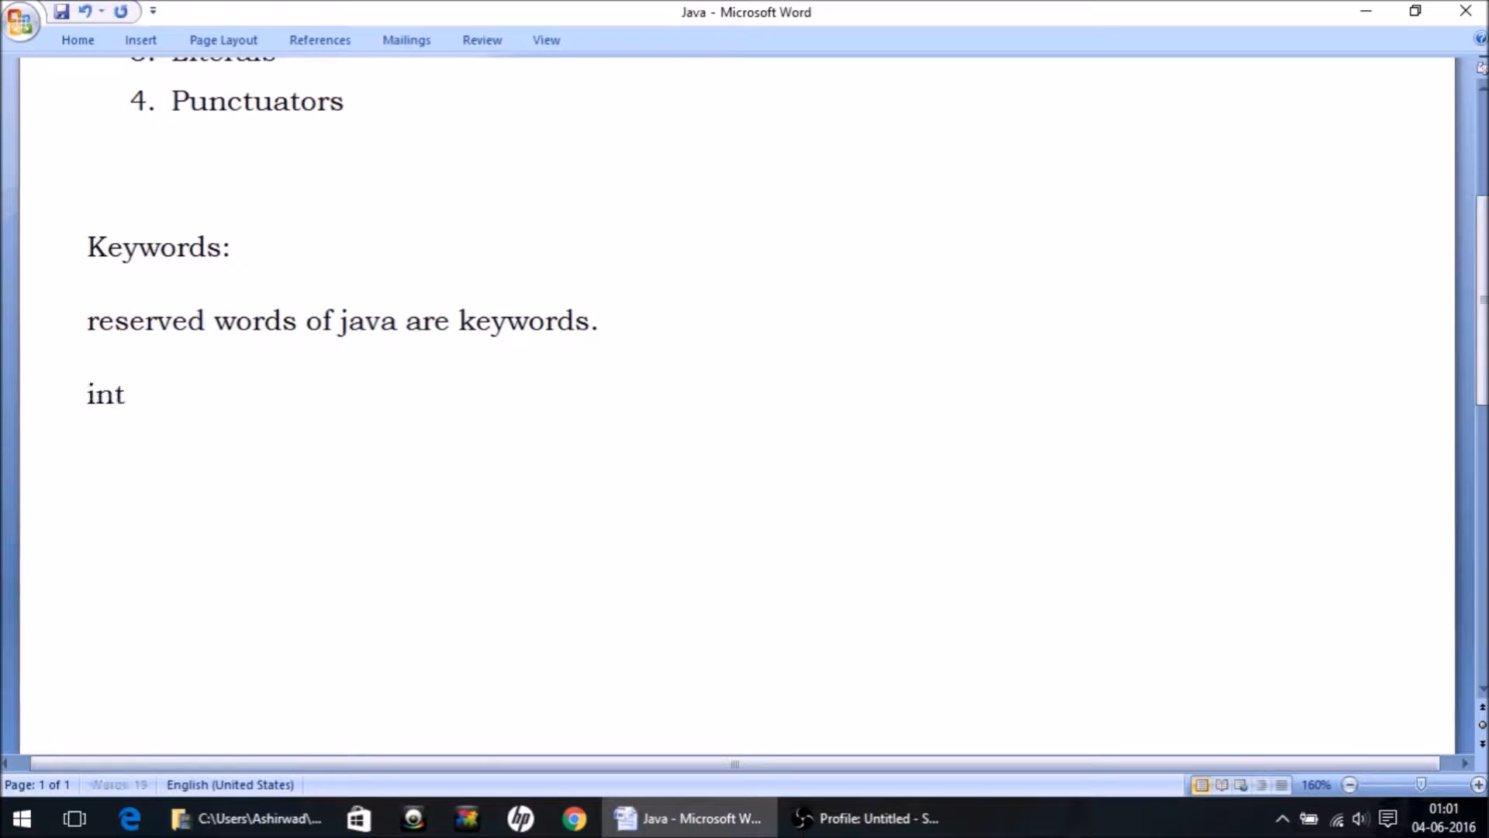
type(",")
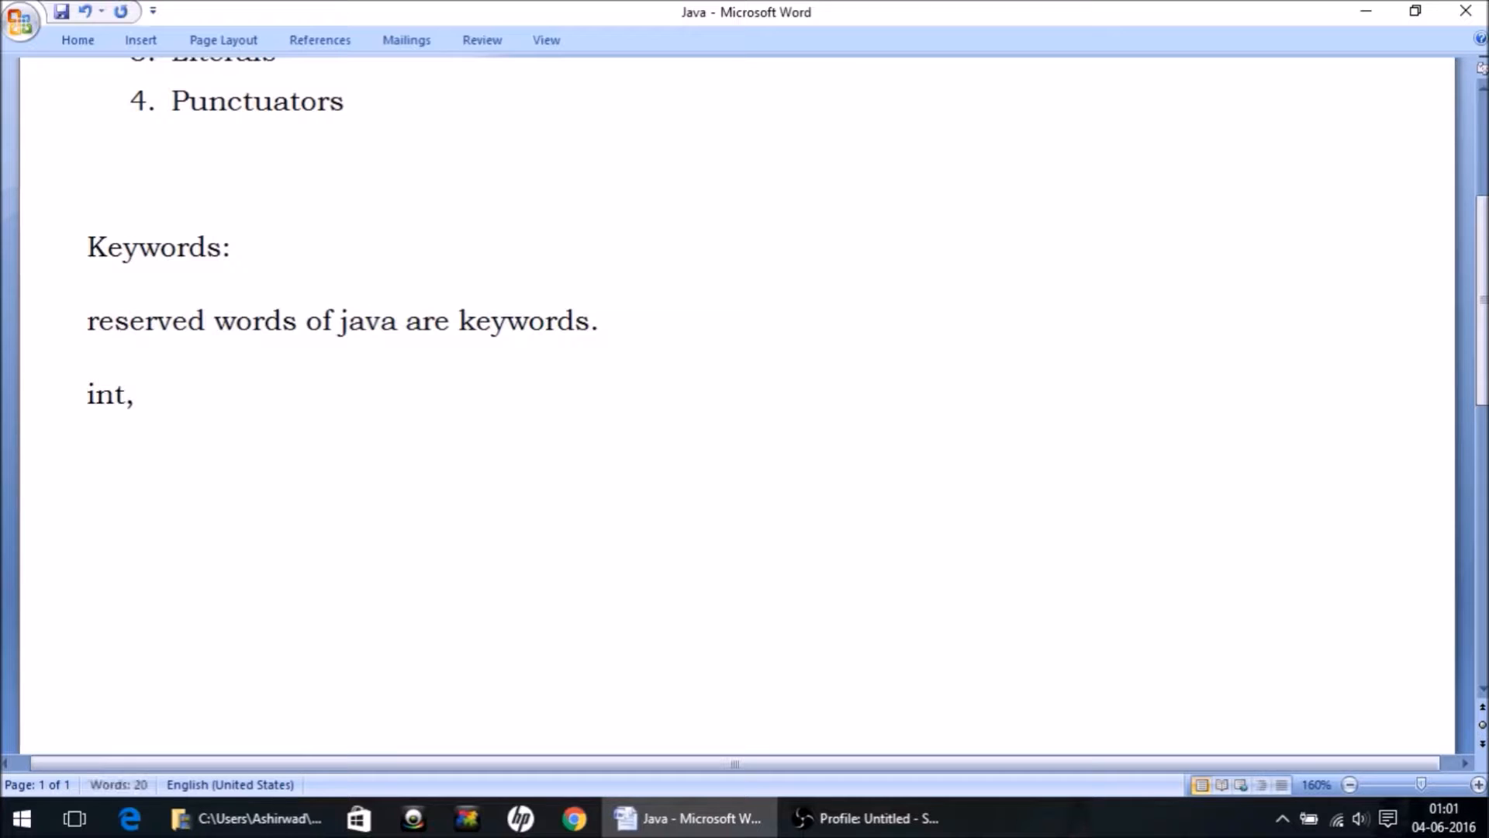
type("float")
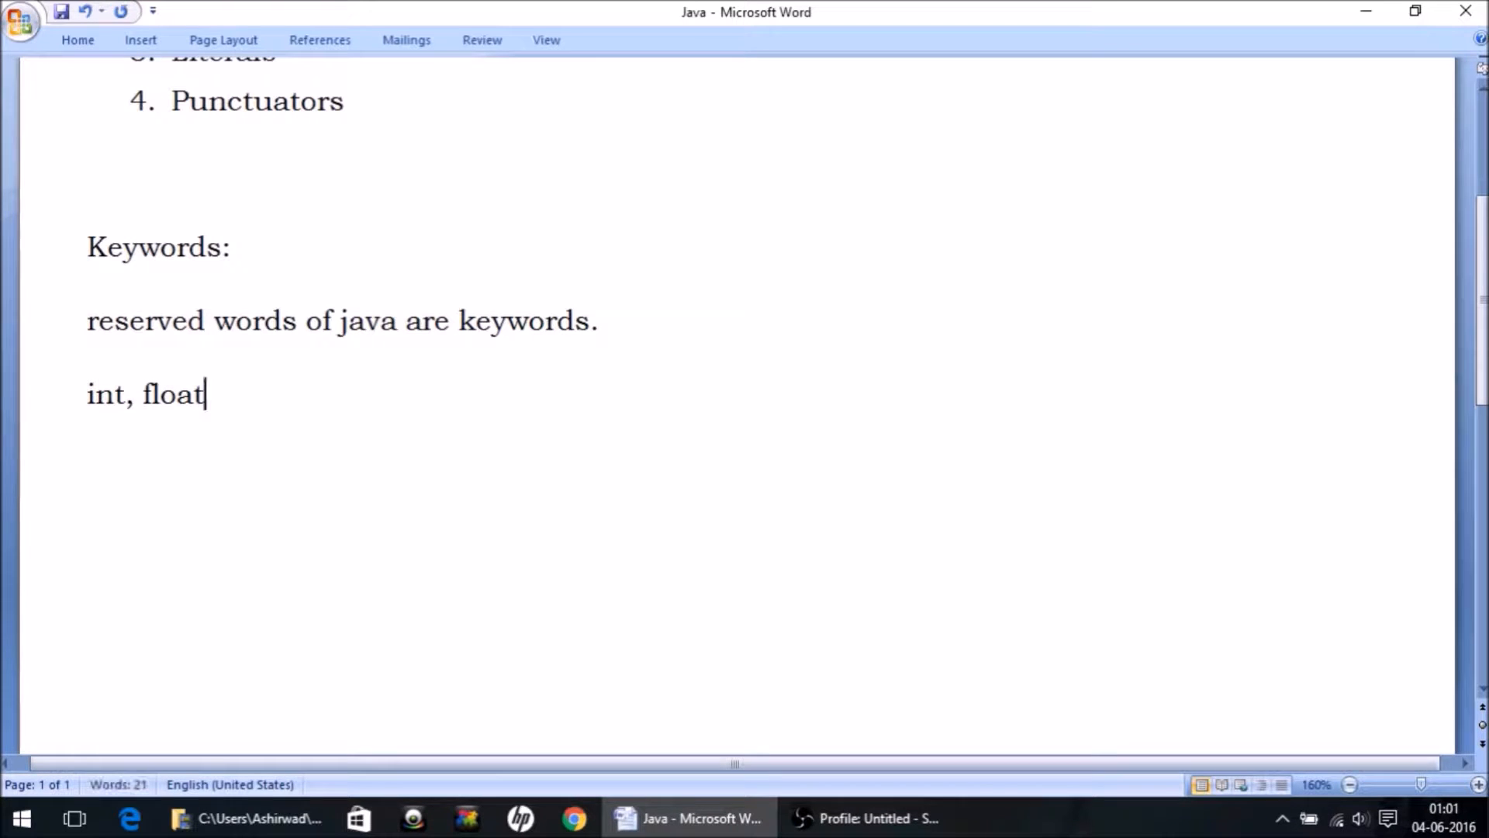
type(", if, for")
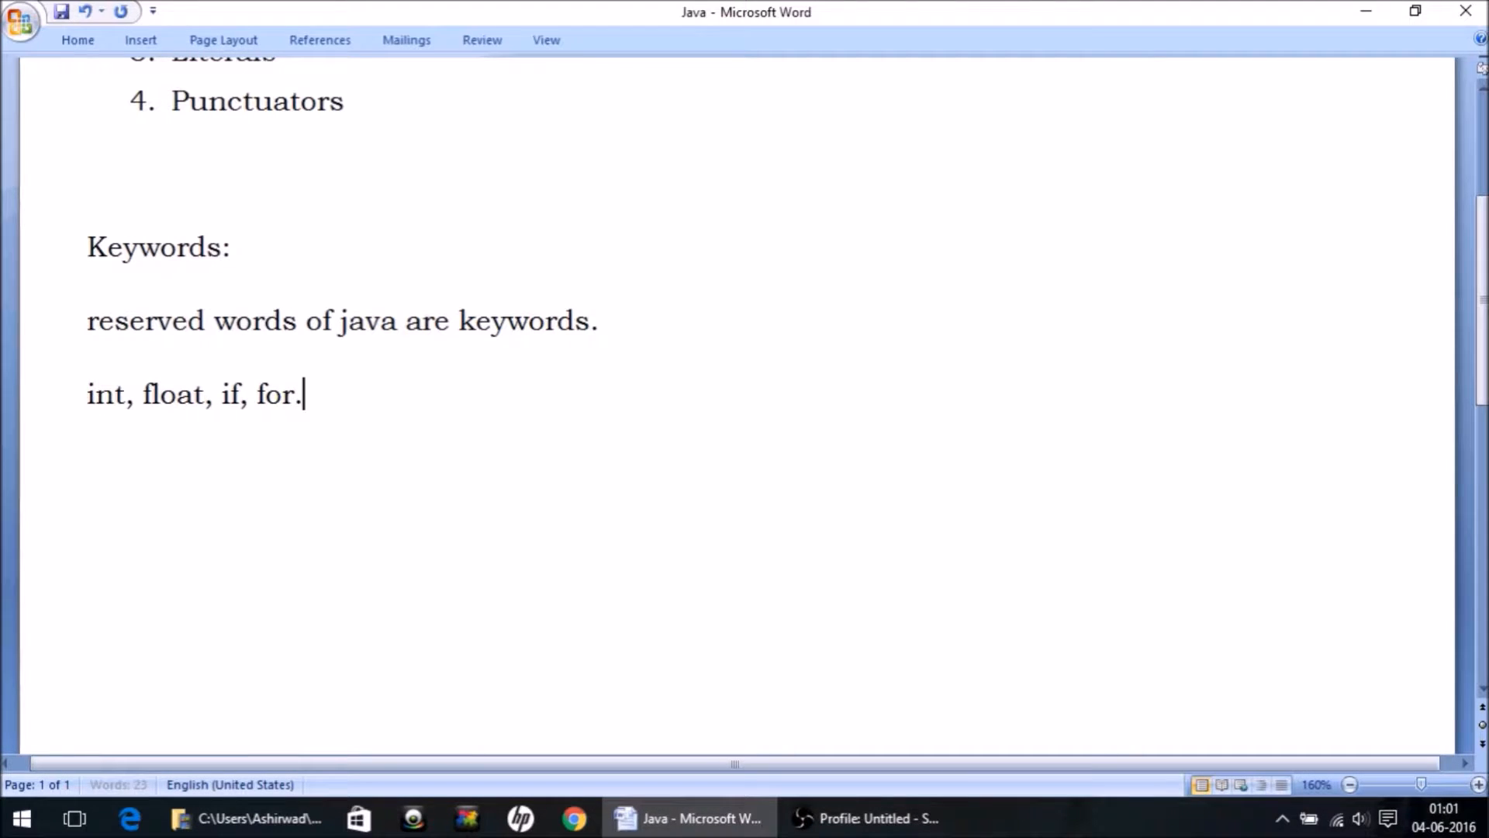
type(".......")
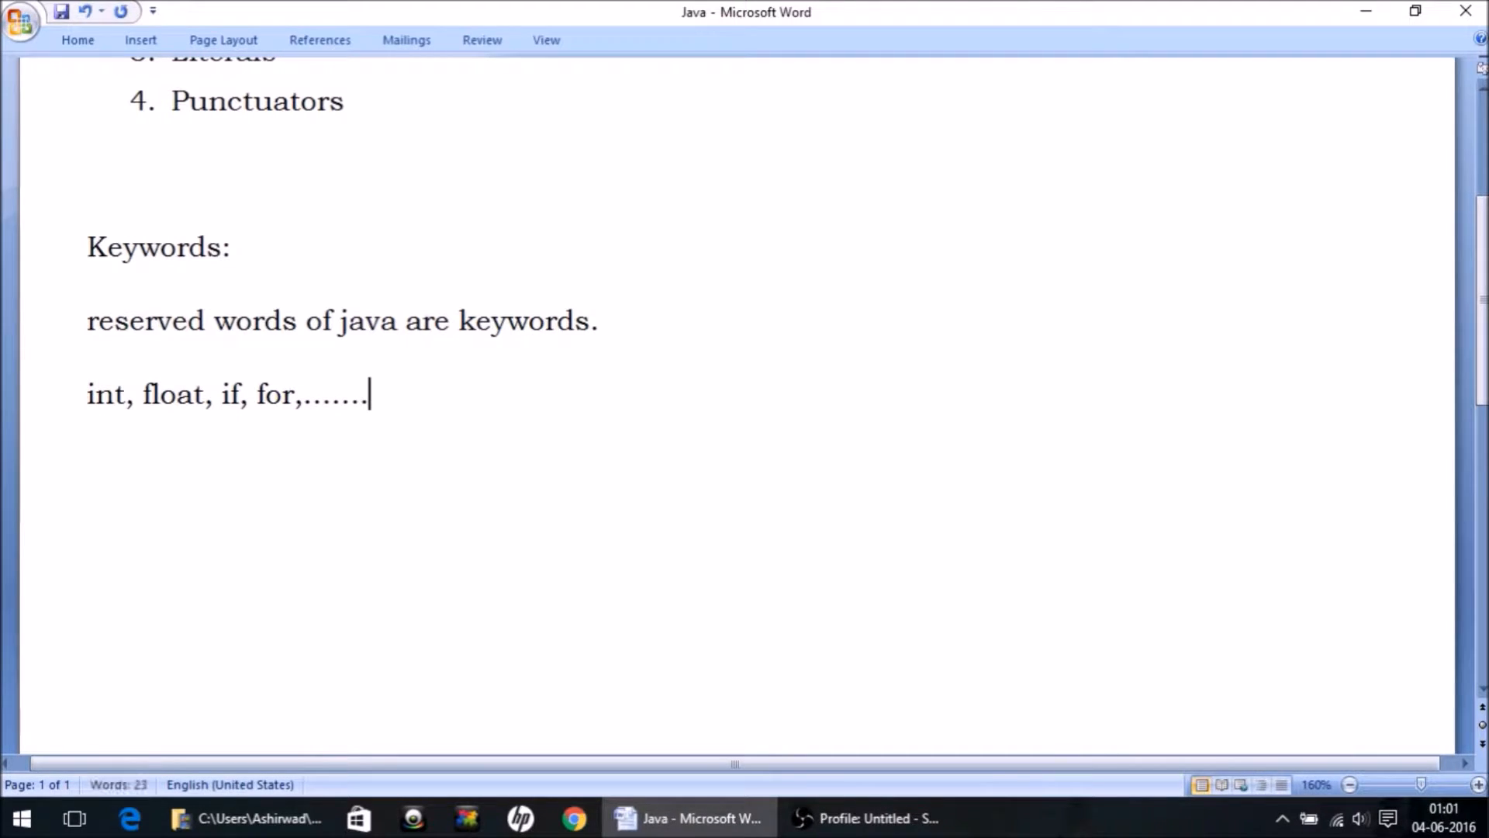
mouse_move(432, 406)
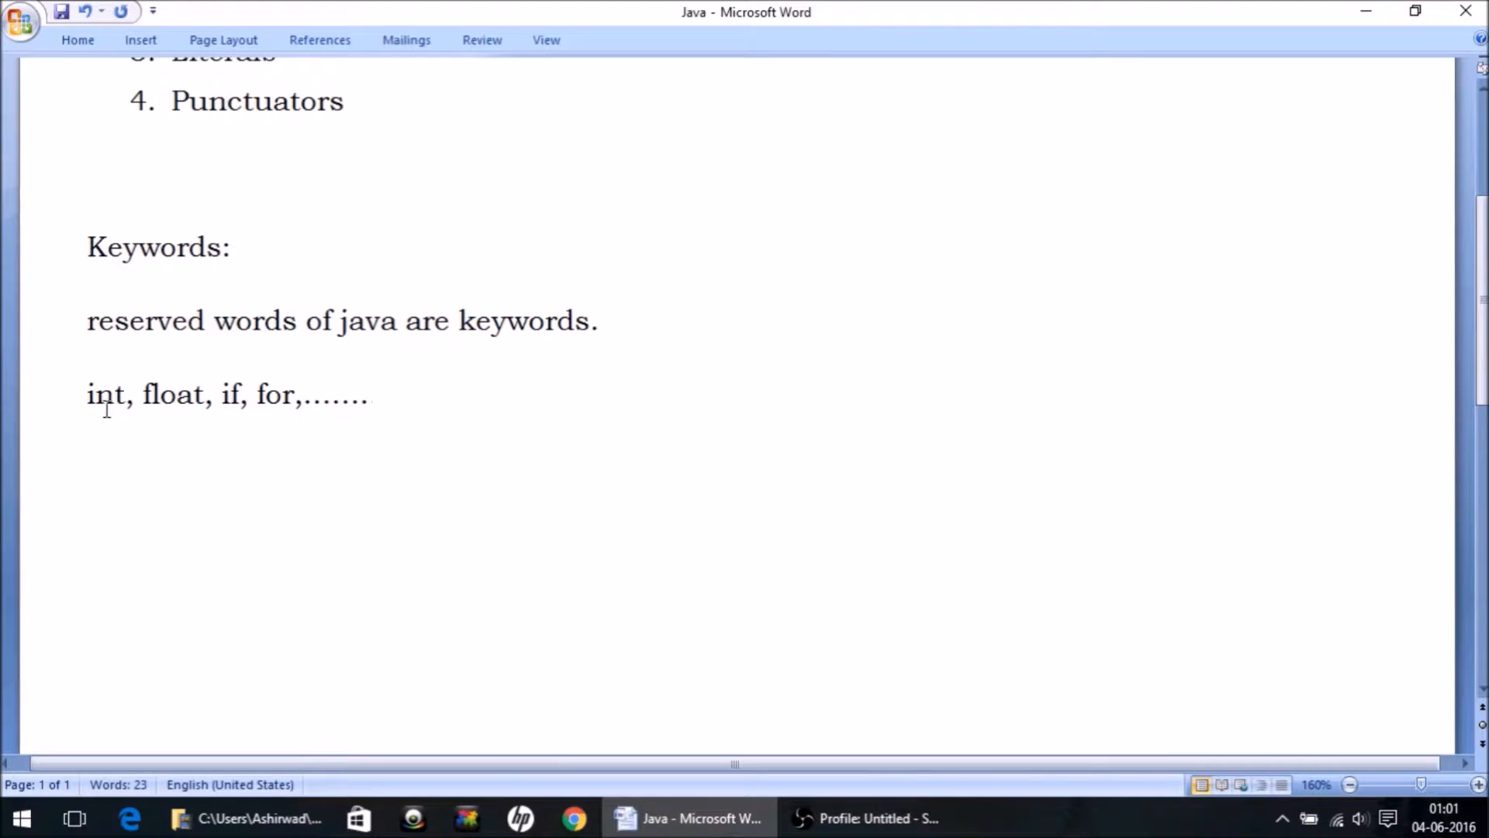
Step: Add the line 'they must be written in small letters.' under the keyword examples
left_click_drag(87, 395, 371, 395)
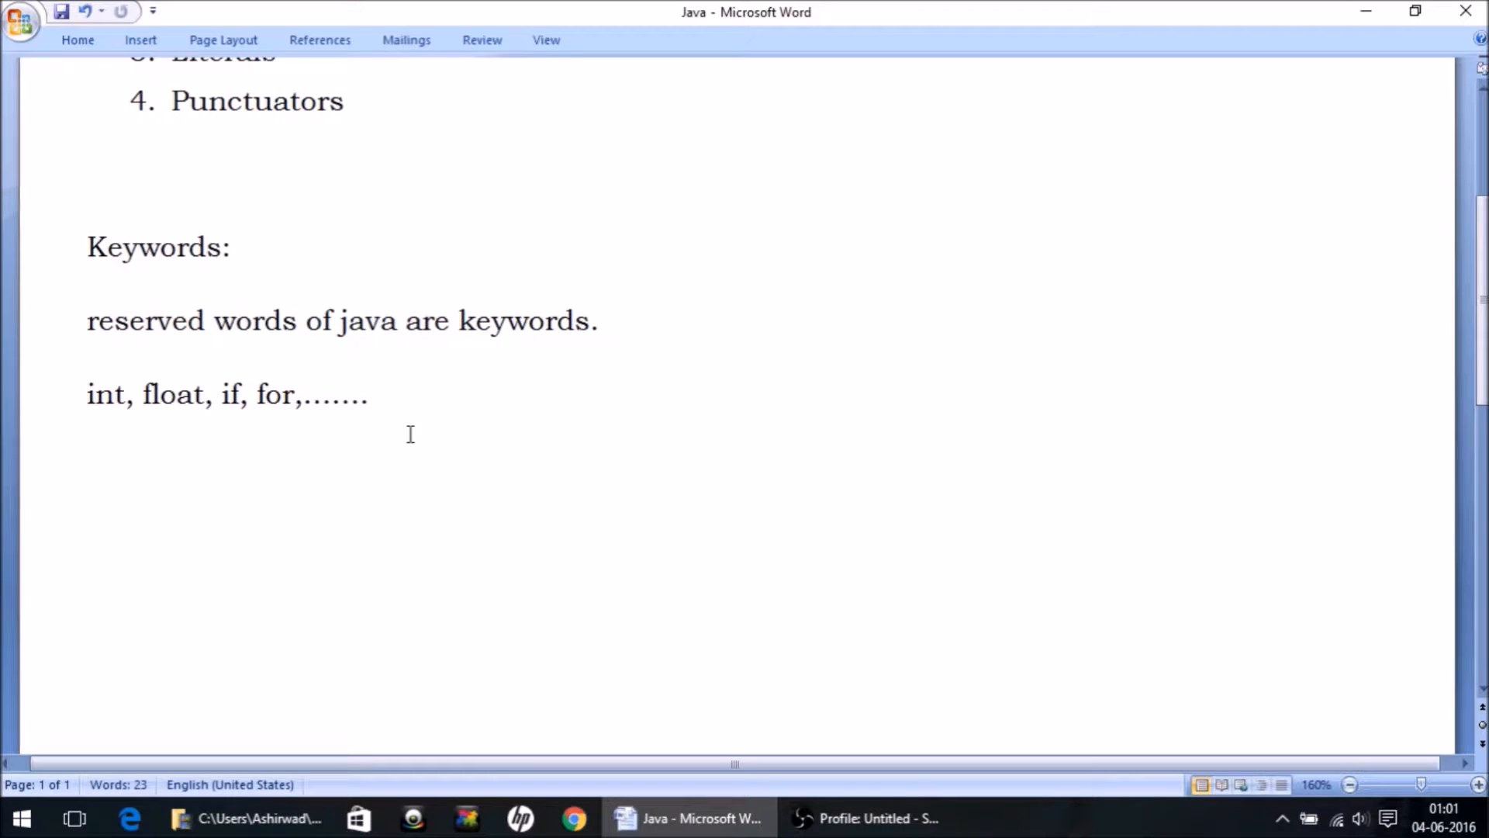
type("they must")
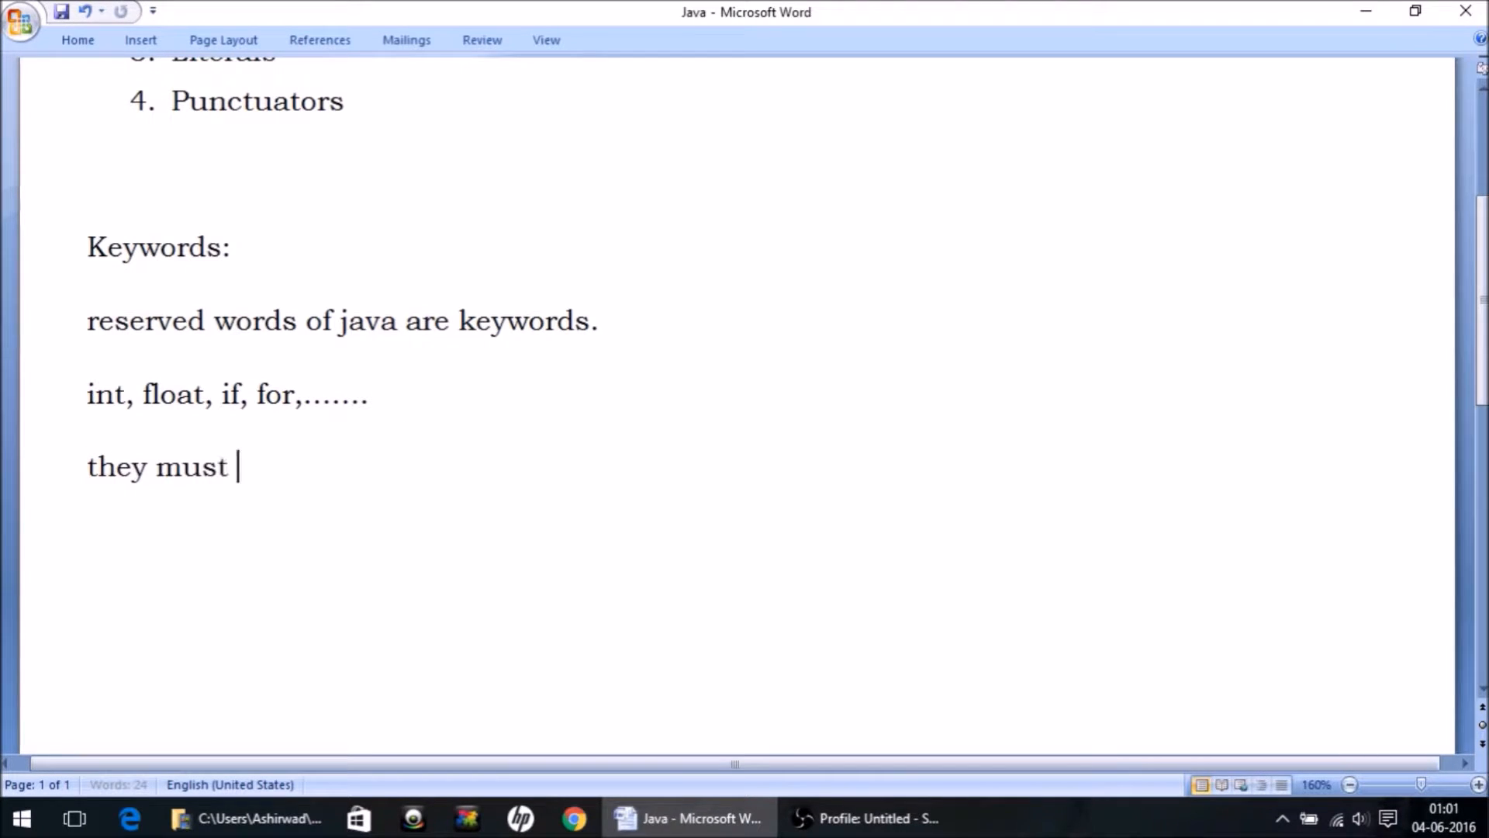
type("be written")
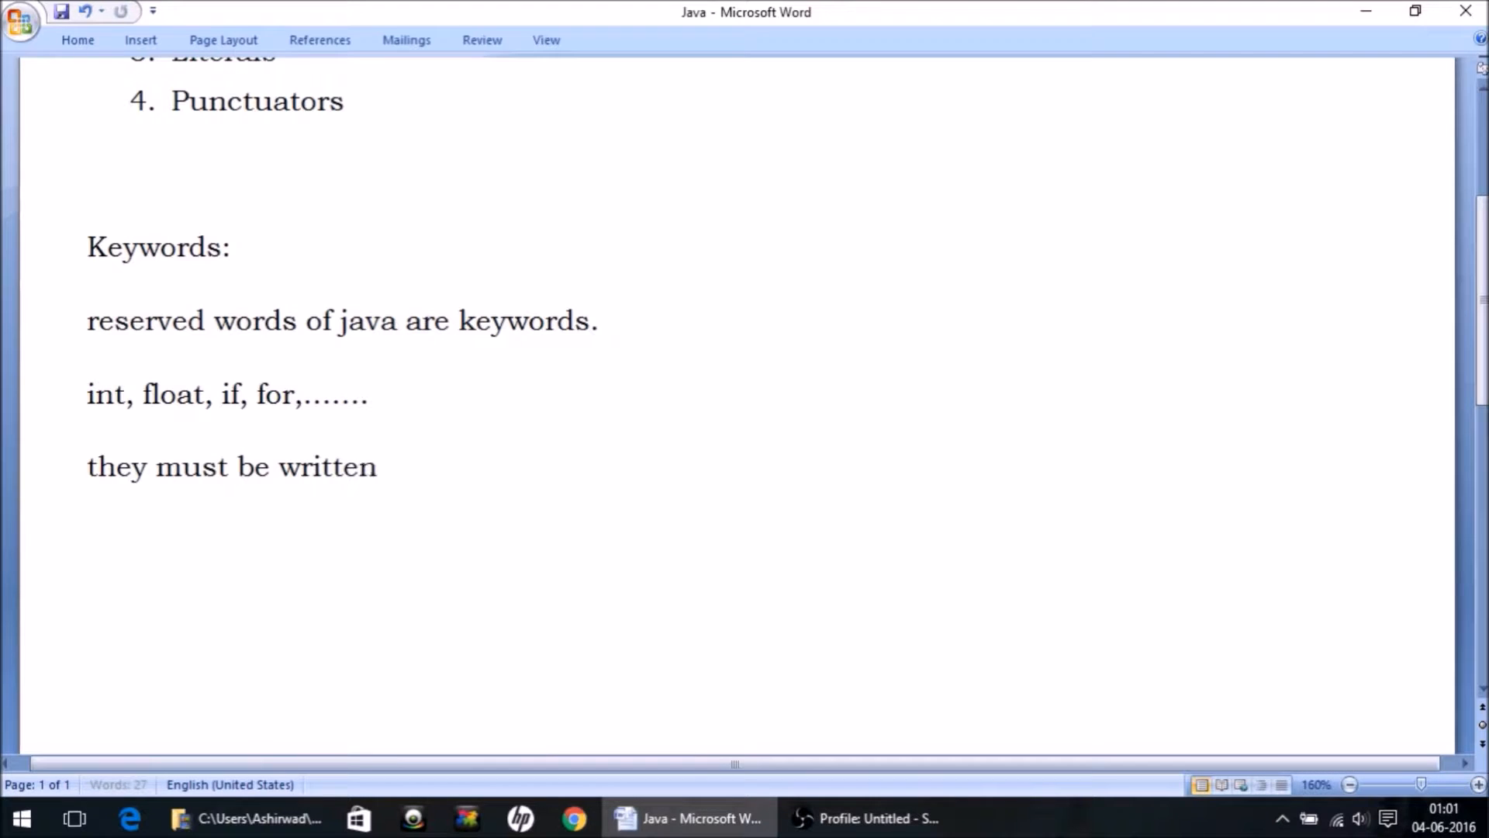
type("in sma")
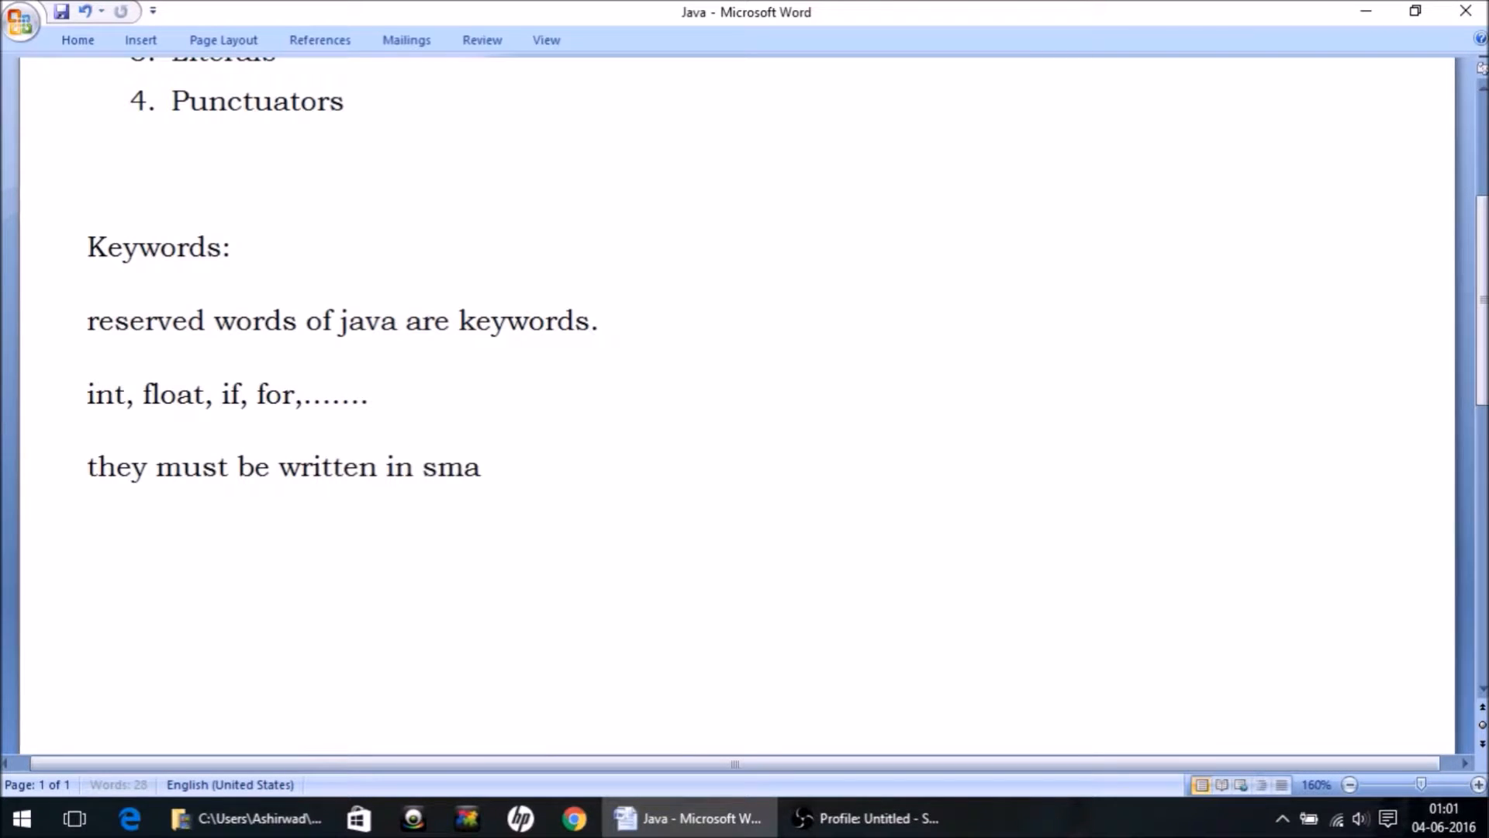
type("ll le")
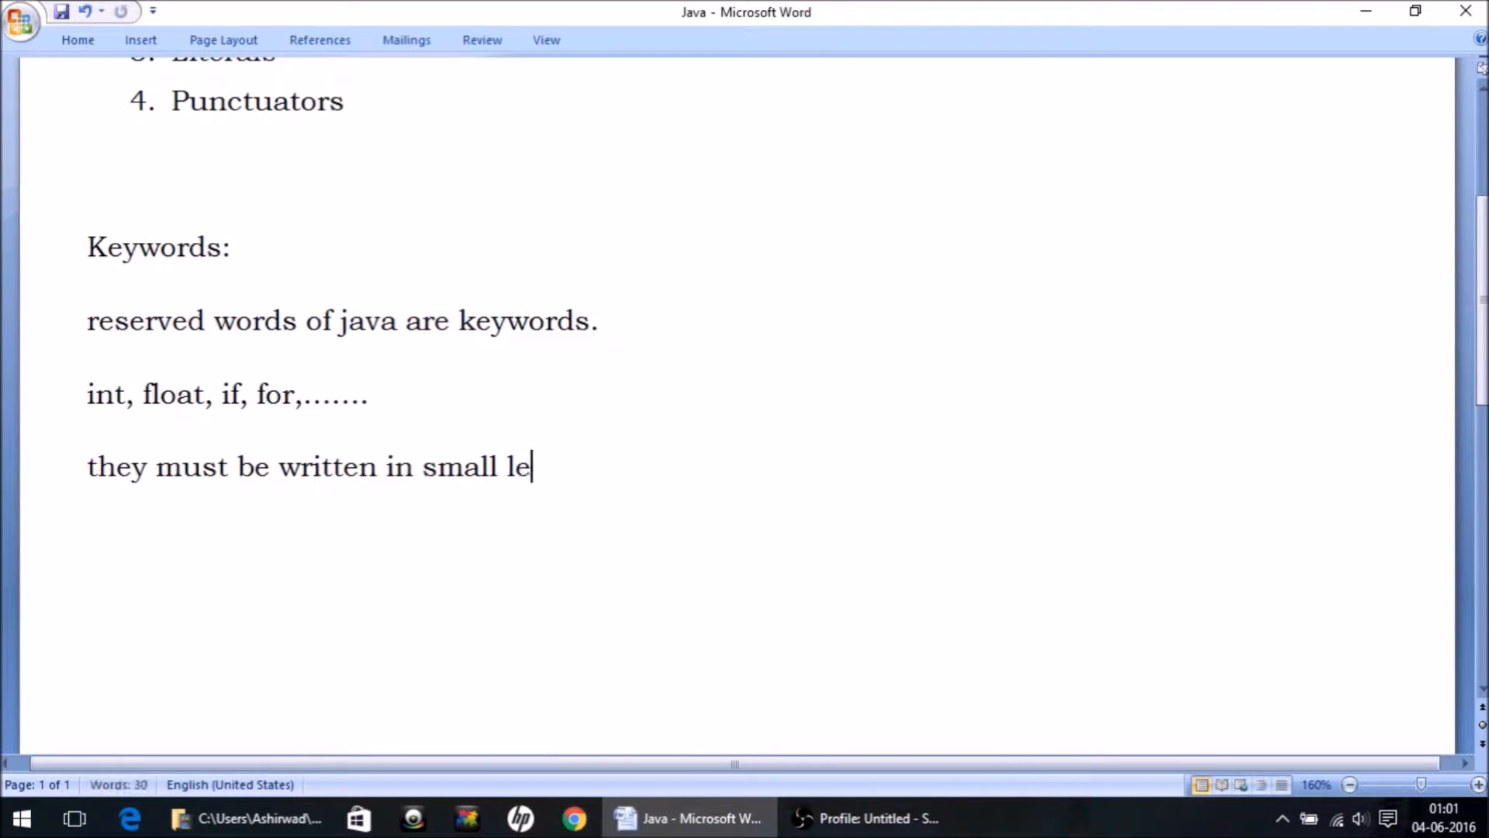
type("tters.")
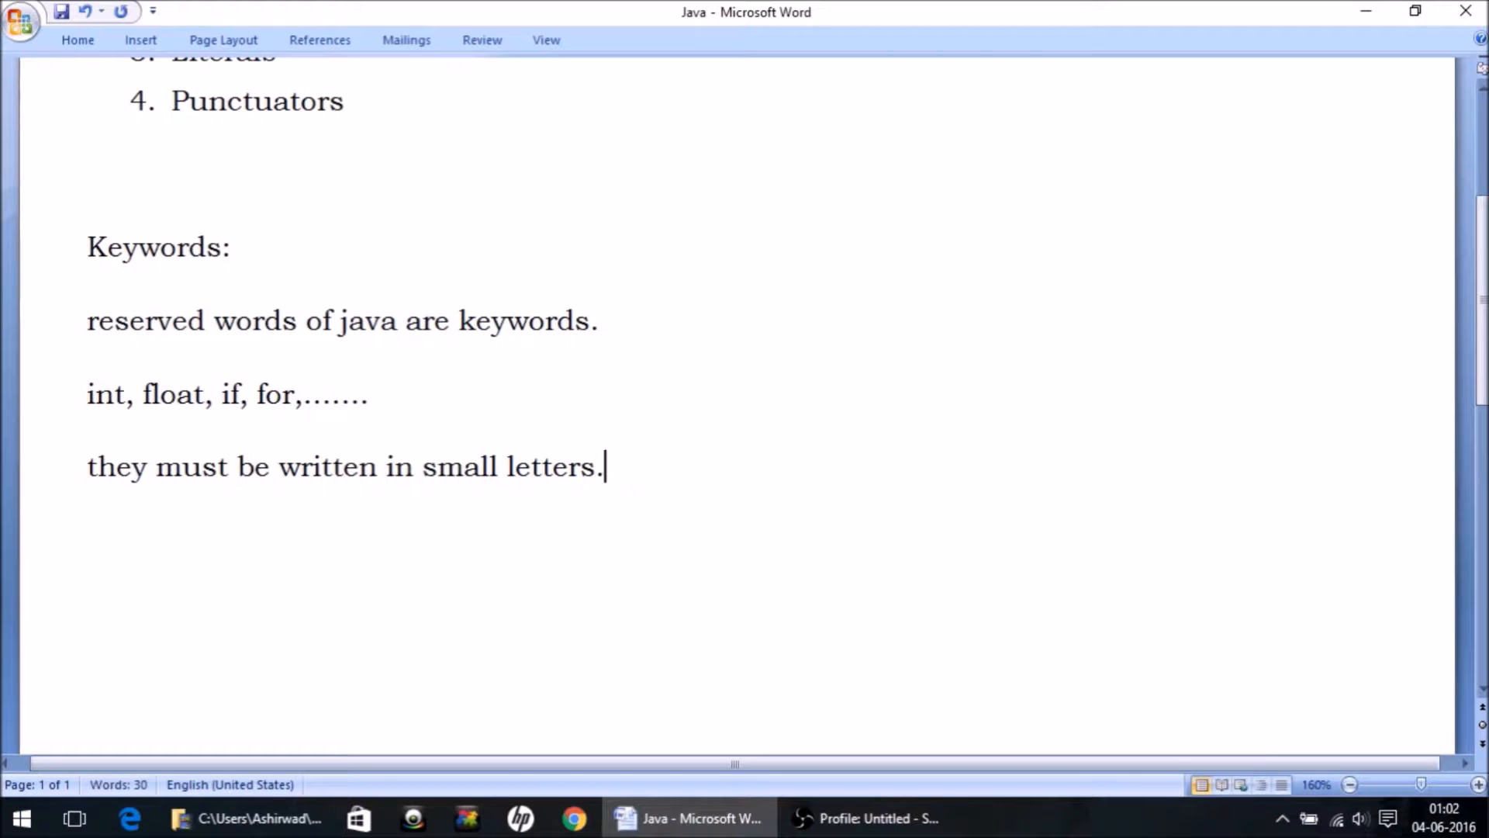
Step: Add a 'Literals = Values' heading below the Keywords notes
scroll("up", 3)
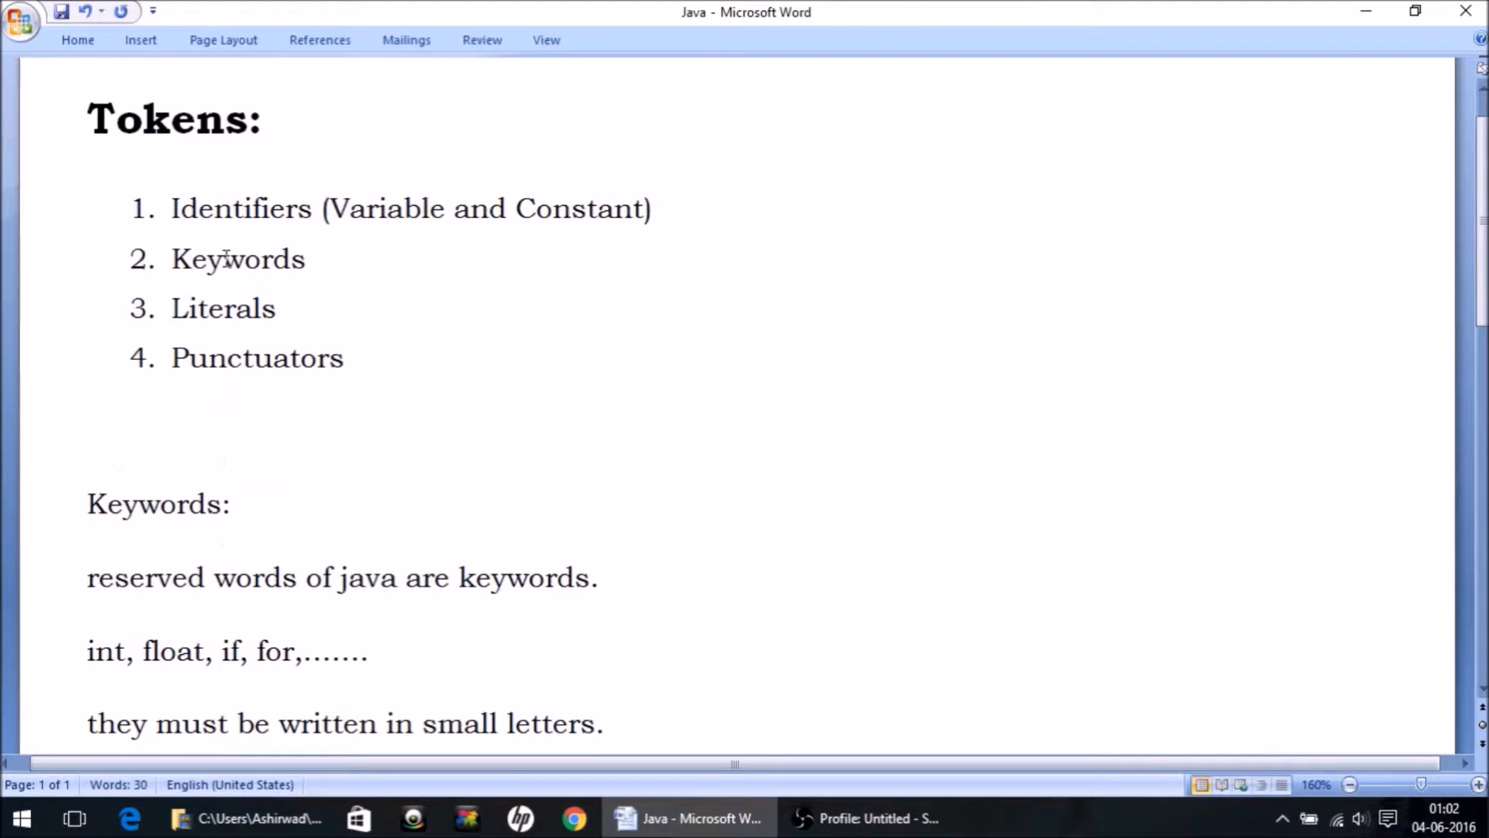
double_click(222, 308)
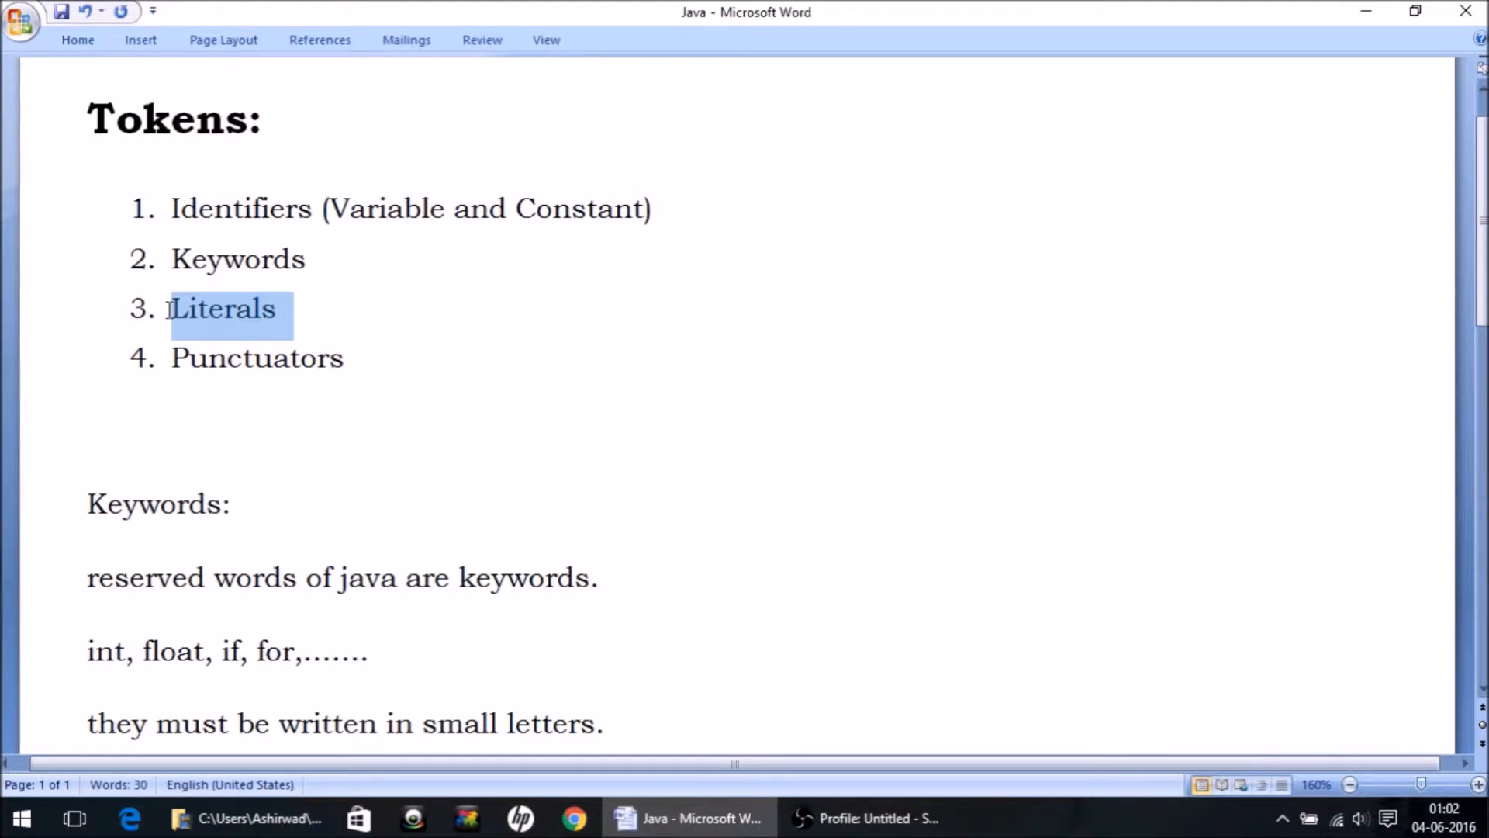
scroll("down", 3)
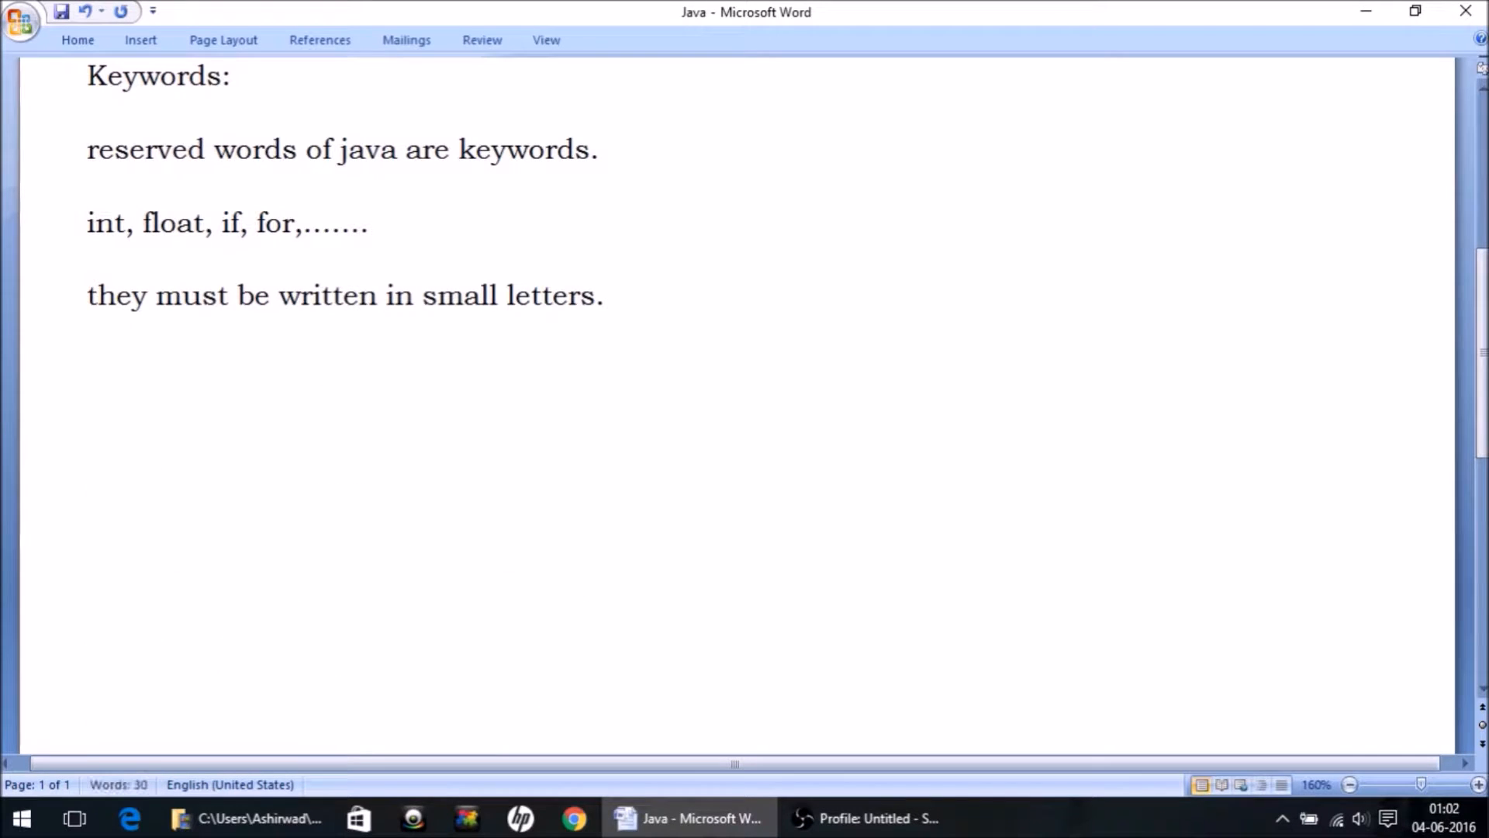
type("Literals:")
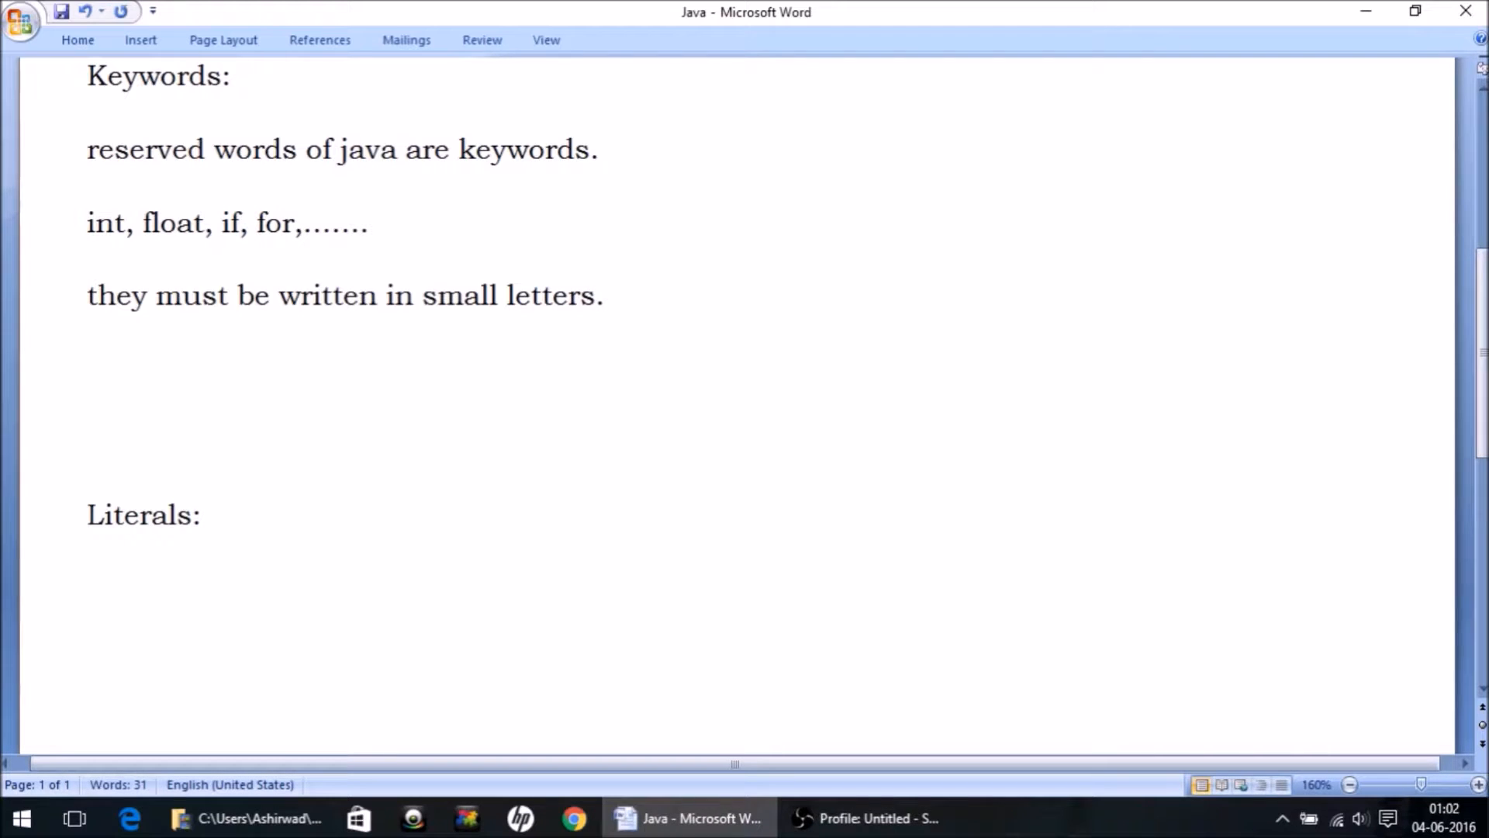
left_click(195, 515)
type(" =")
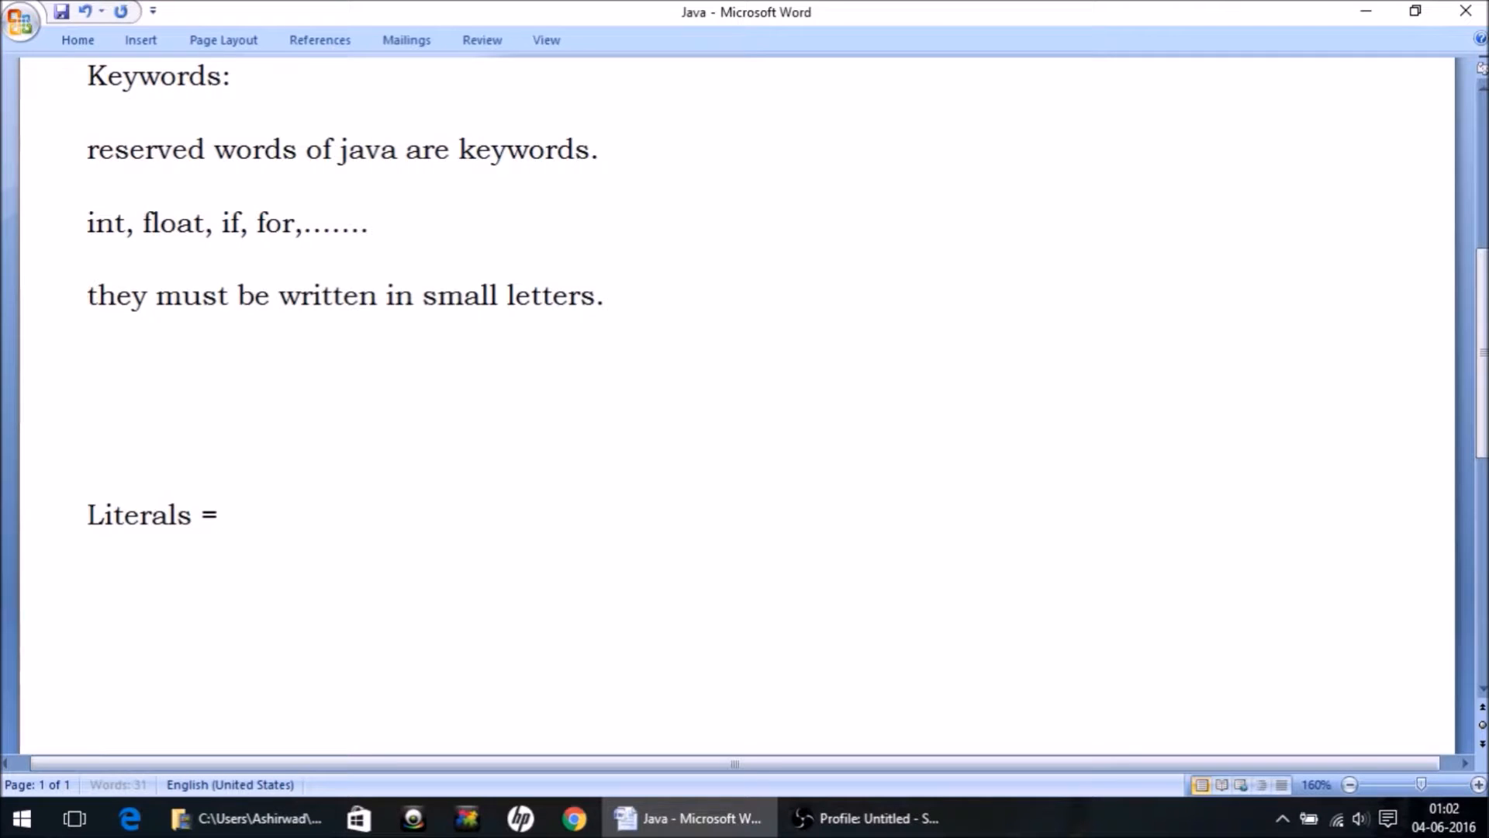
type("Va")
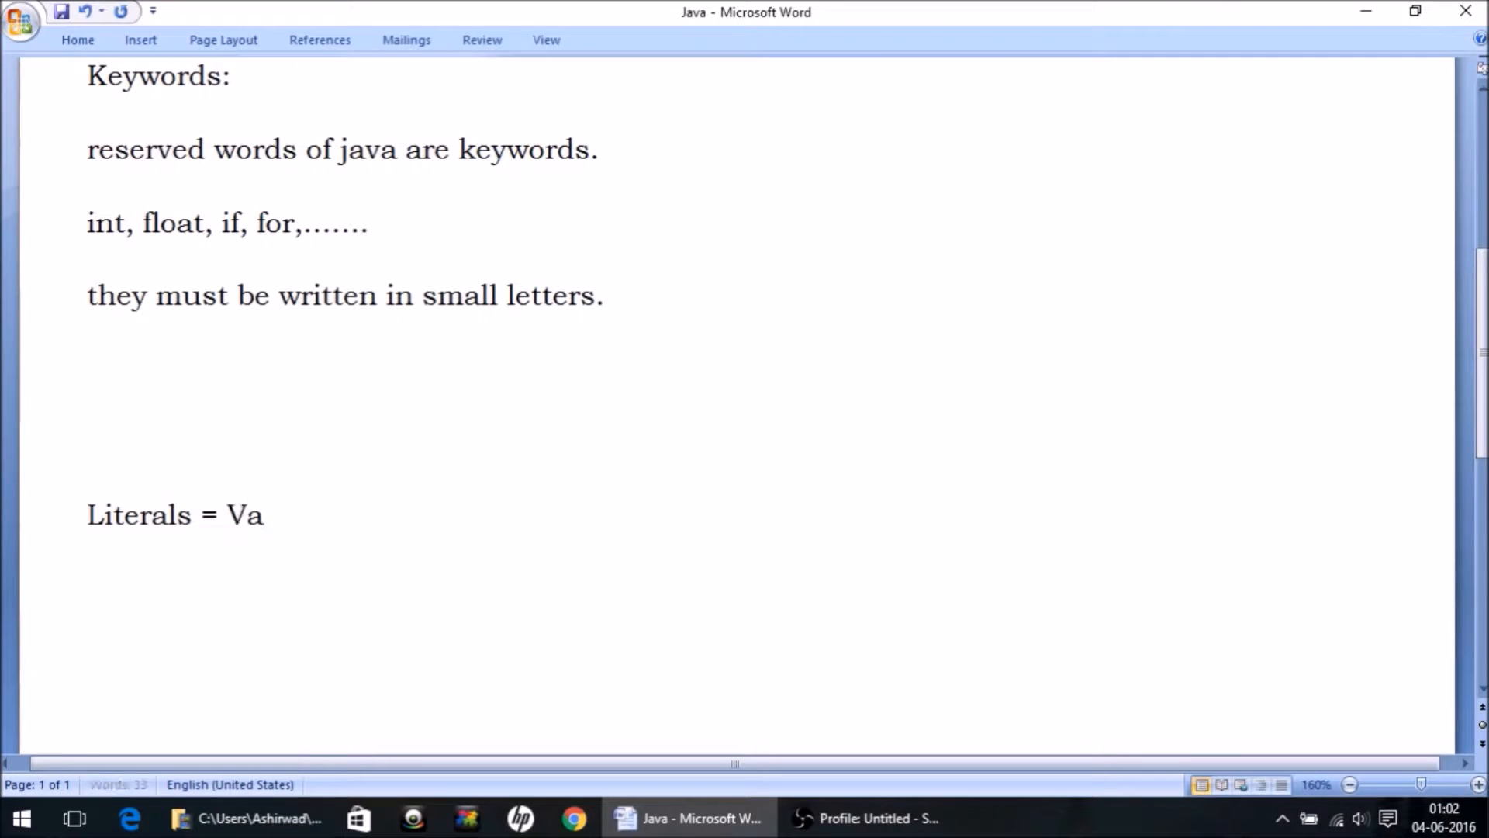
type("lue")
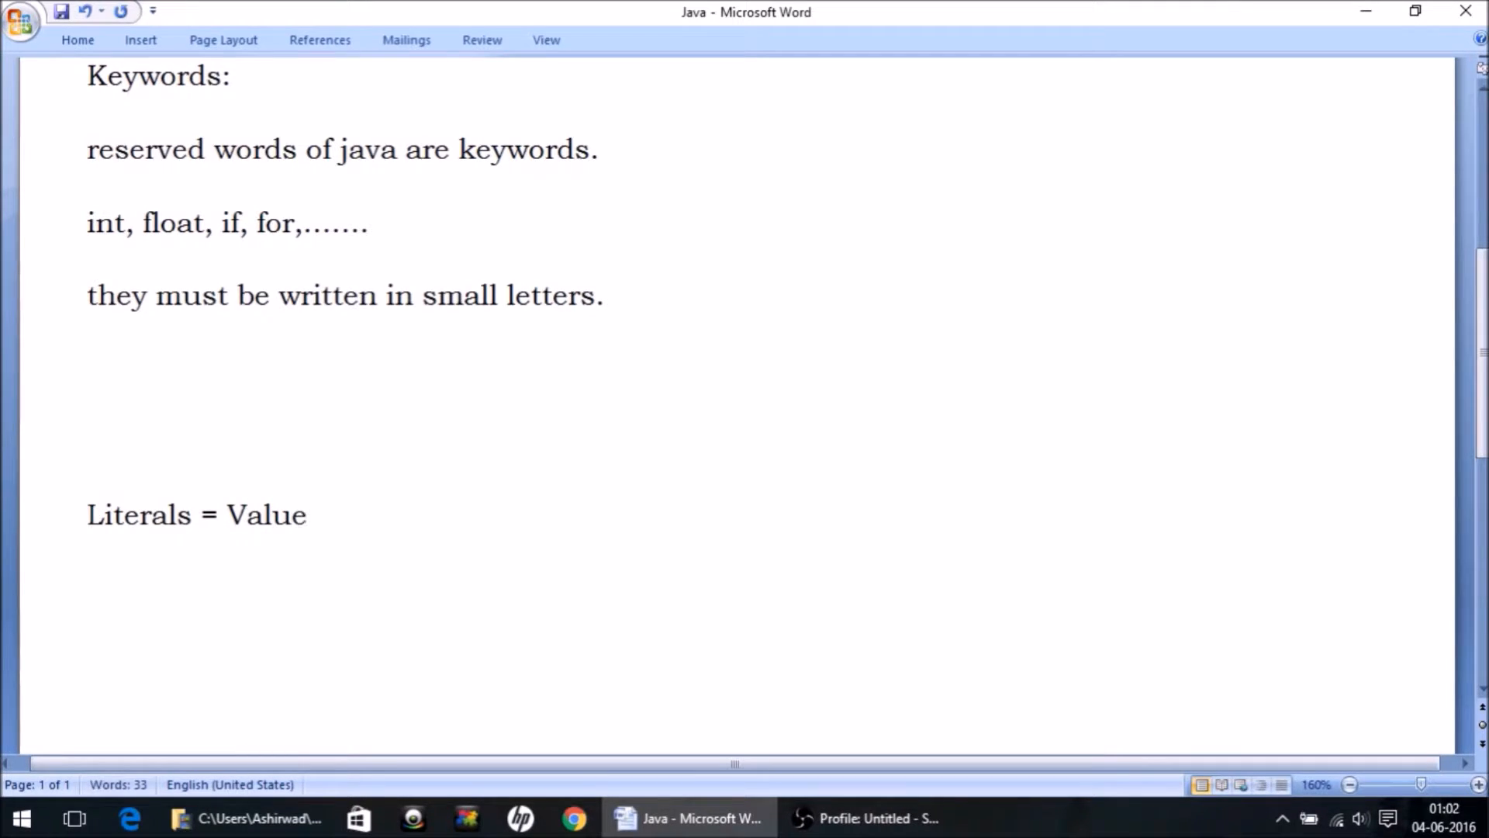
type("s")
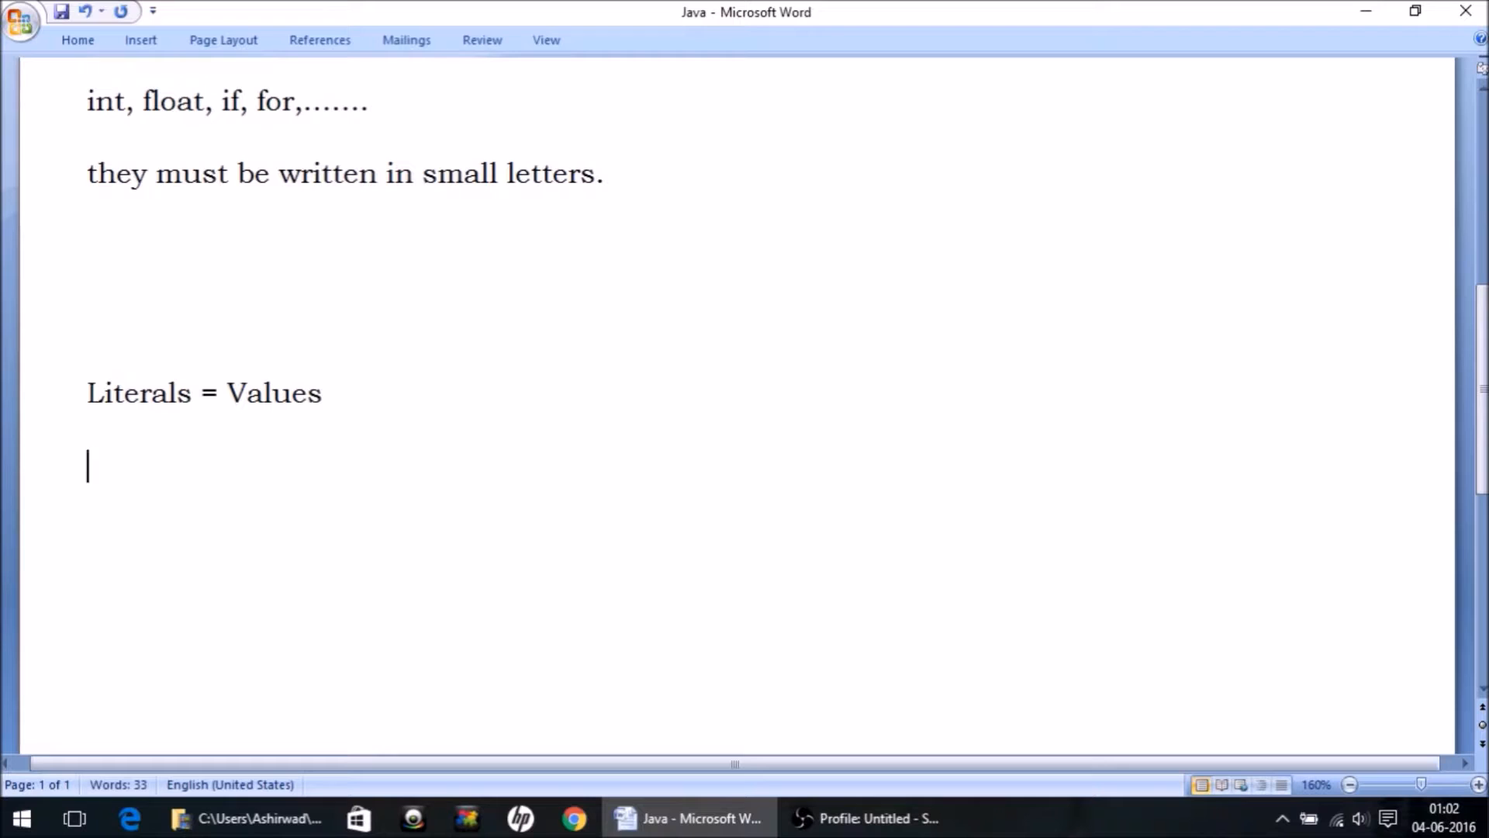
Step: Type the example 'int a = 100;' and begin its '//100' comment
type("int i")
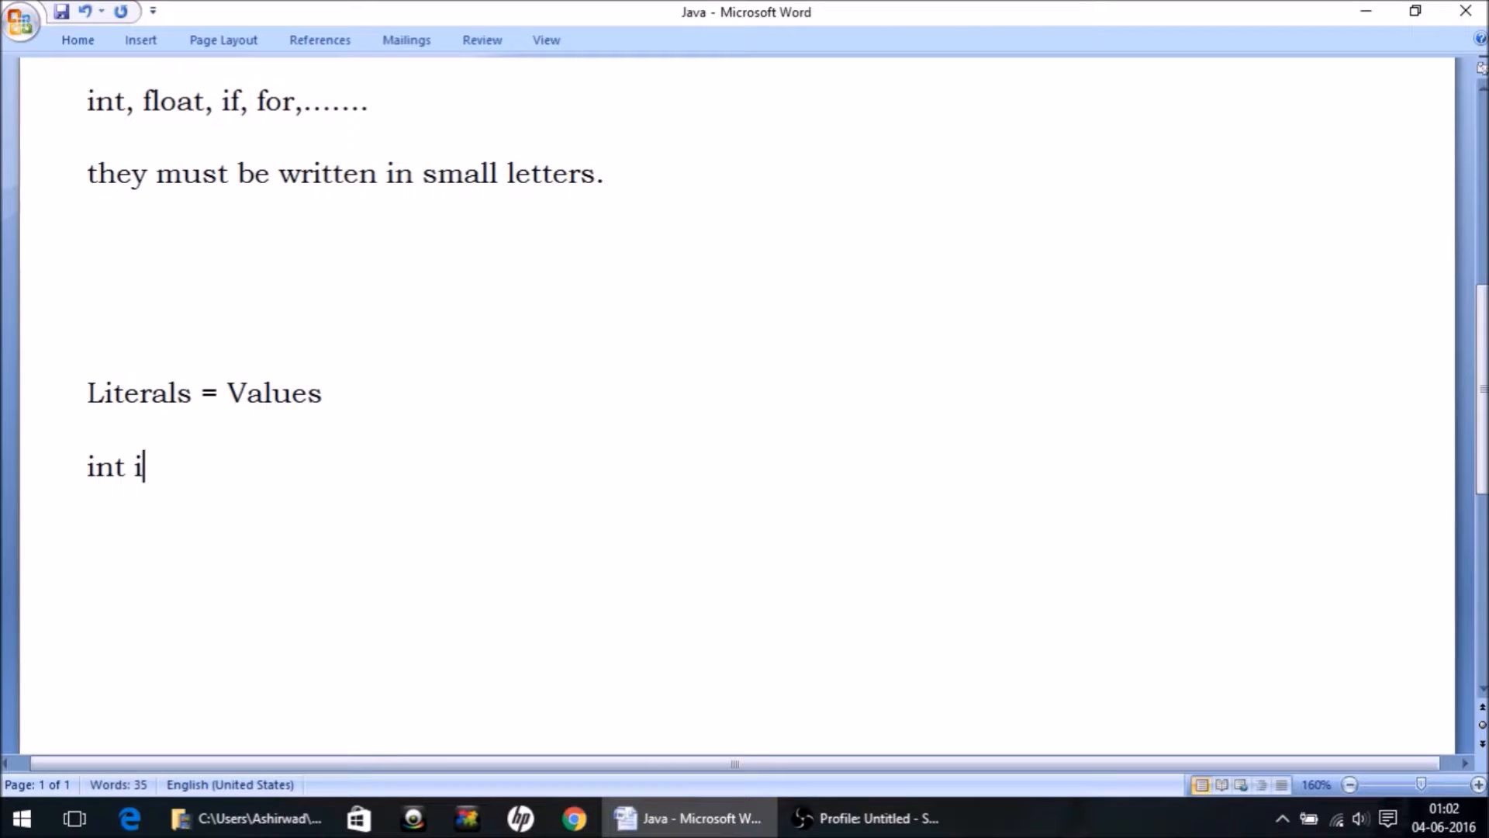
type("=")
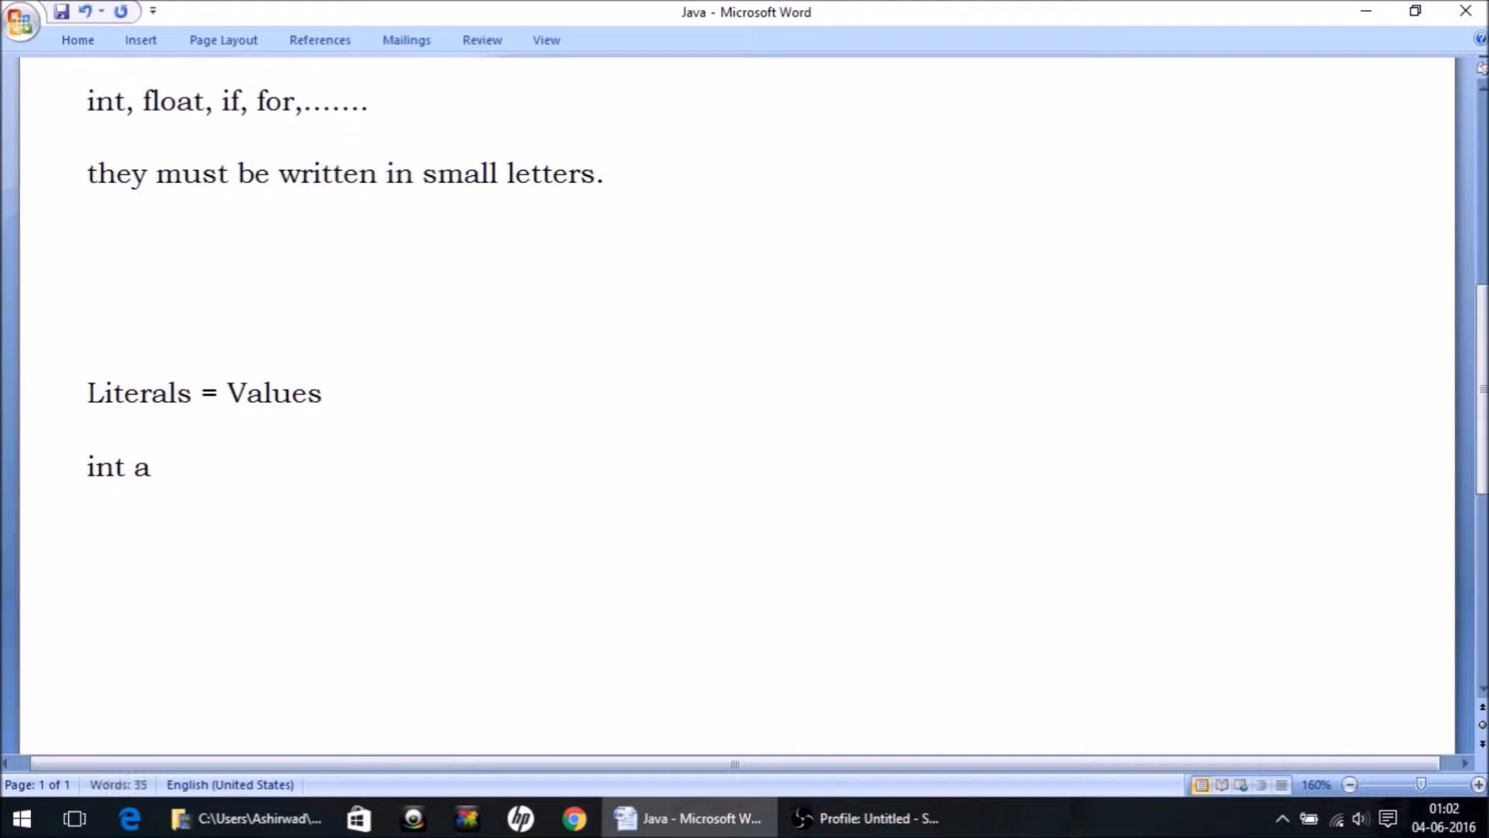
type("= 100")
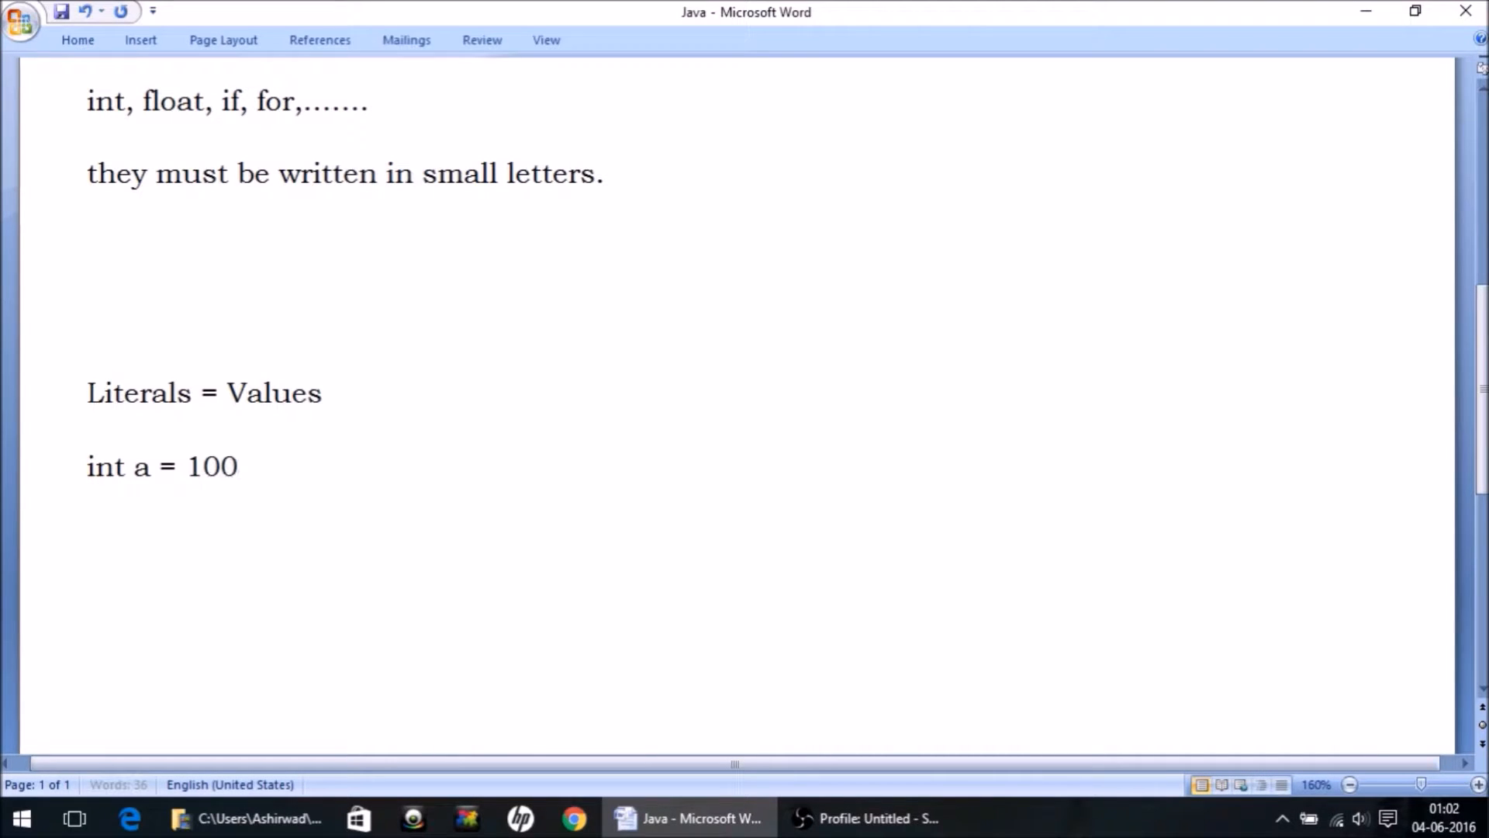
type(";")
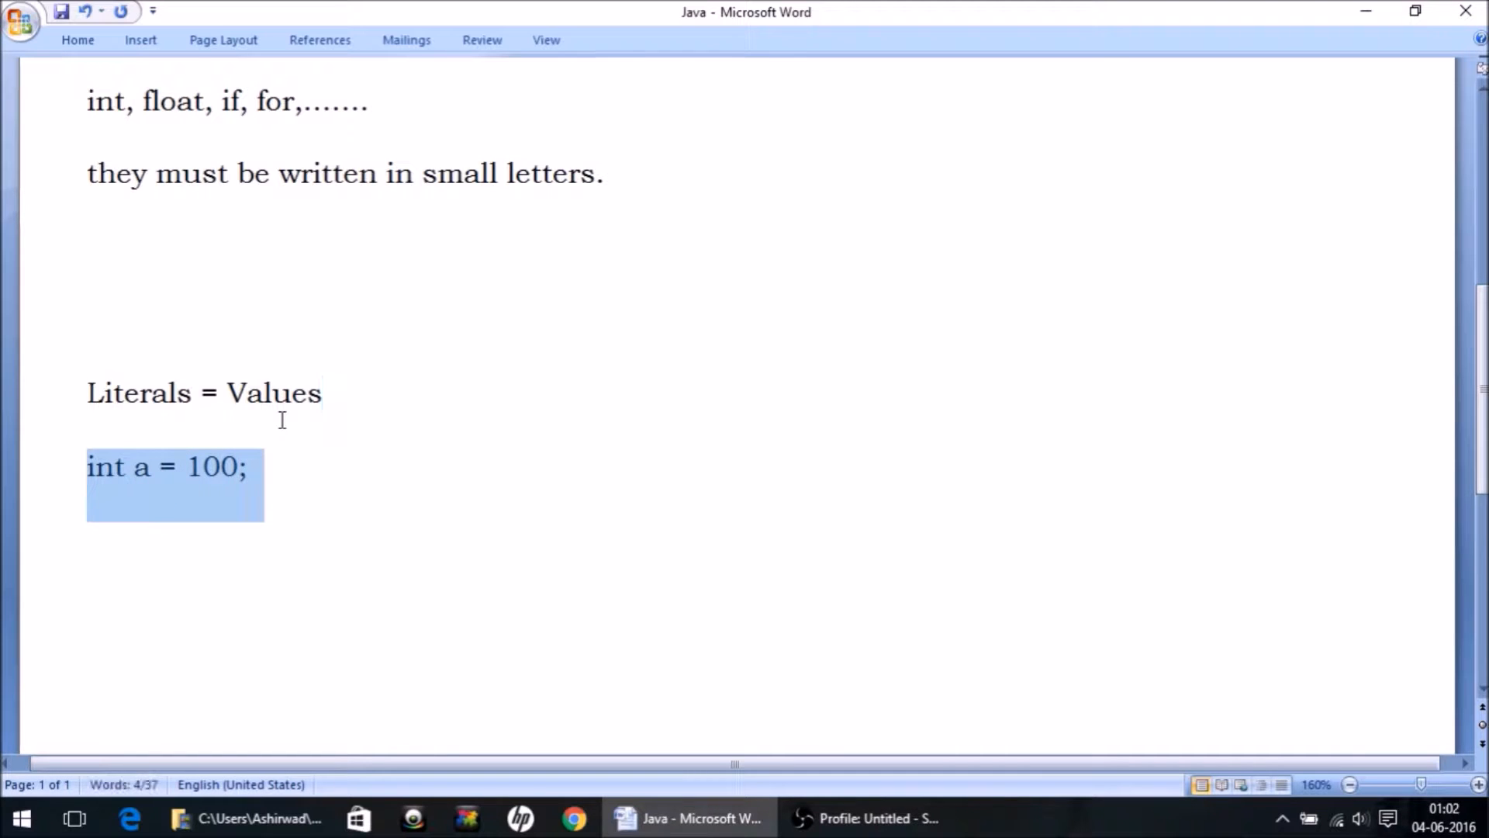
left_click(135, 466)
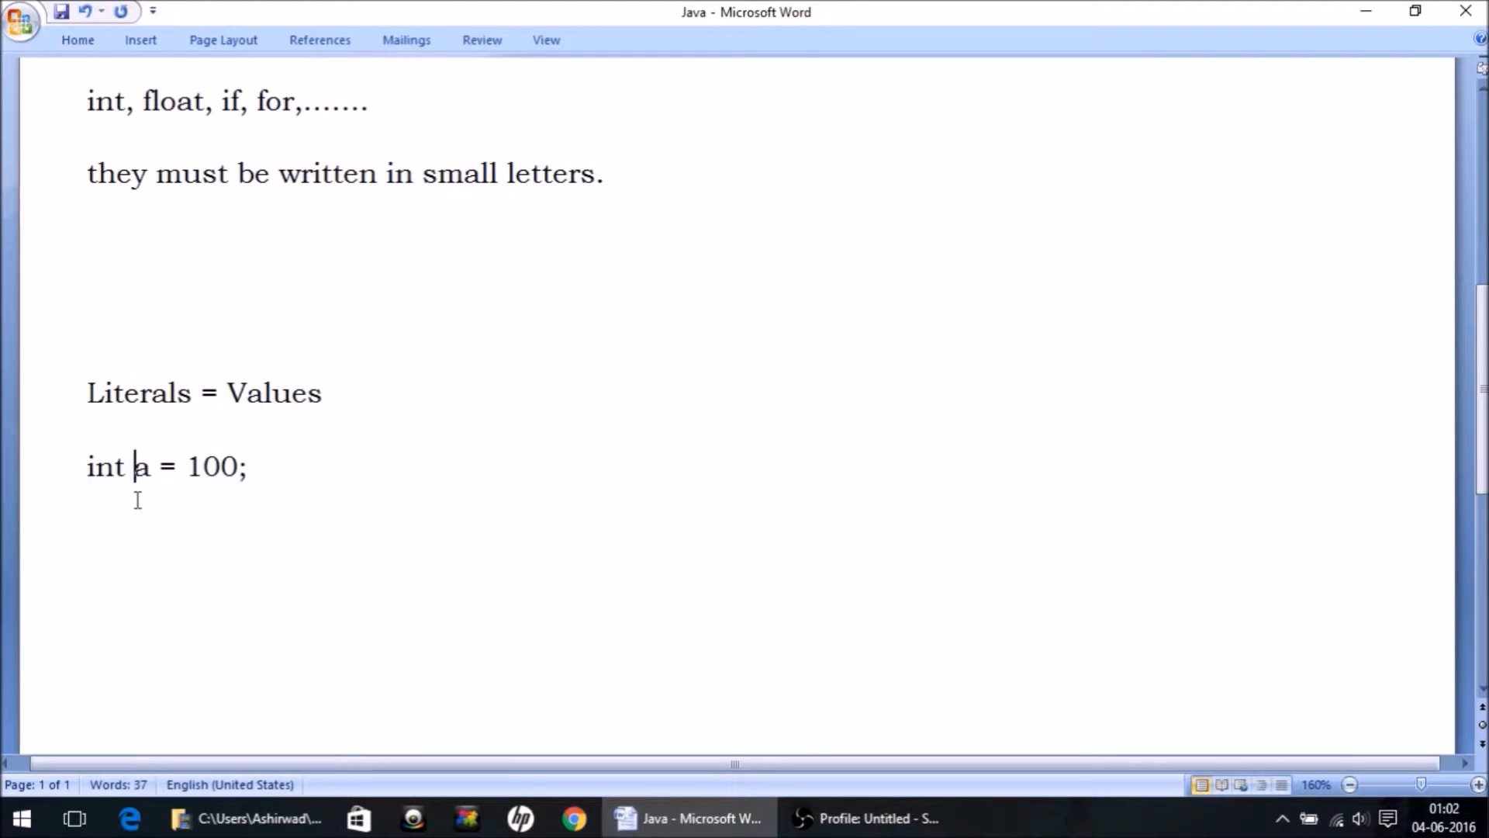
double_click(140, 466)
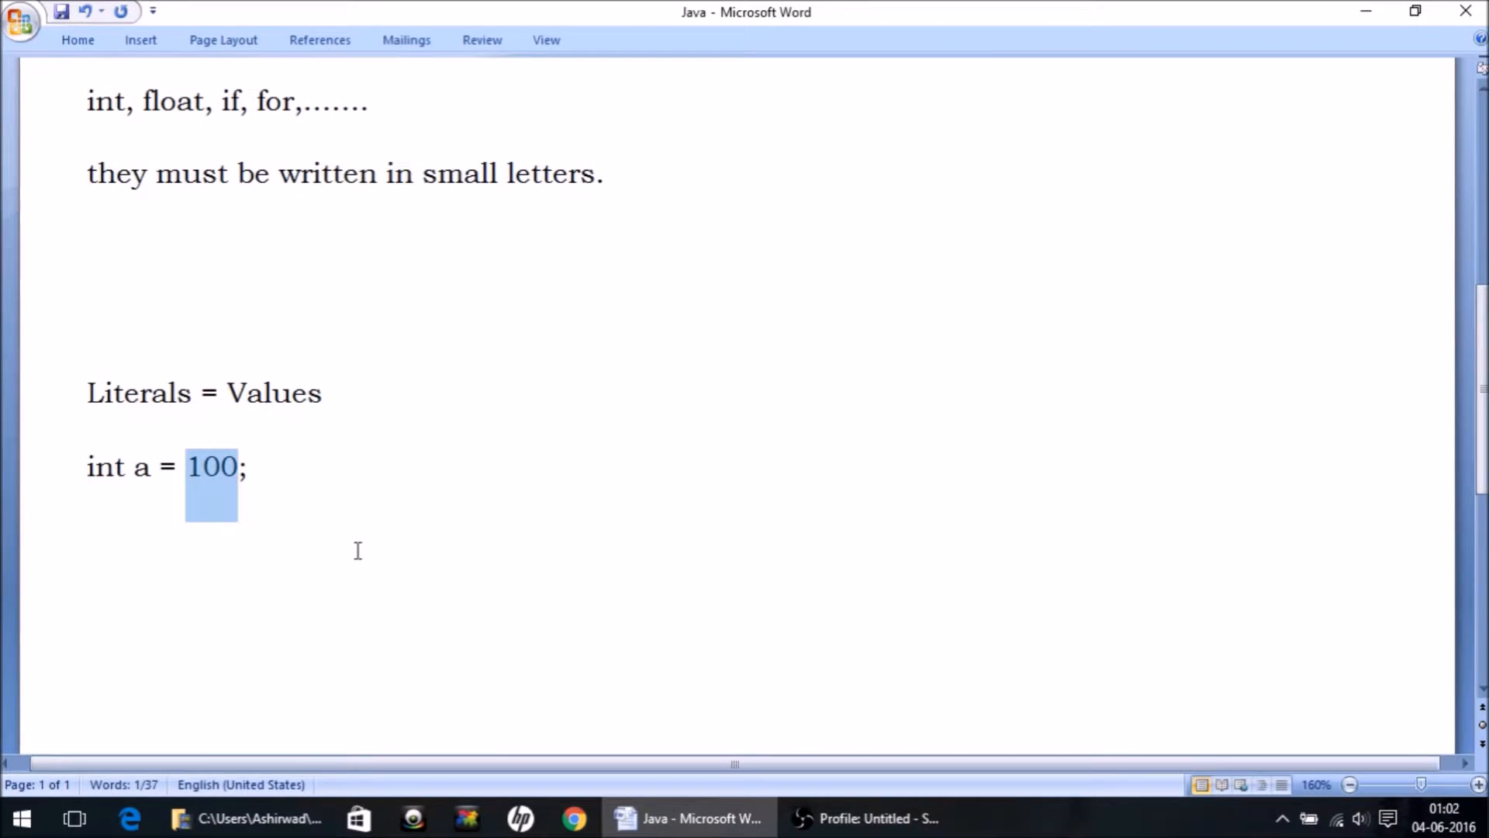
left_click(218, 466)
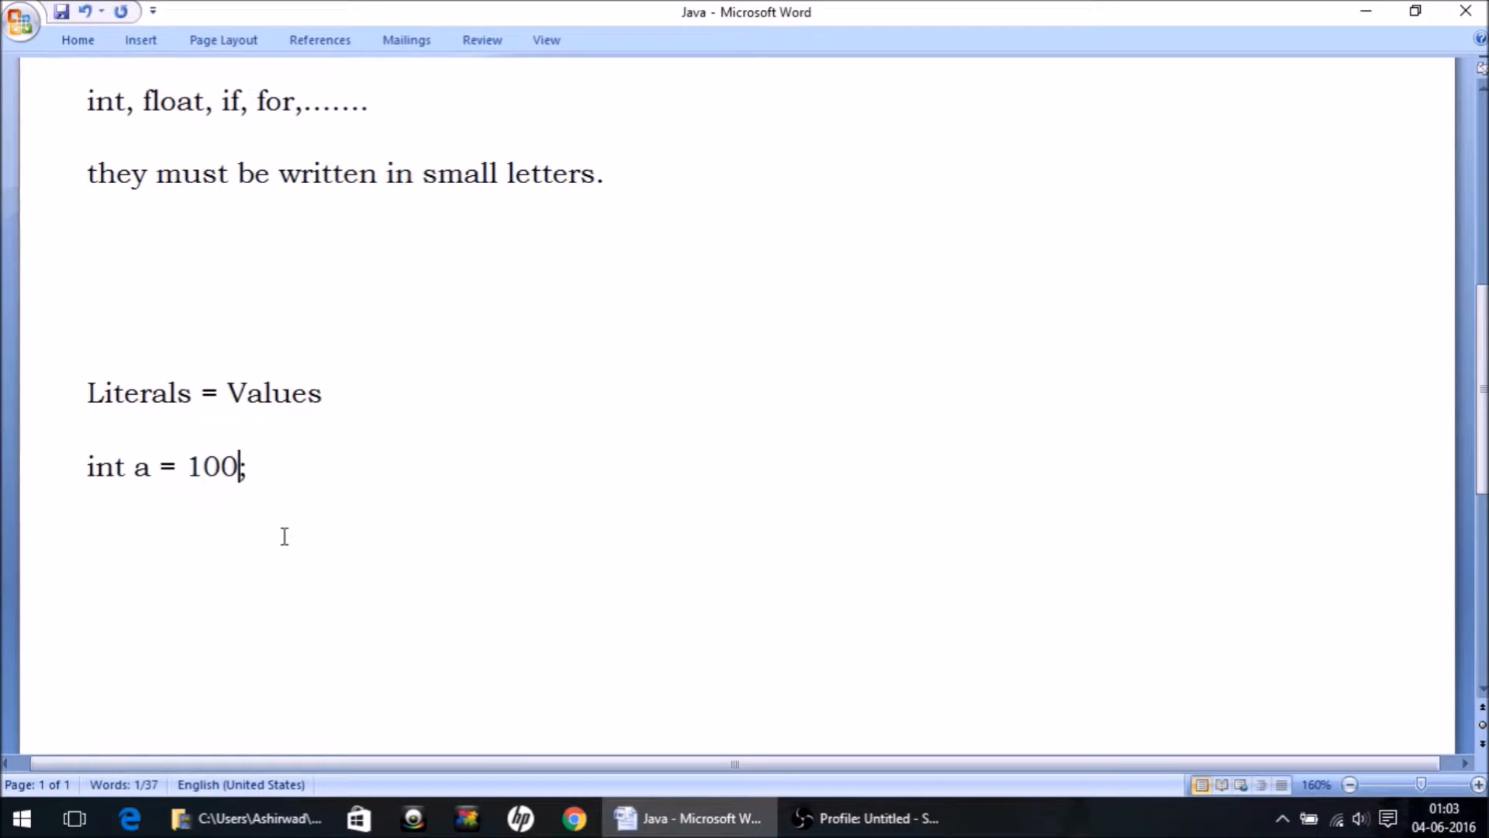
type(";")
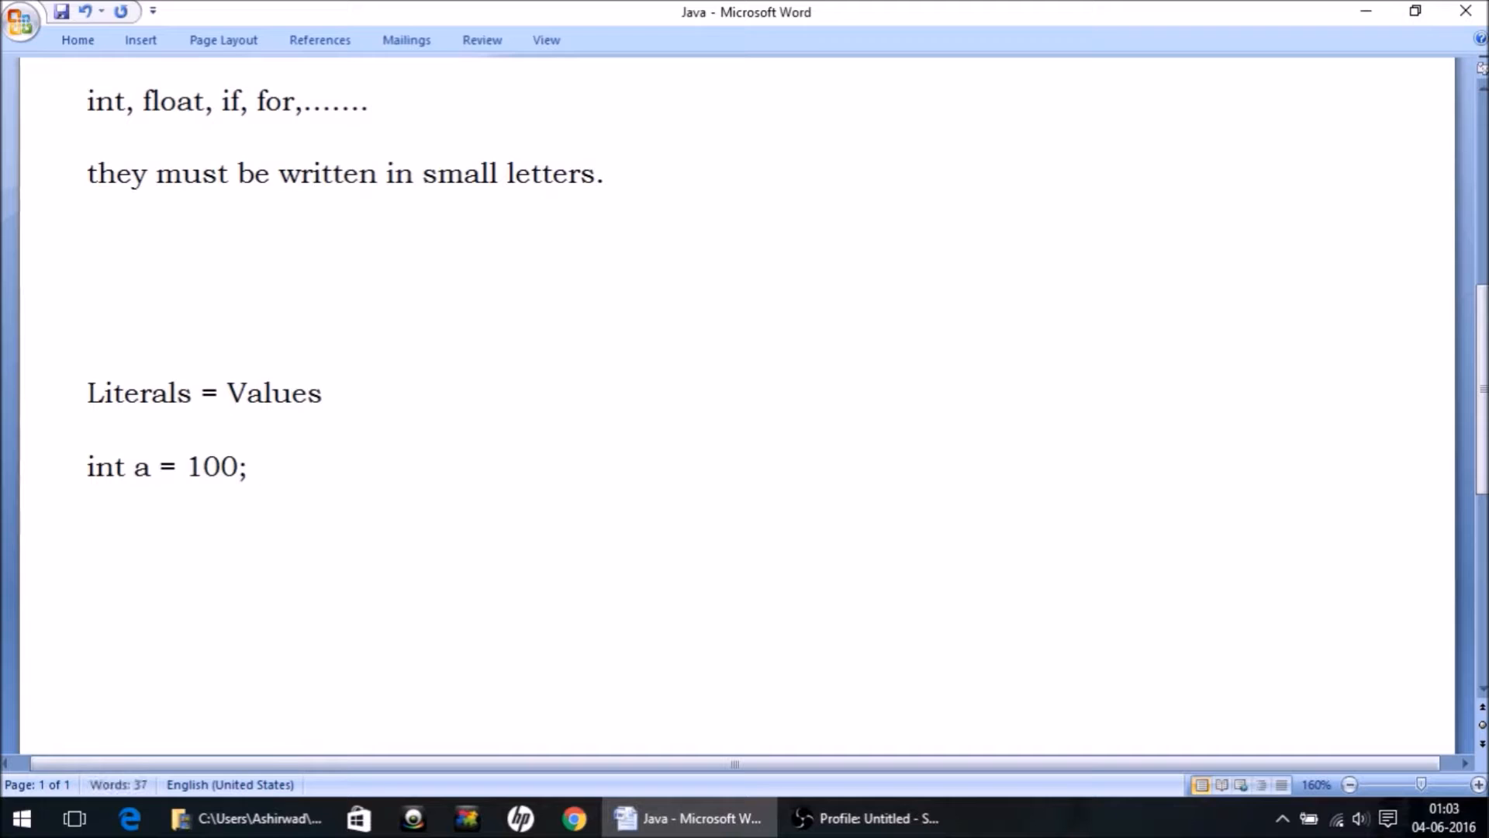
type("//100 is a lit")
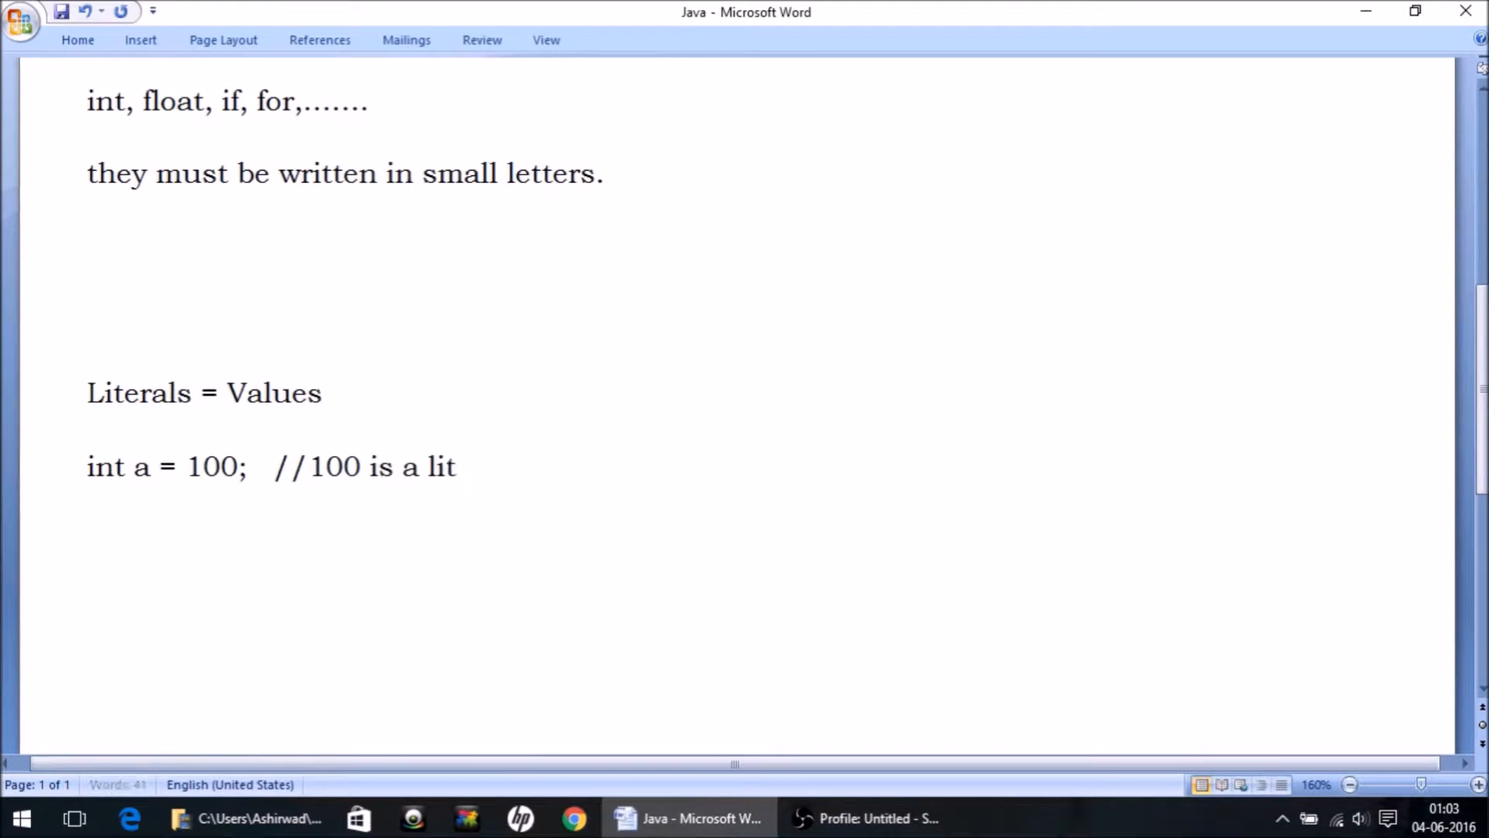
Step: Finish the '//100 is a litral' comment and add 'double d = 100.25; //100.25 is a literal'
type("ral")
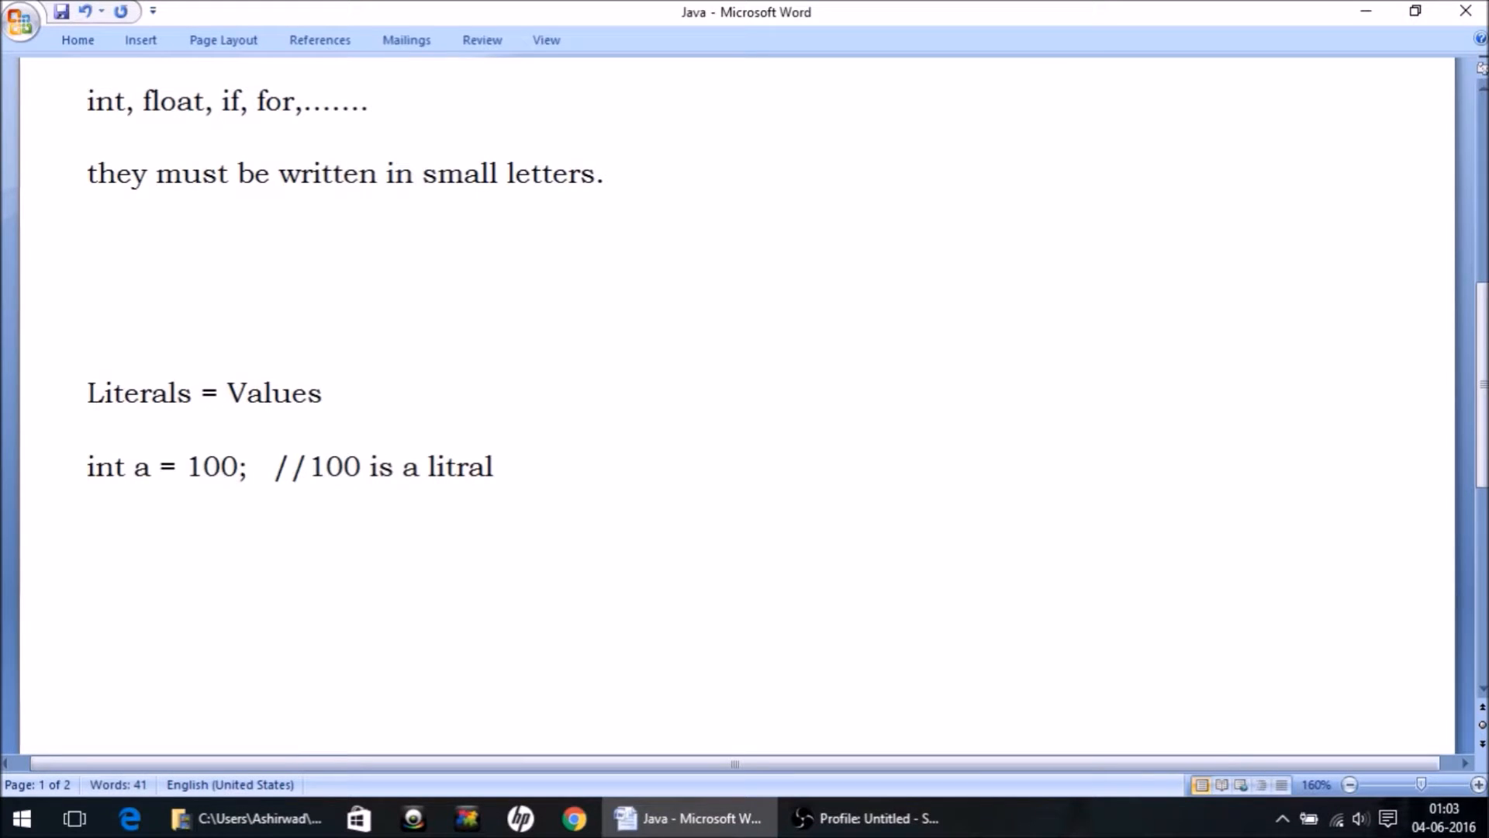
type("dou")
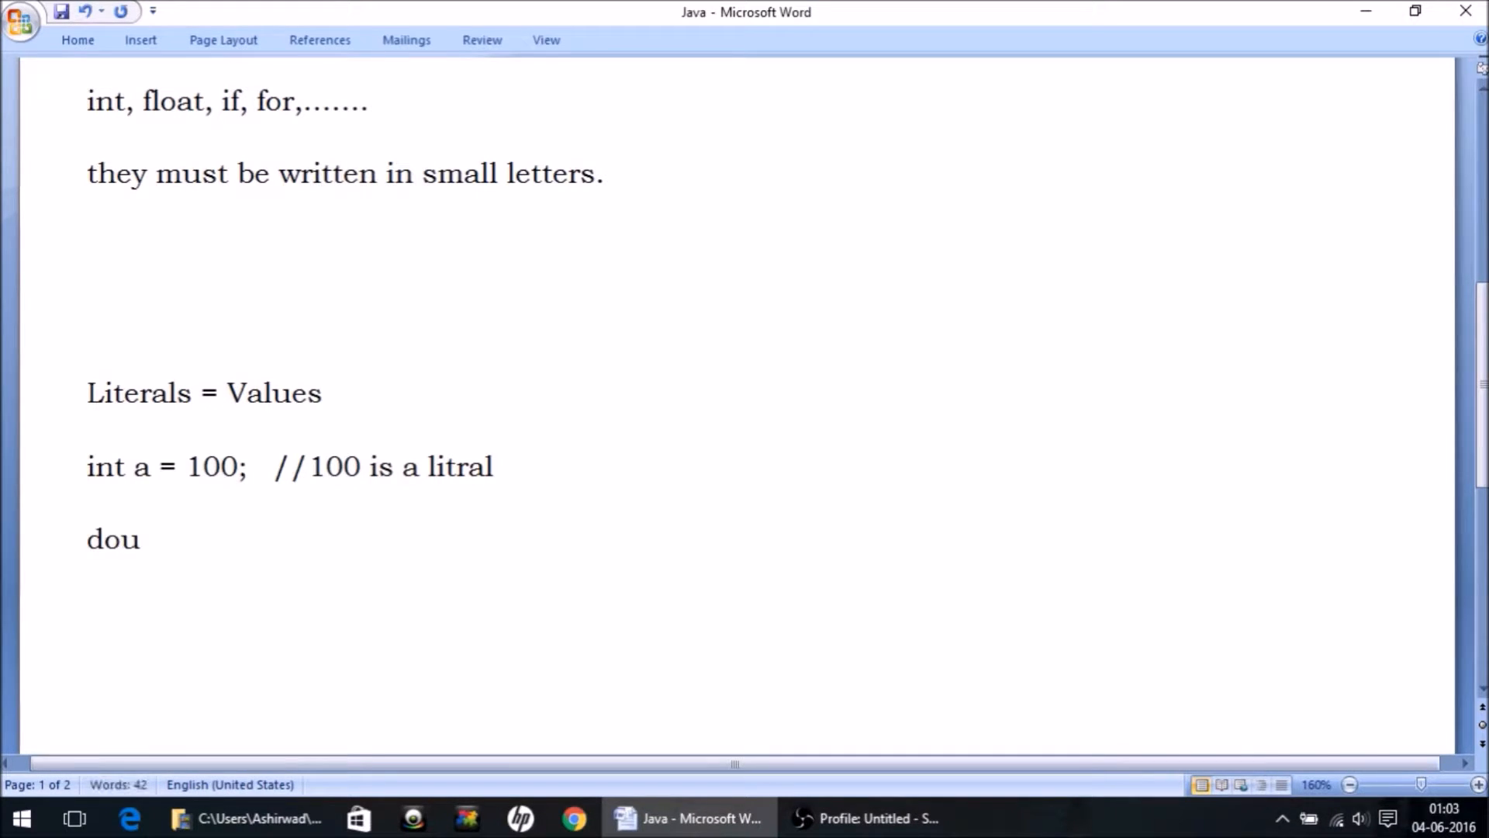
type("ble d")
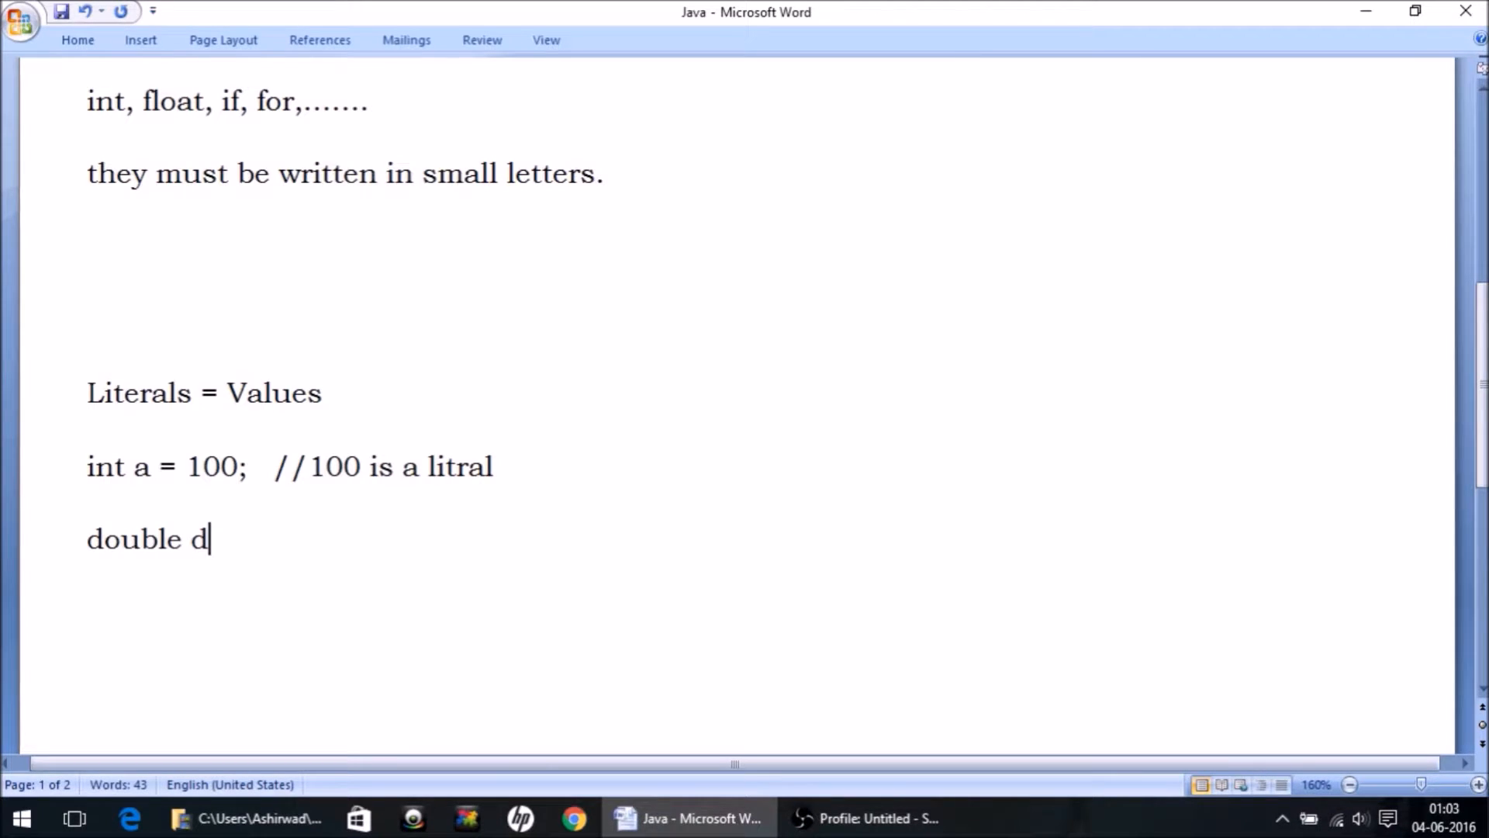
type("=")
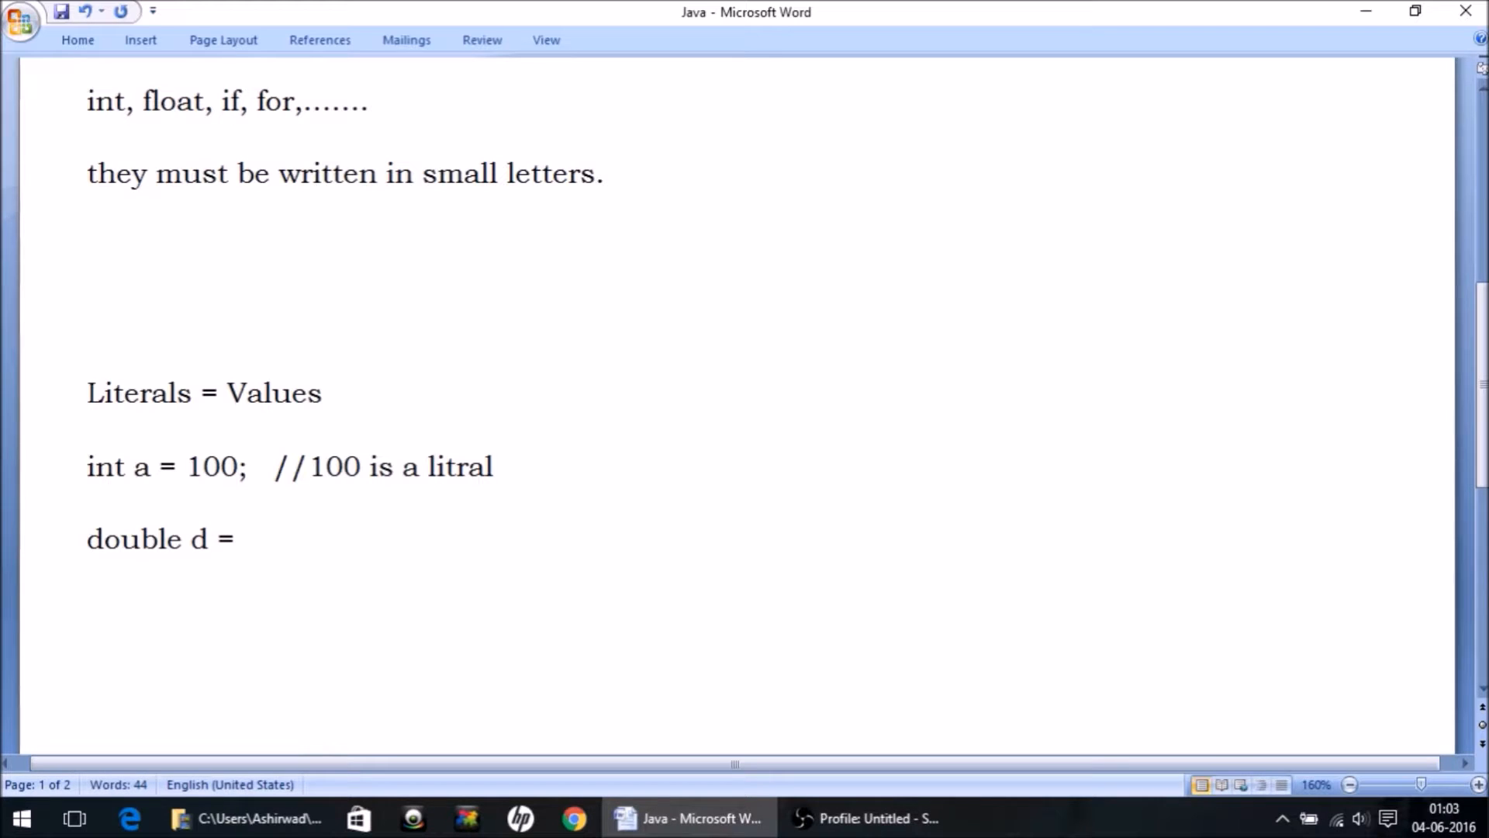
type("100.")
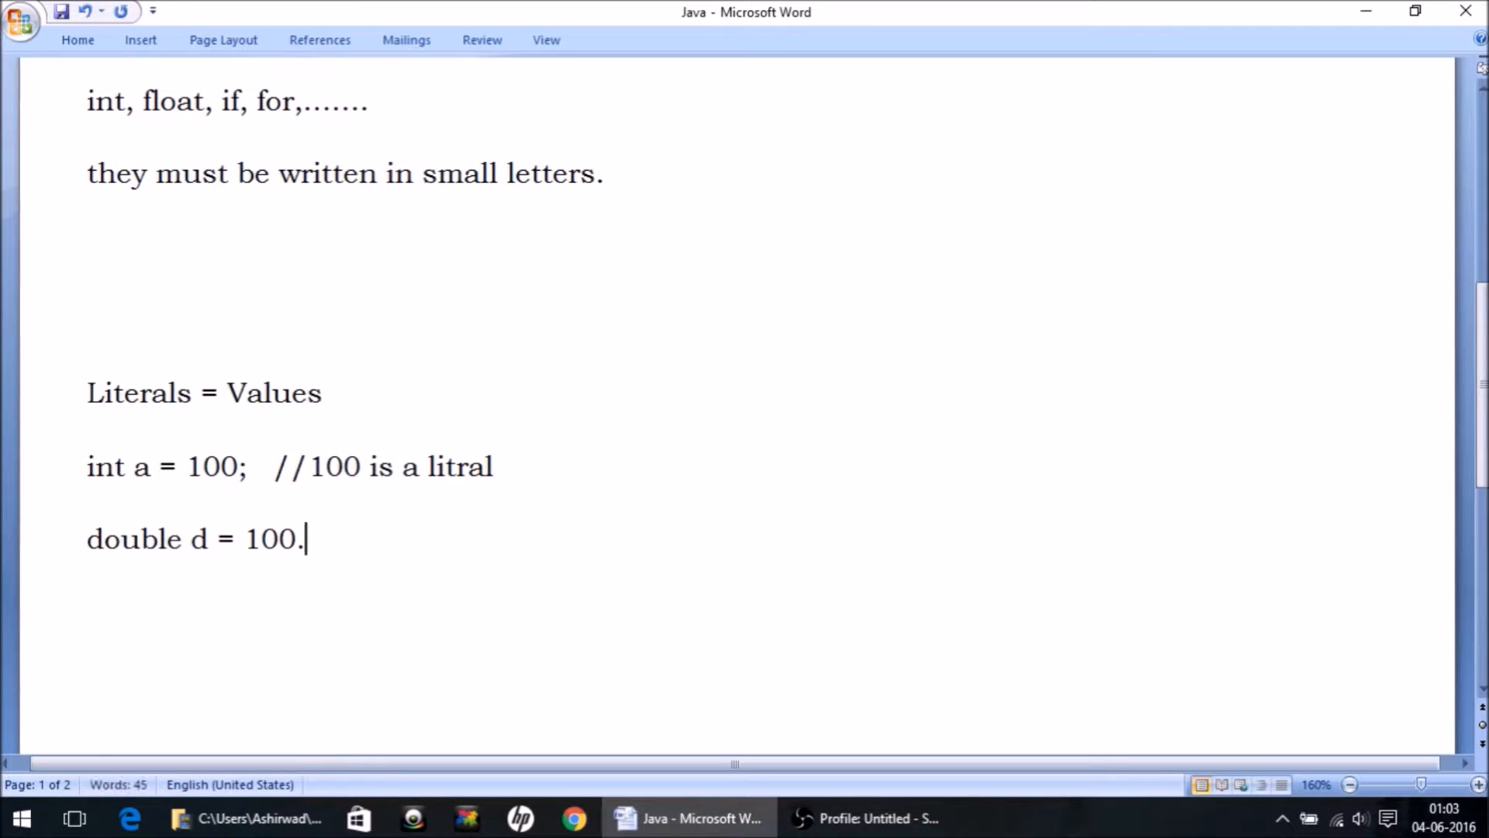
type("25;")
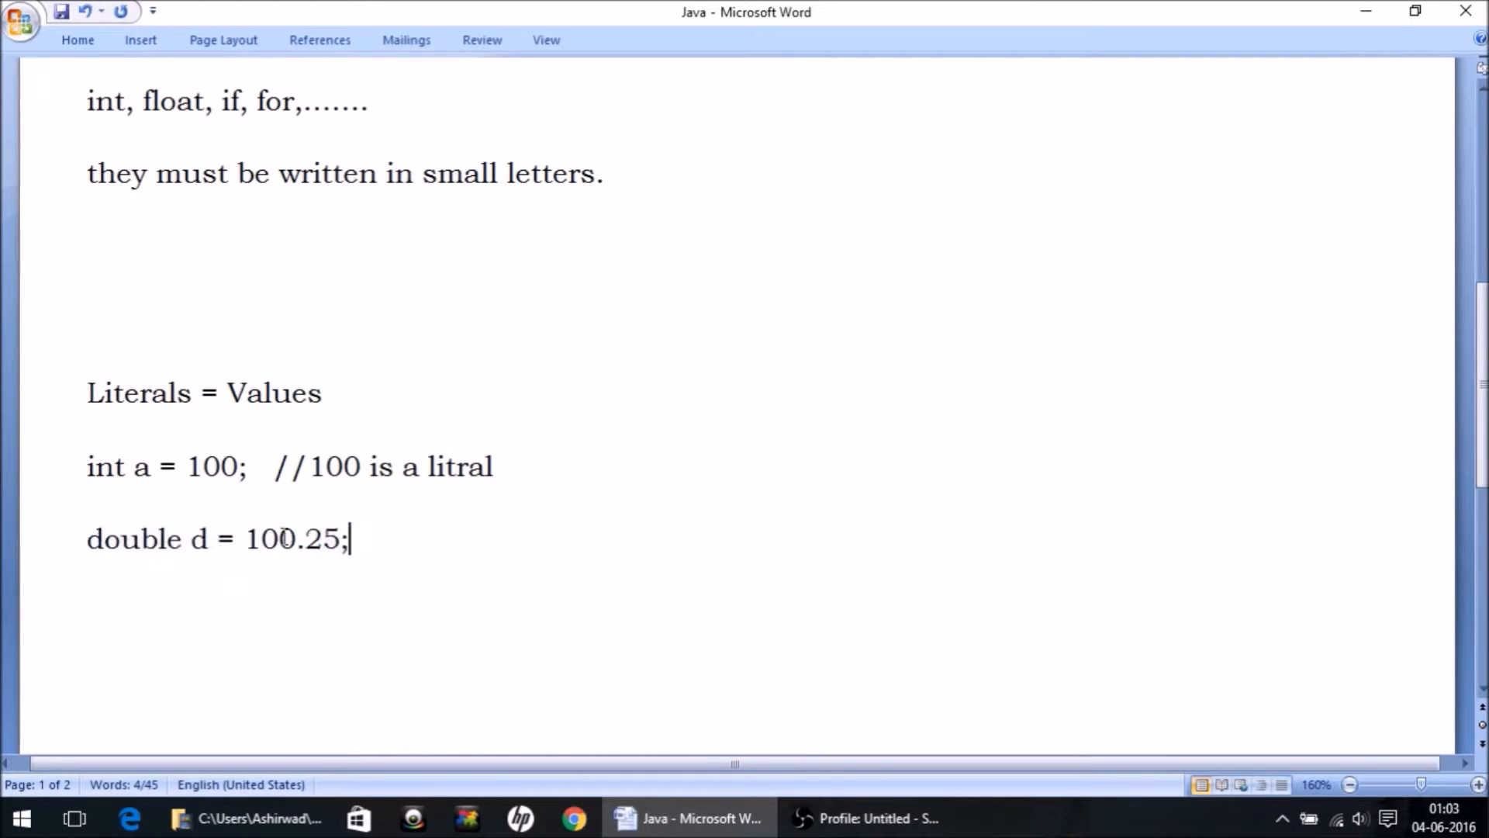
type("//")
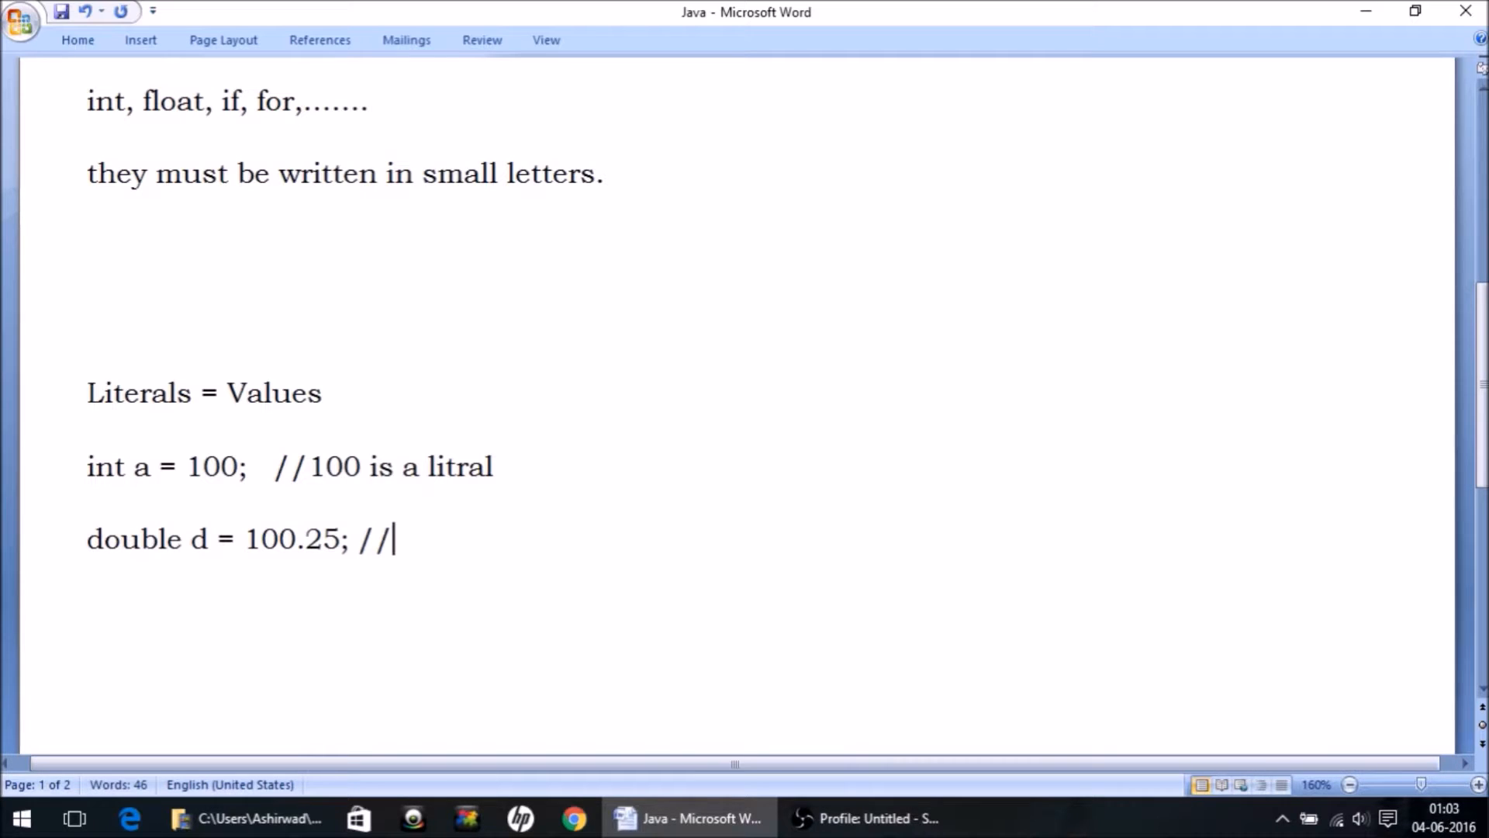
type("100.25 is a")
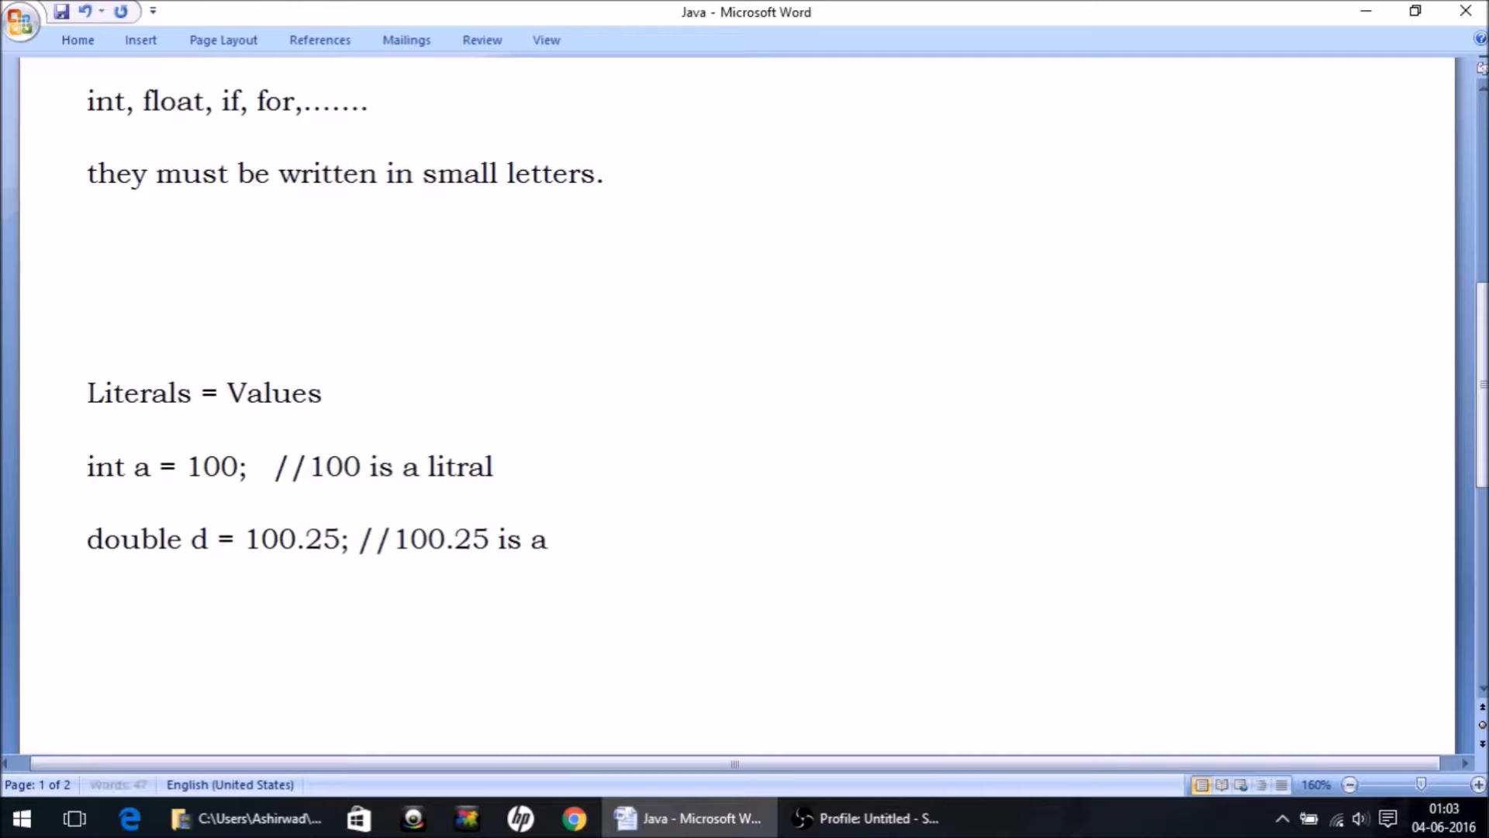
type("lite")
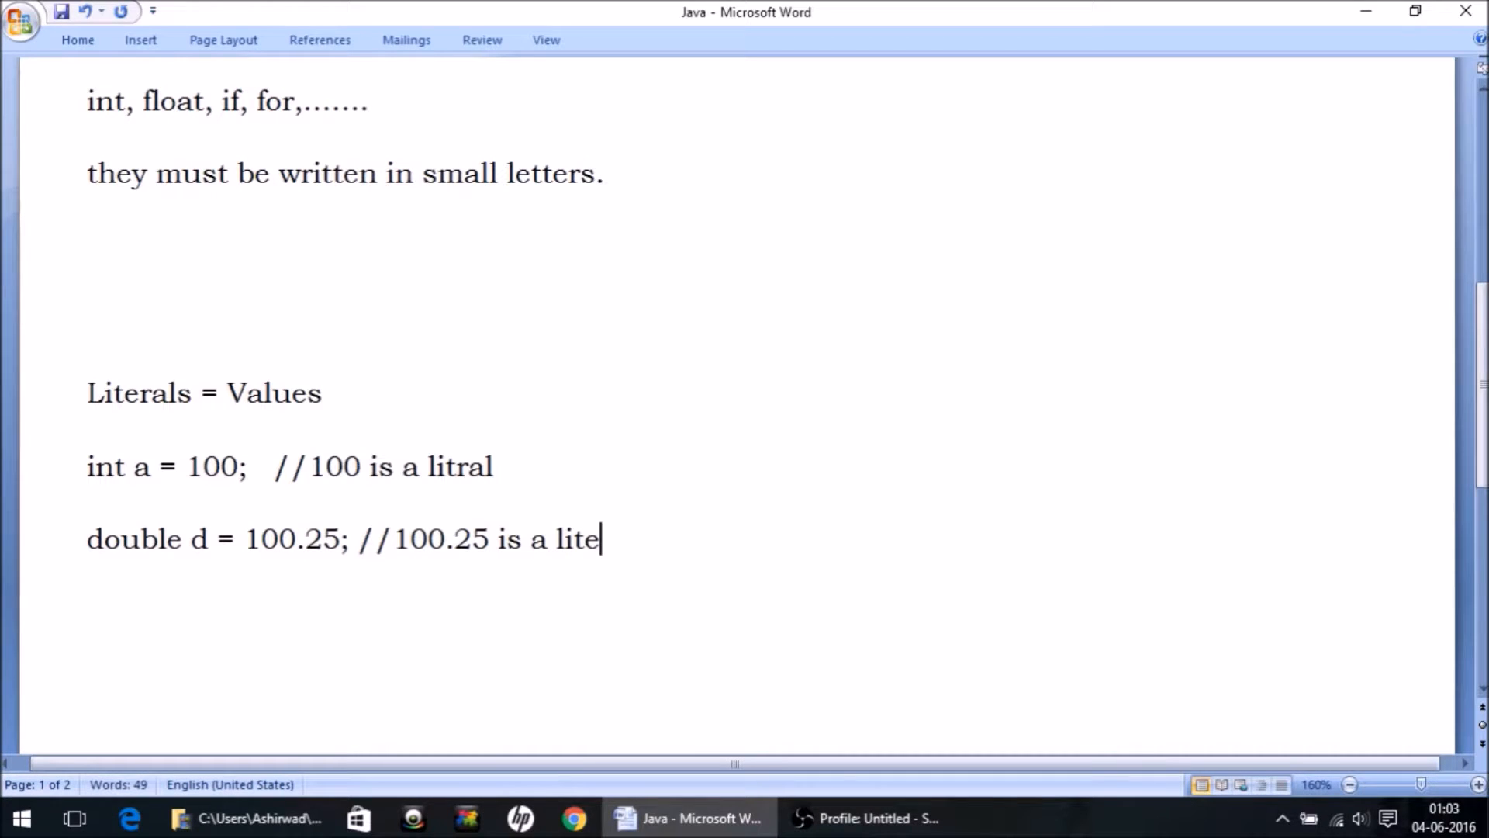
type("ral")
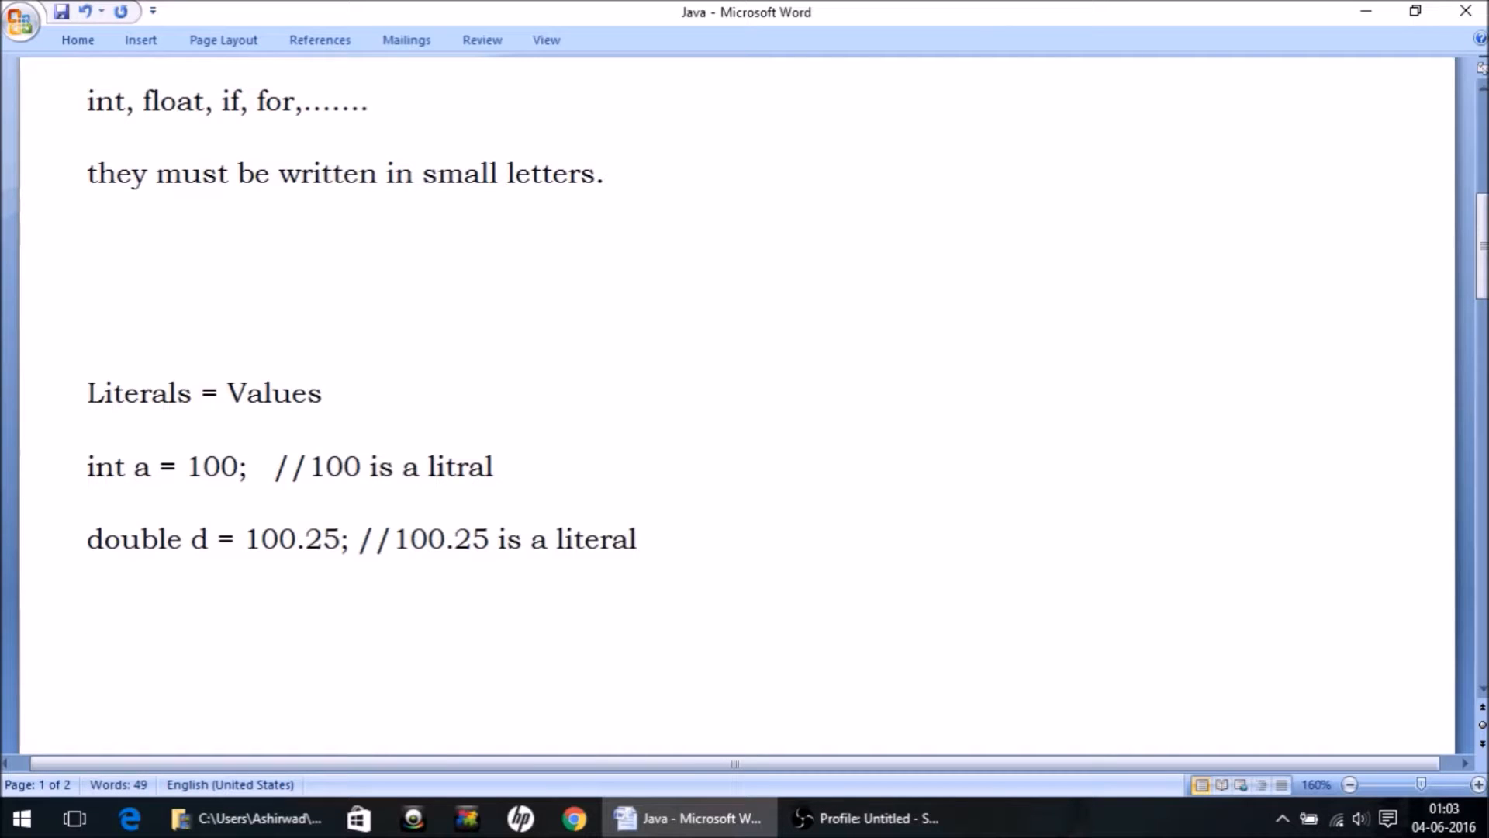
Step: Add the line char c = 'X'; with the comment //'X' is a literal
type("char c =")
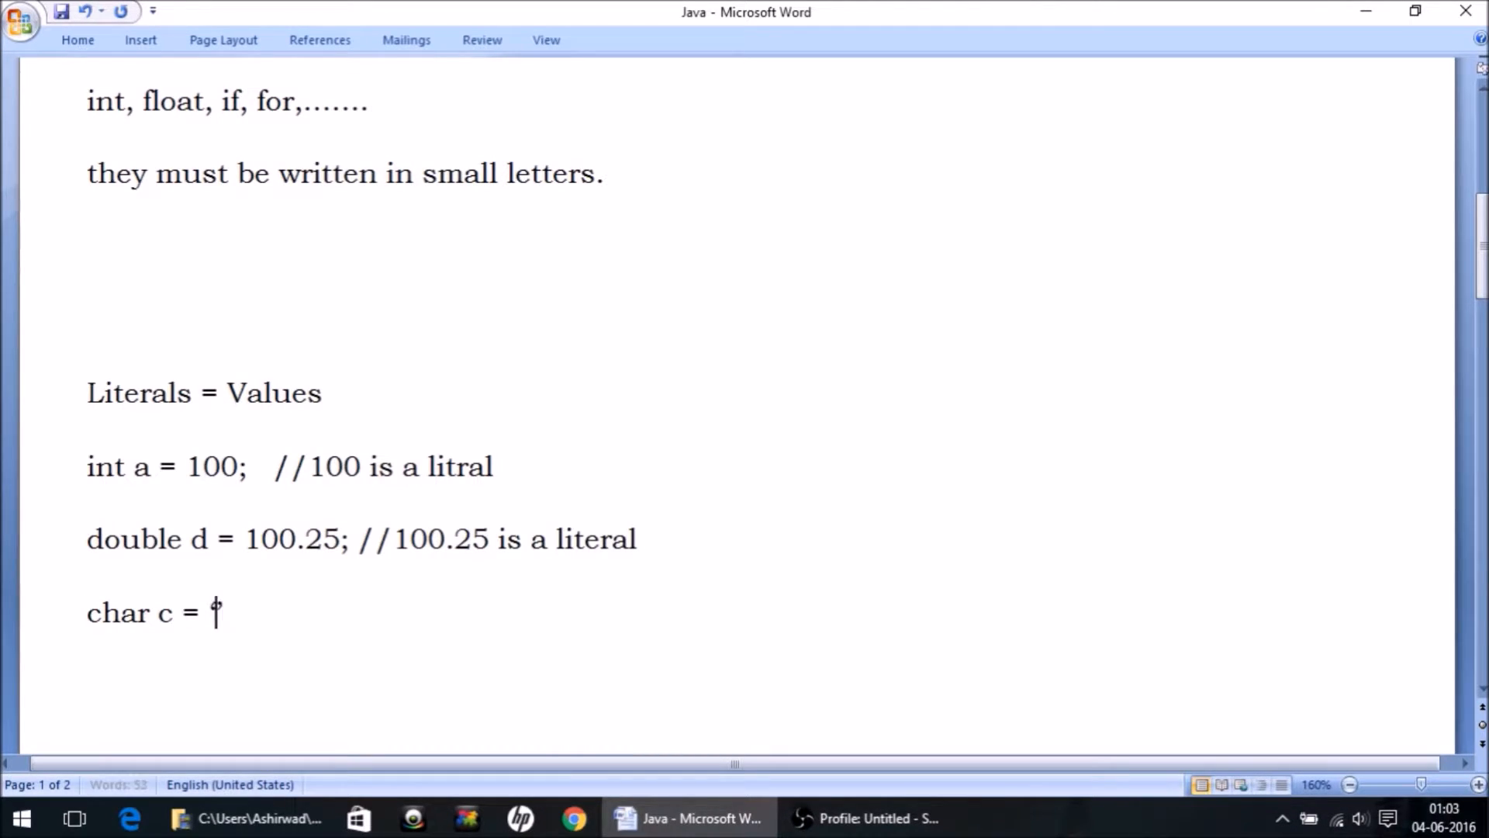
type("'X'")
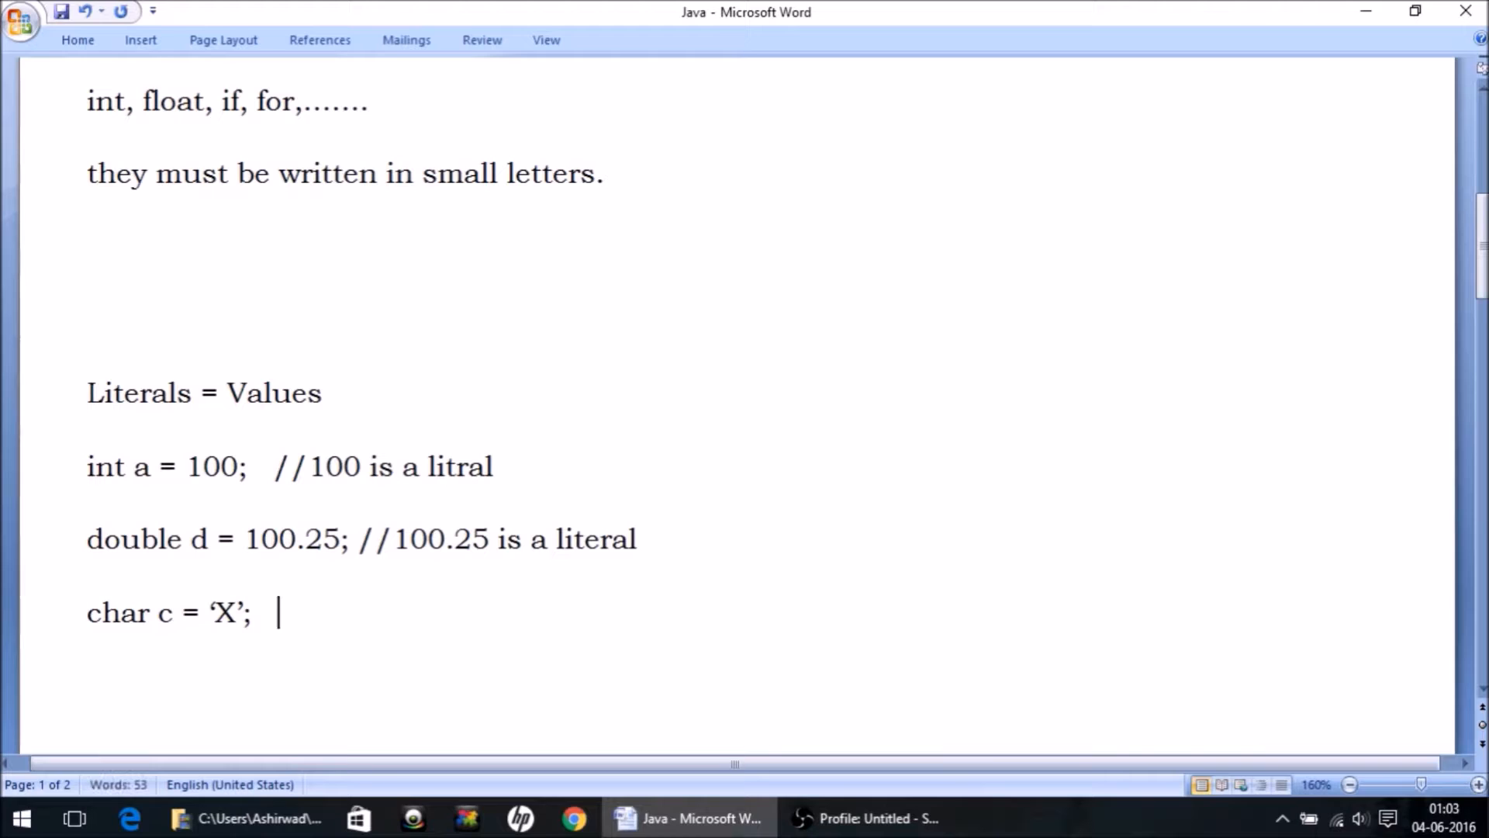
type("//")
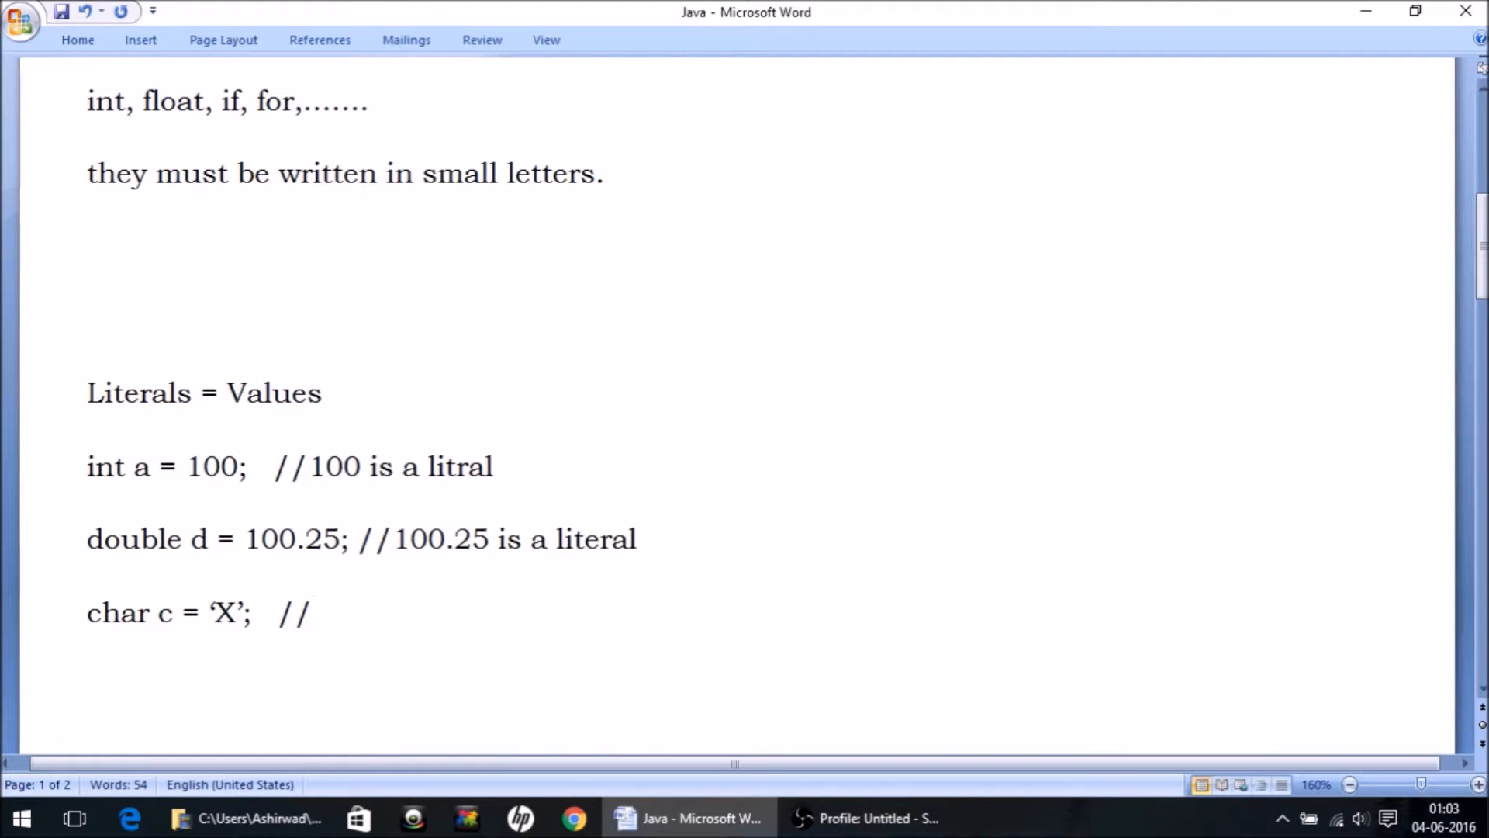
type("'X")
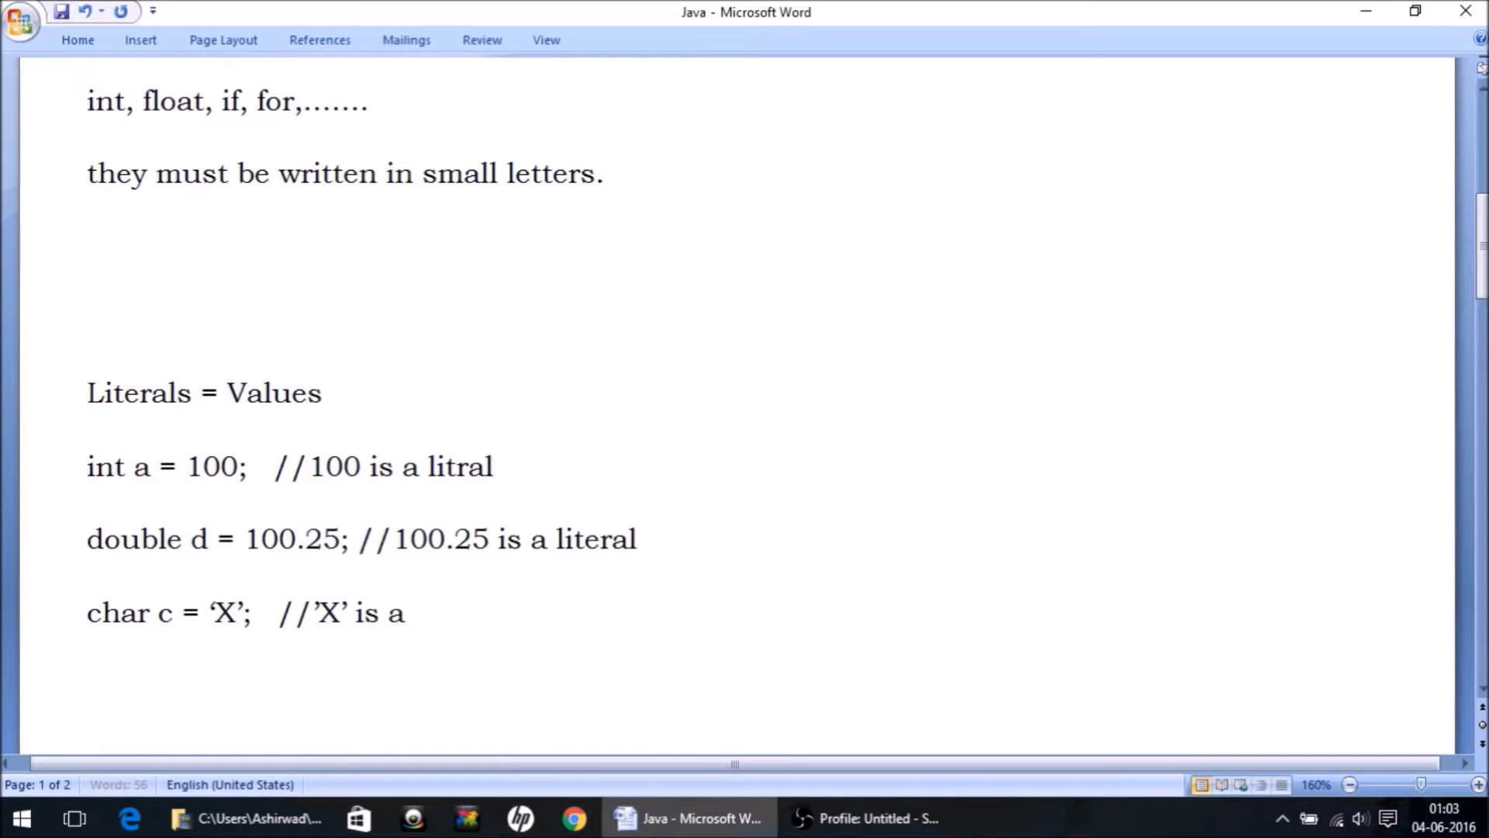
type("literal")
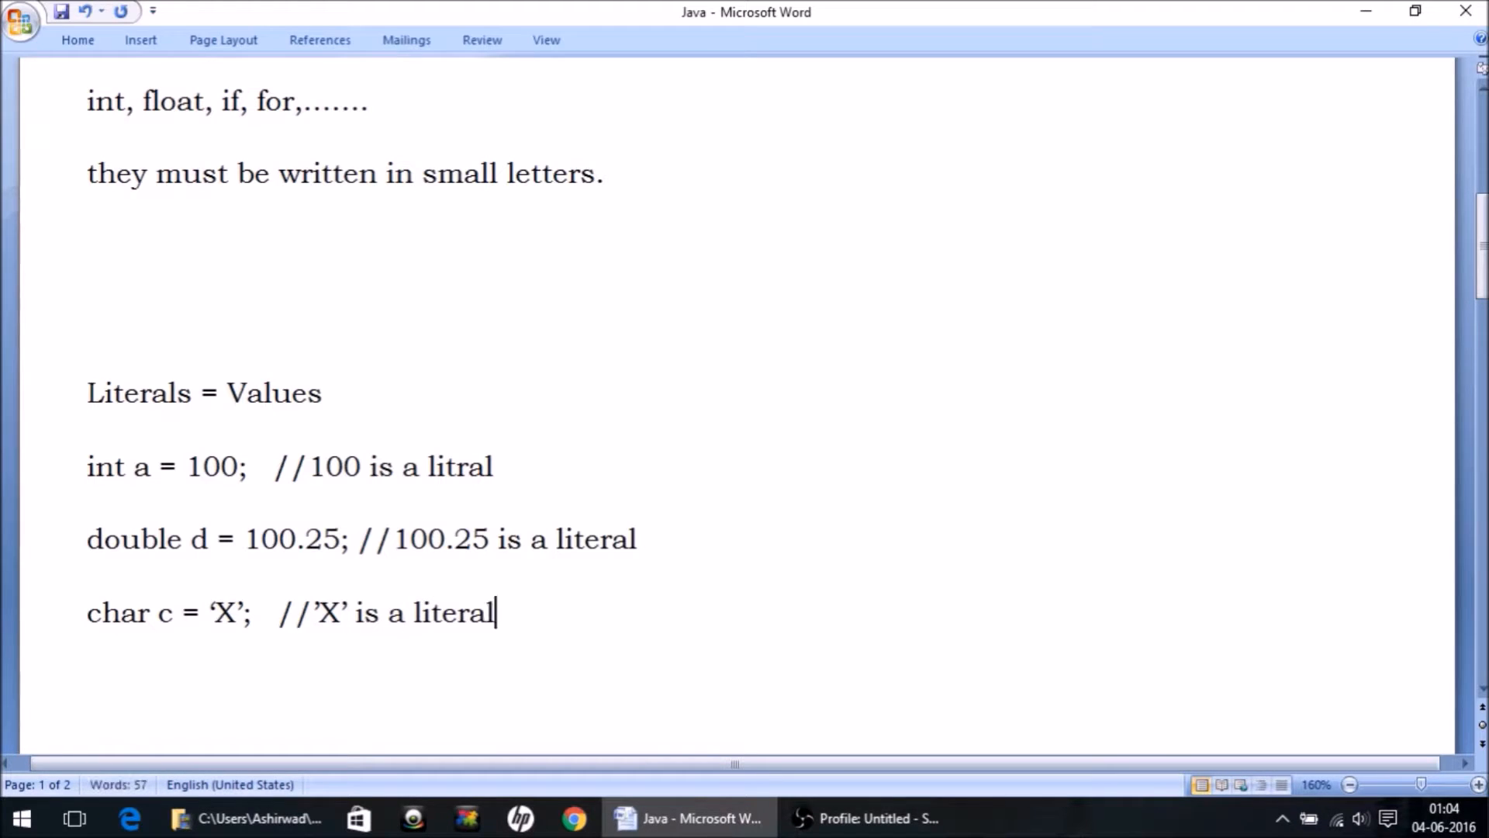
scroll("down", 3)
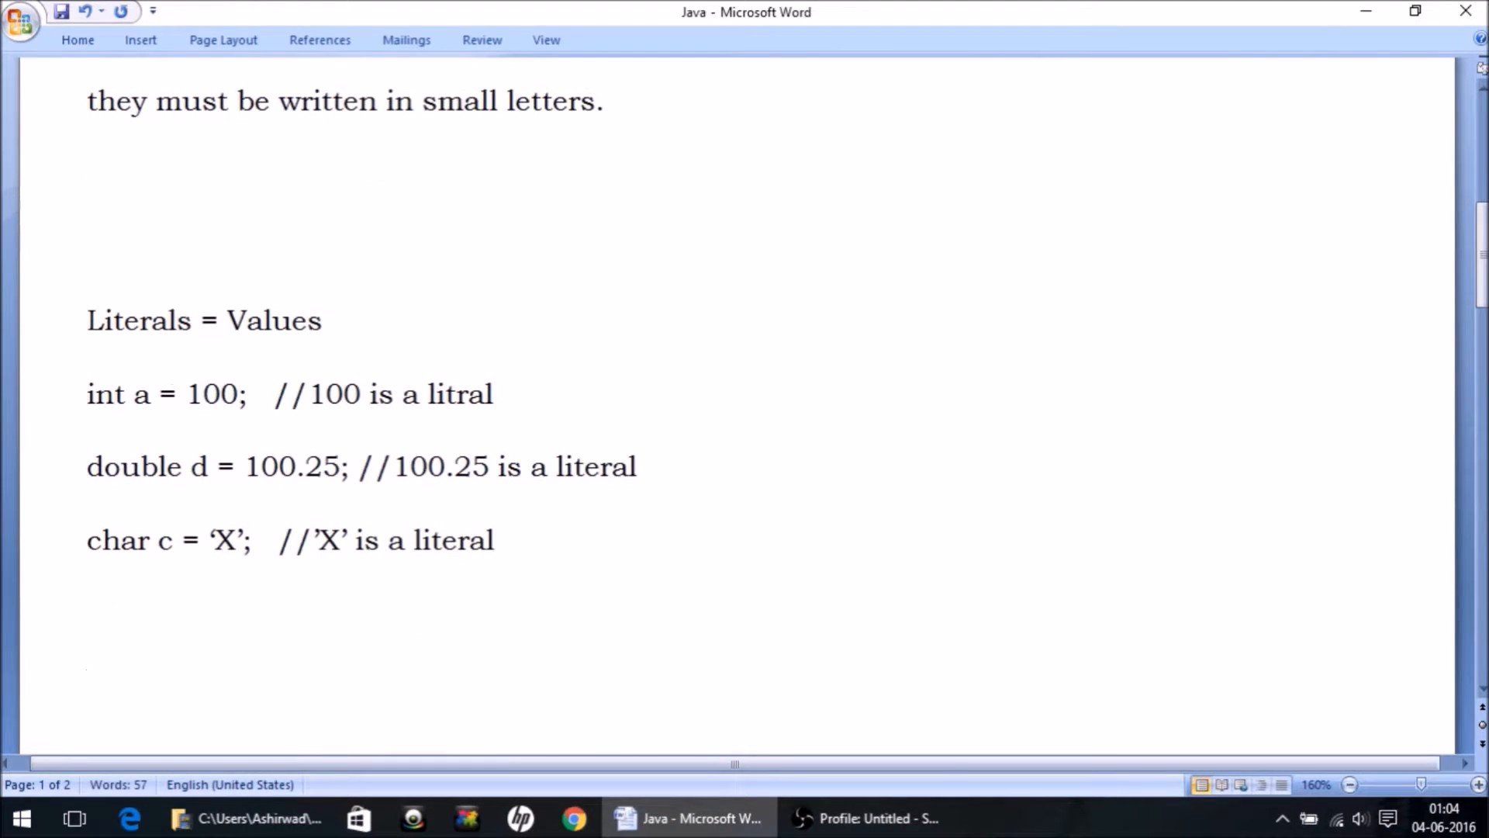
Step: Type String s = "HELLO"; //"Hello" is a literal on a new line
type("String")
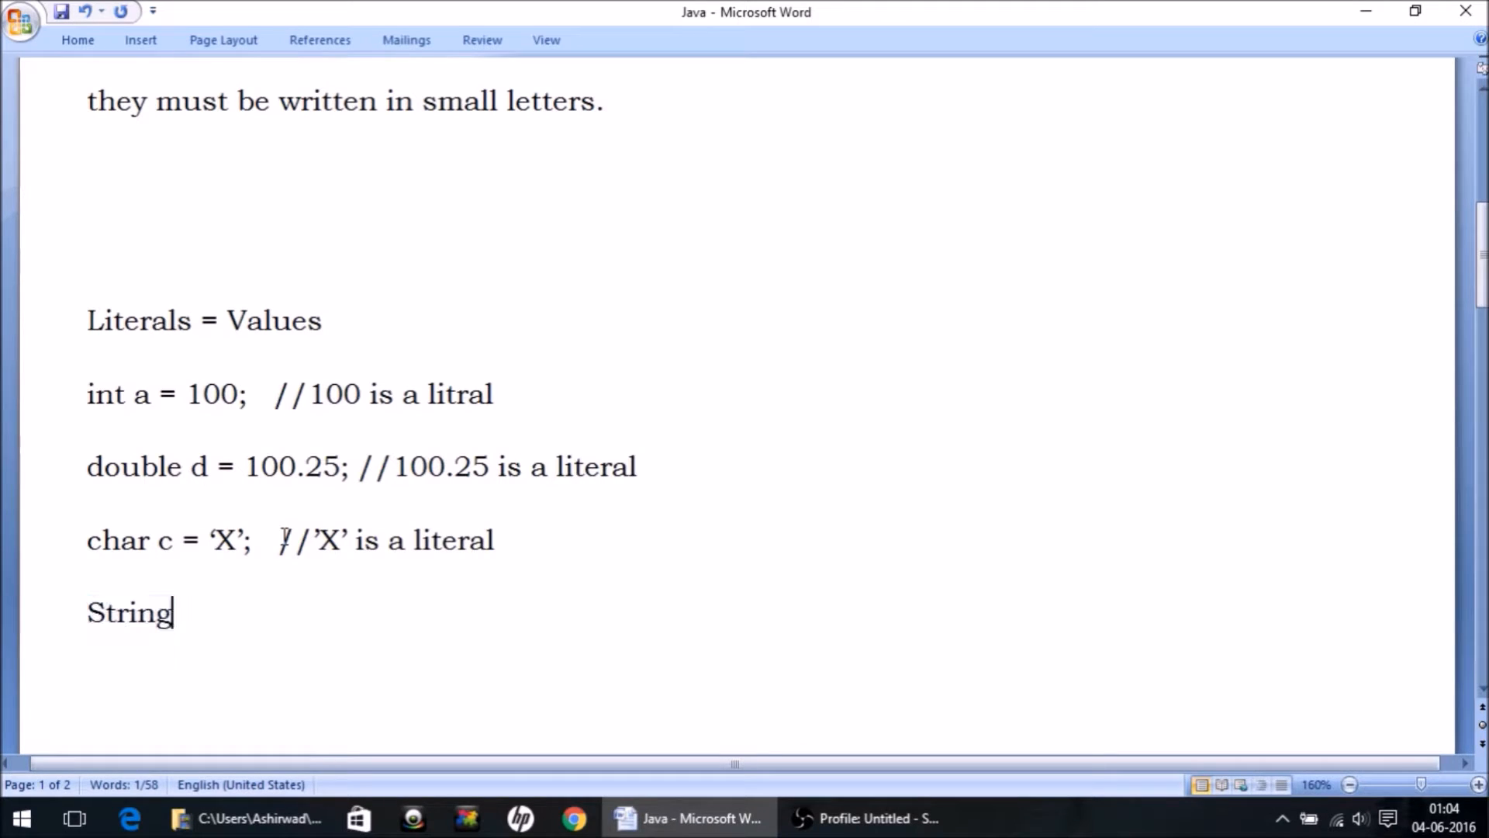
type("s")
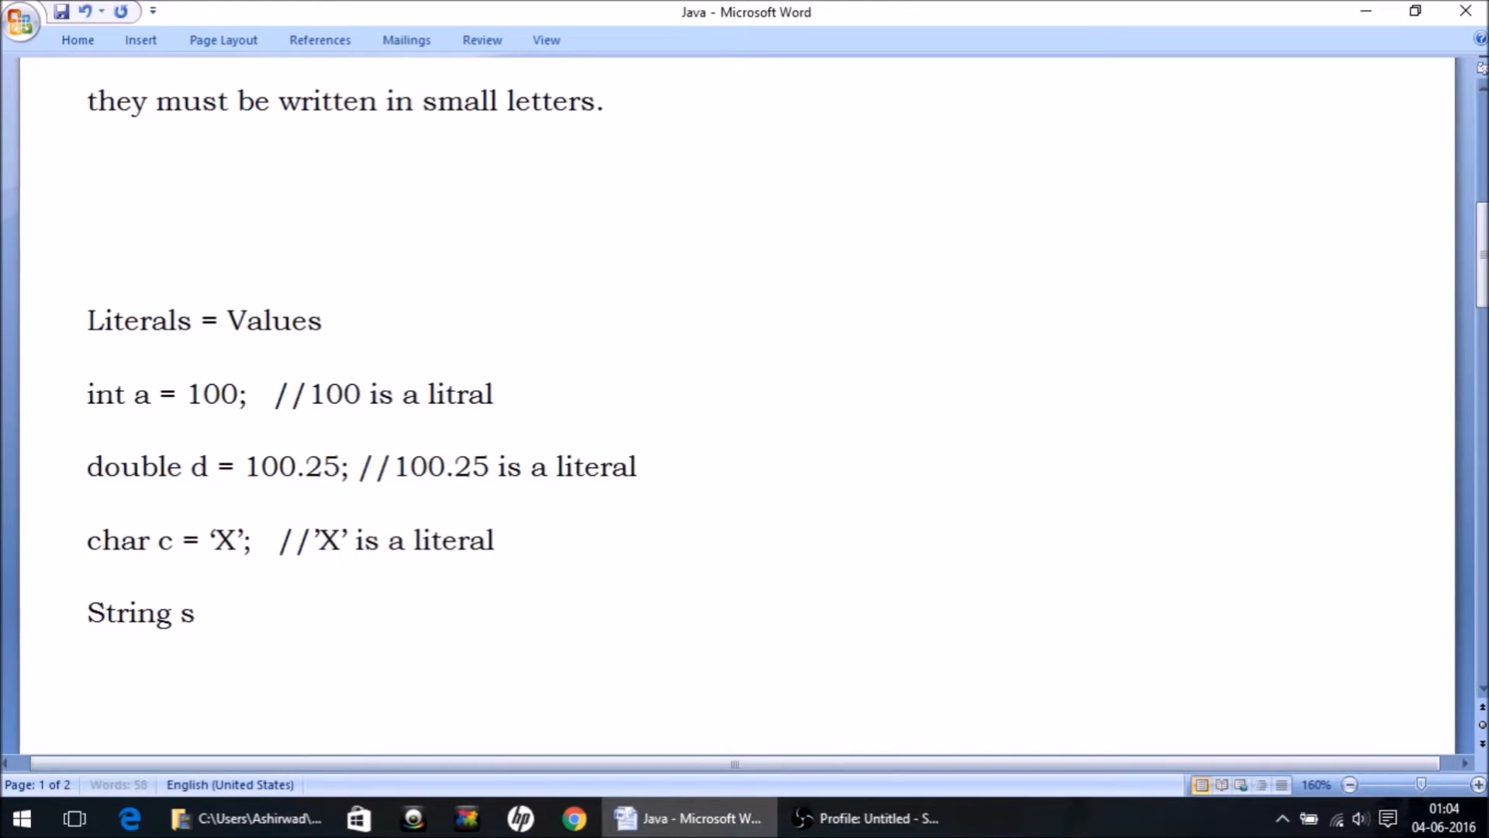
type("=")
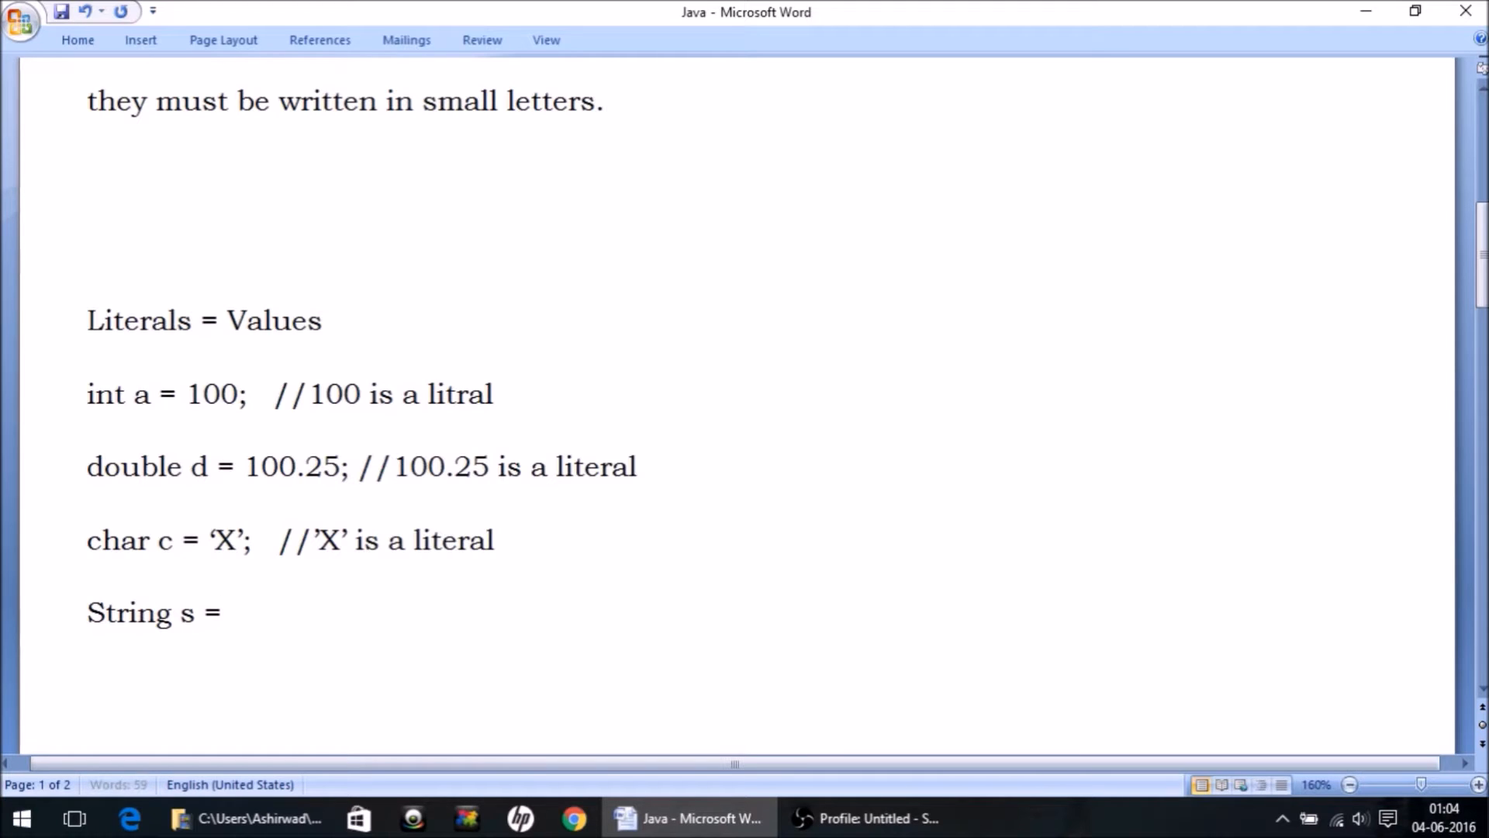
type("\"\"")
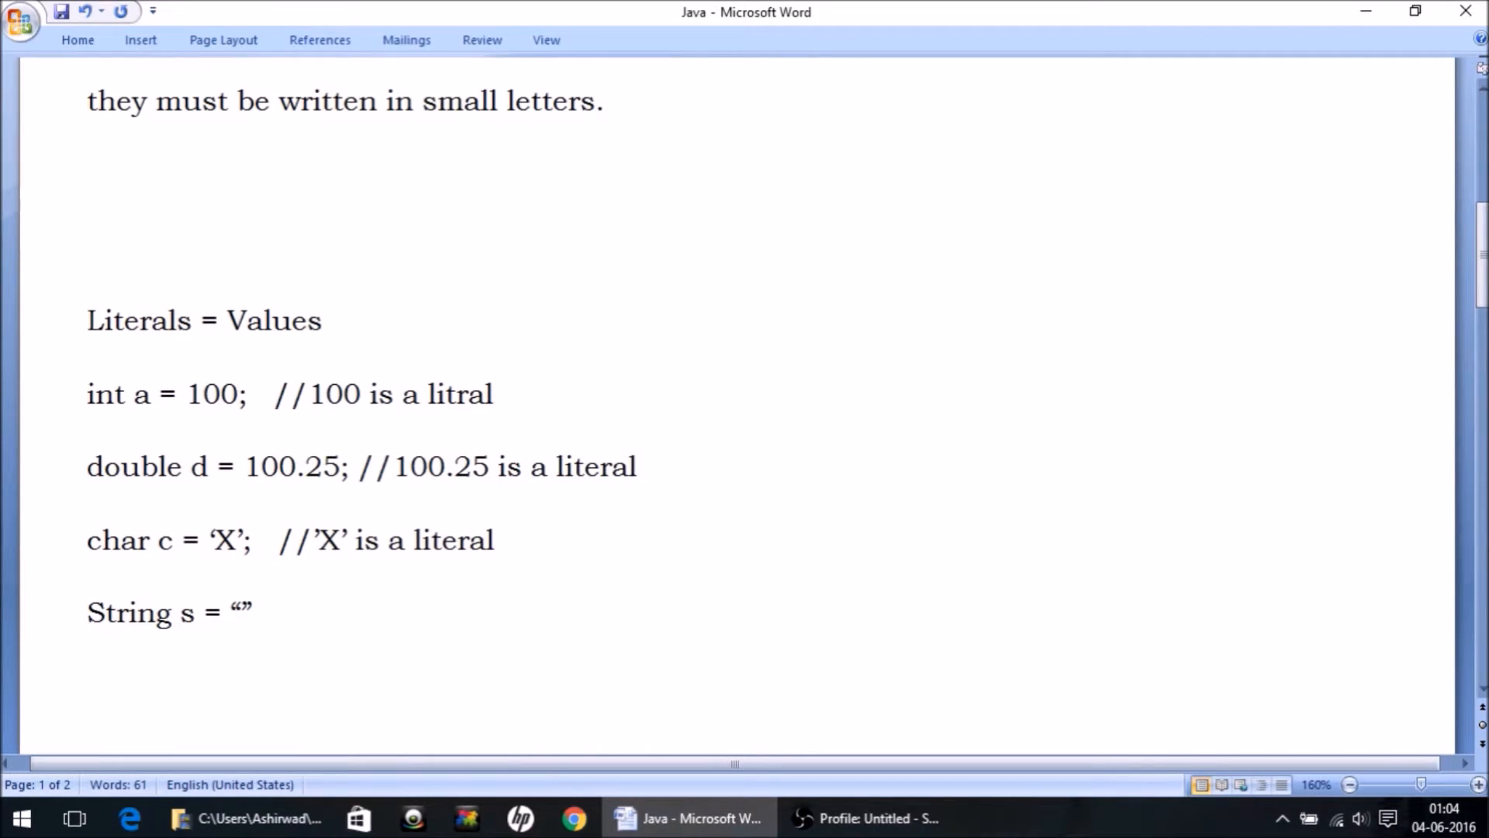
type("HELLO")
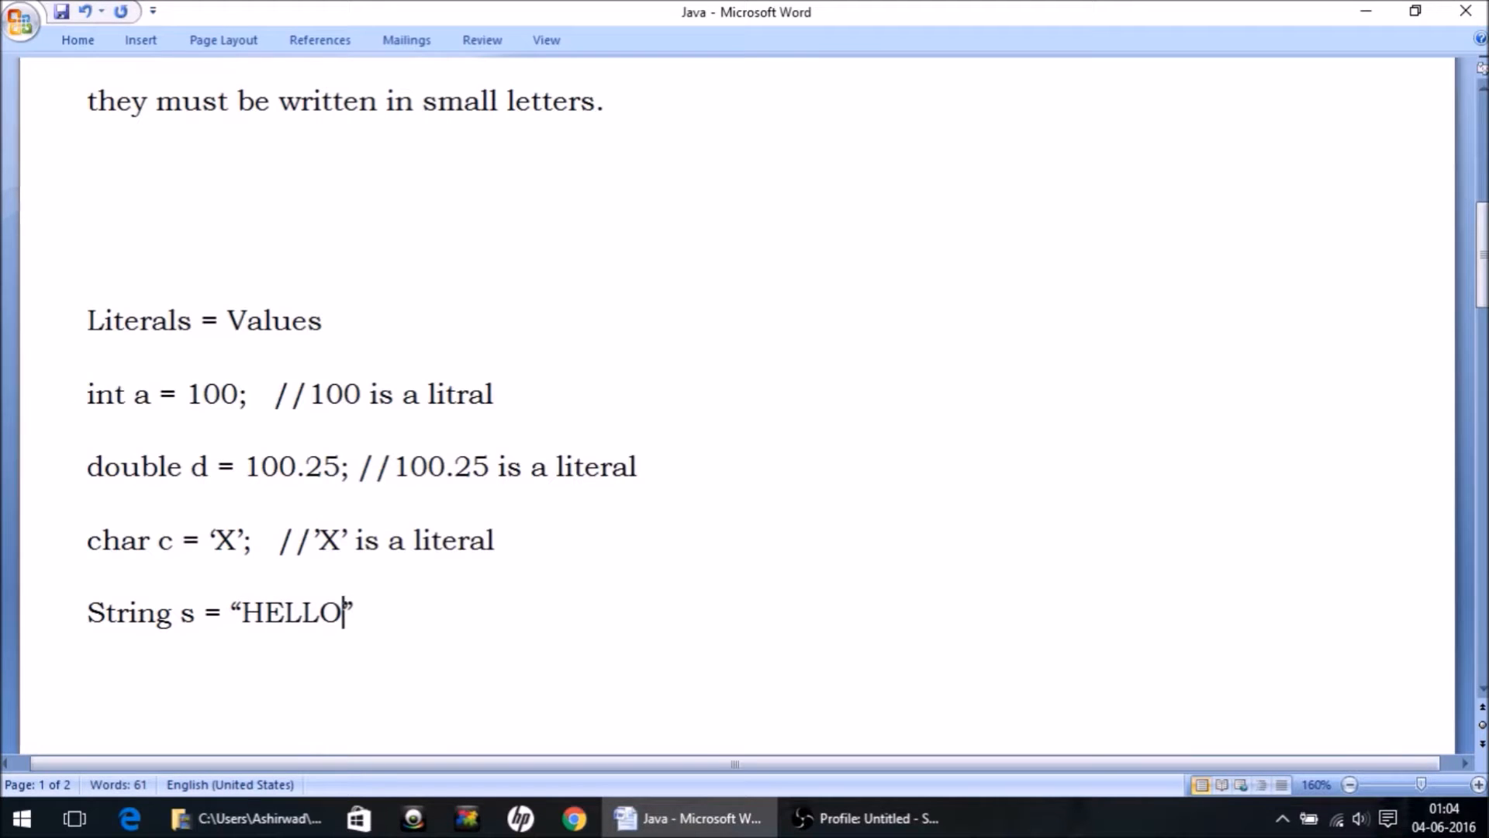
type("\";")
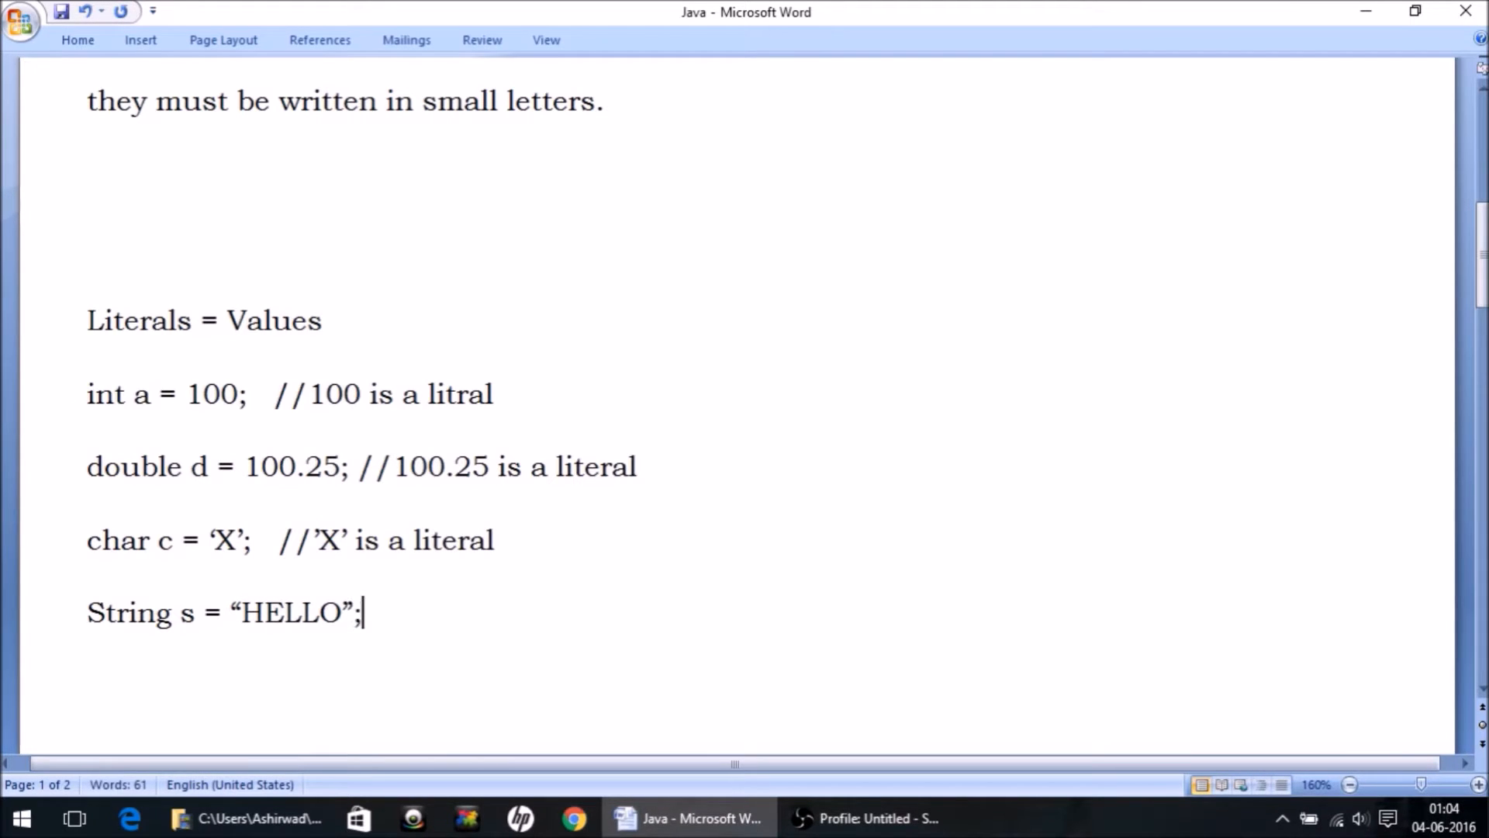
type("//")
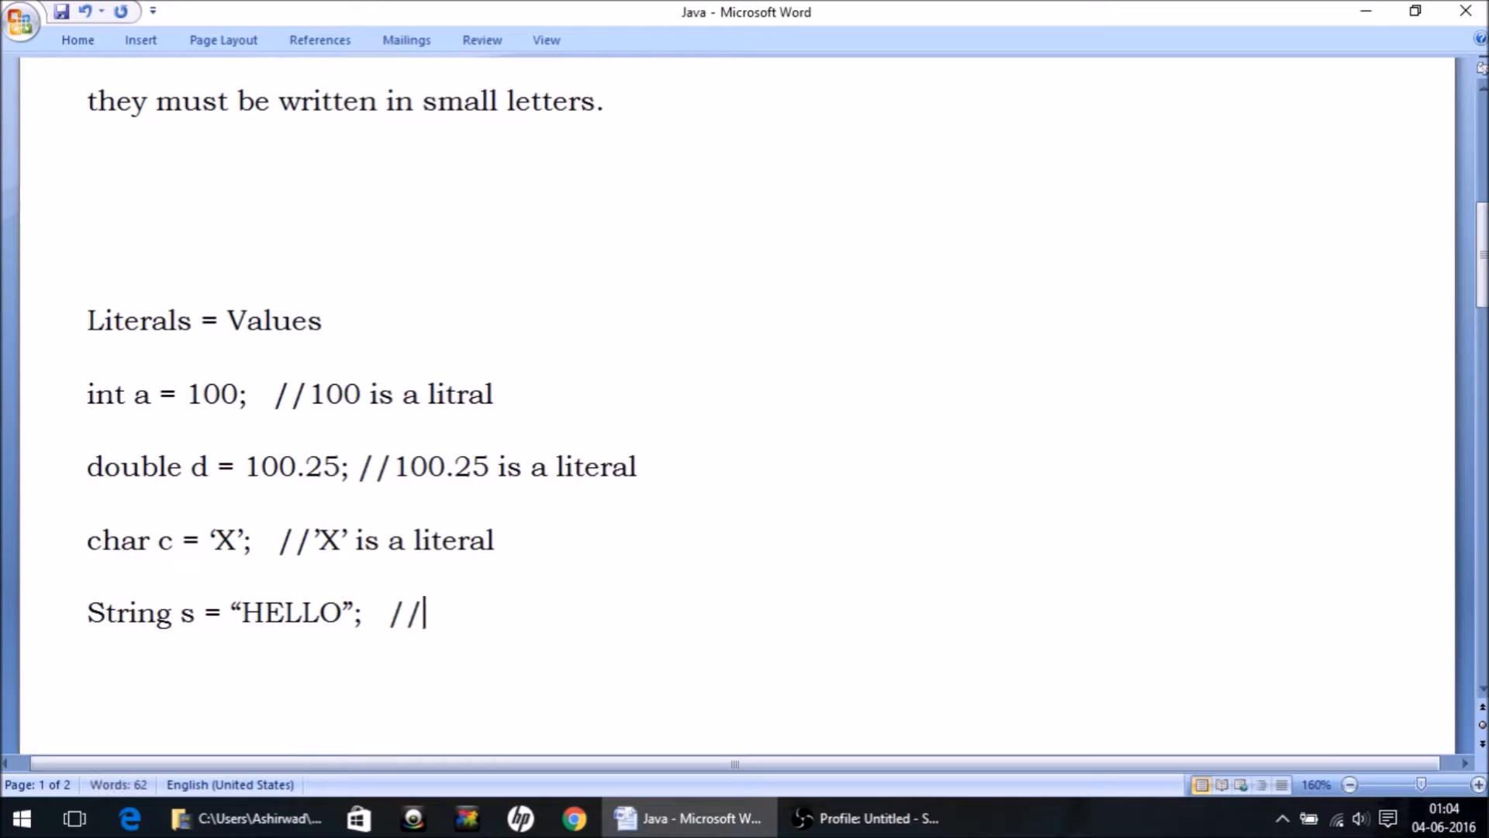
type("\"")
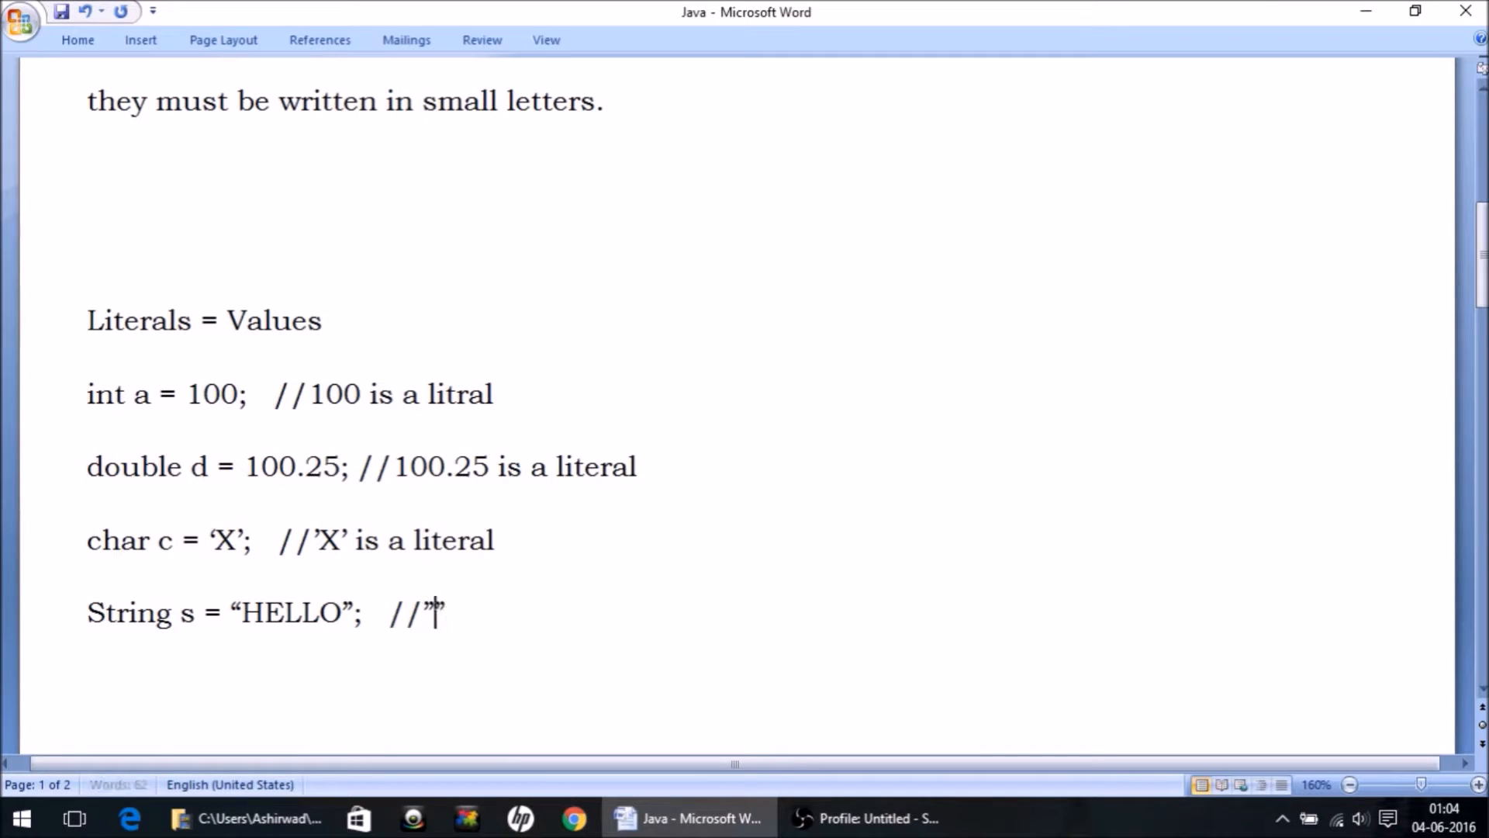
type("Hello” is")
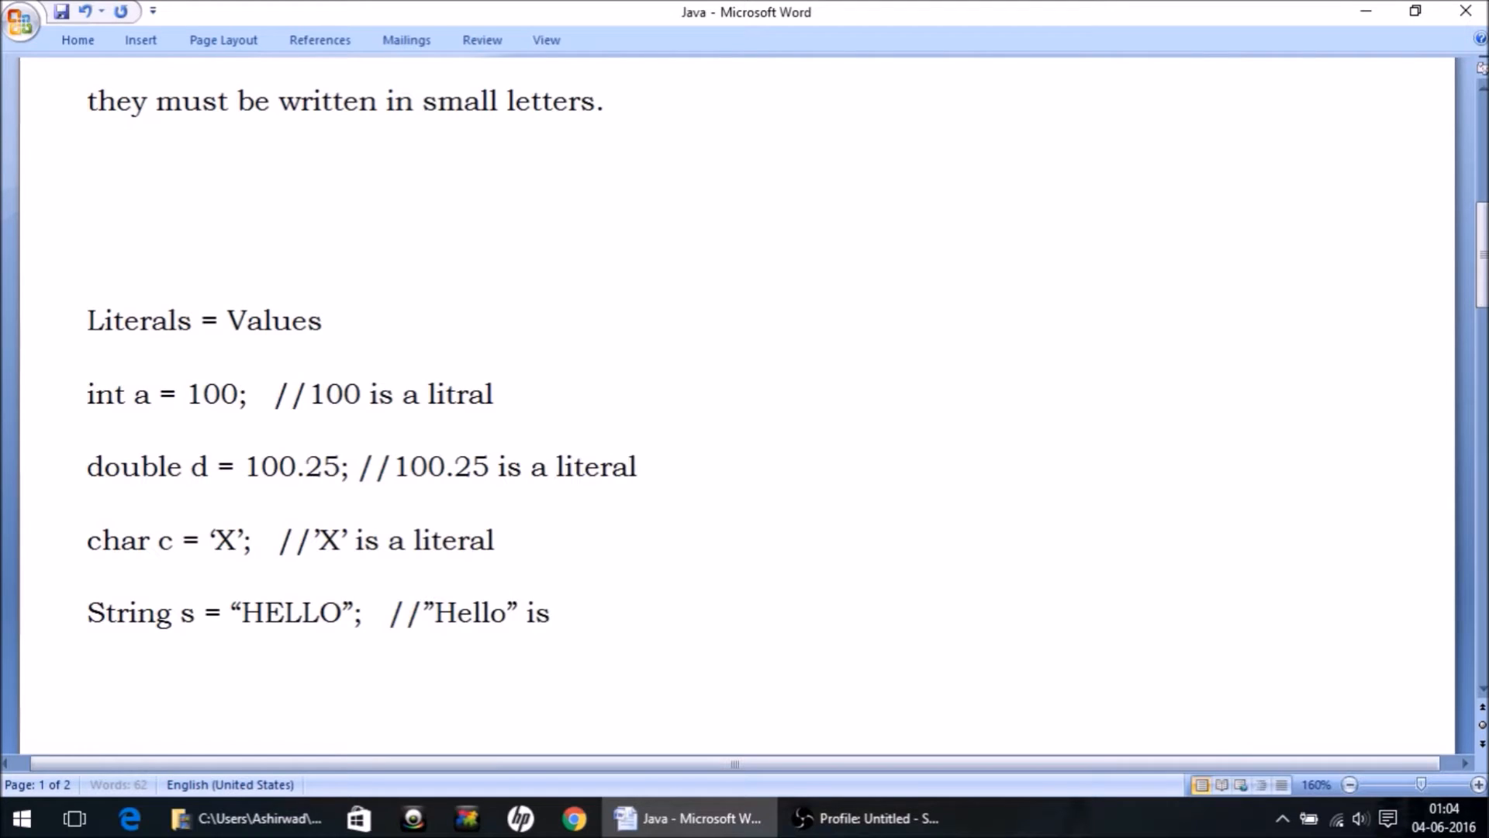
type("a literal")
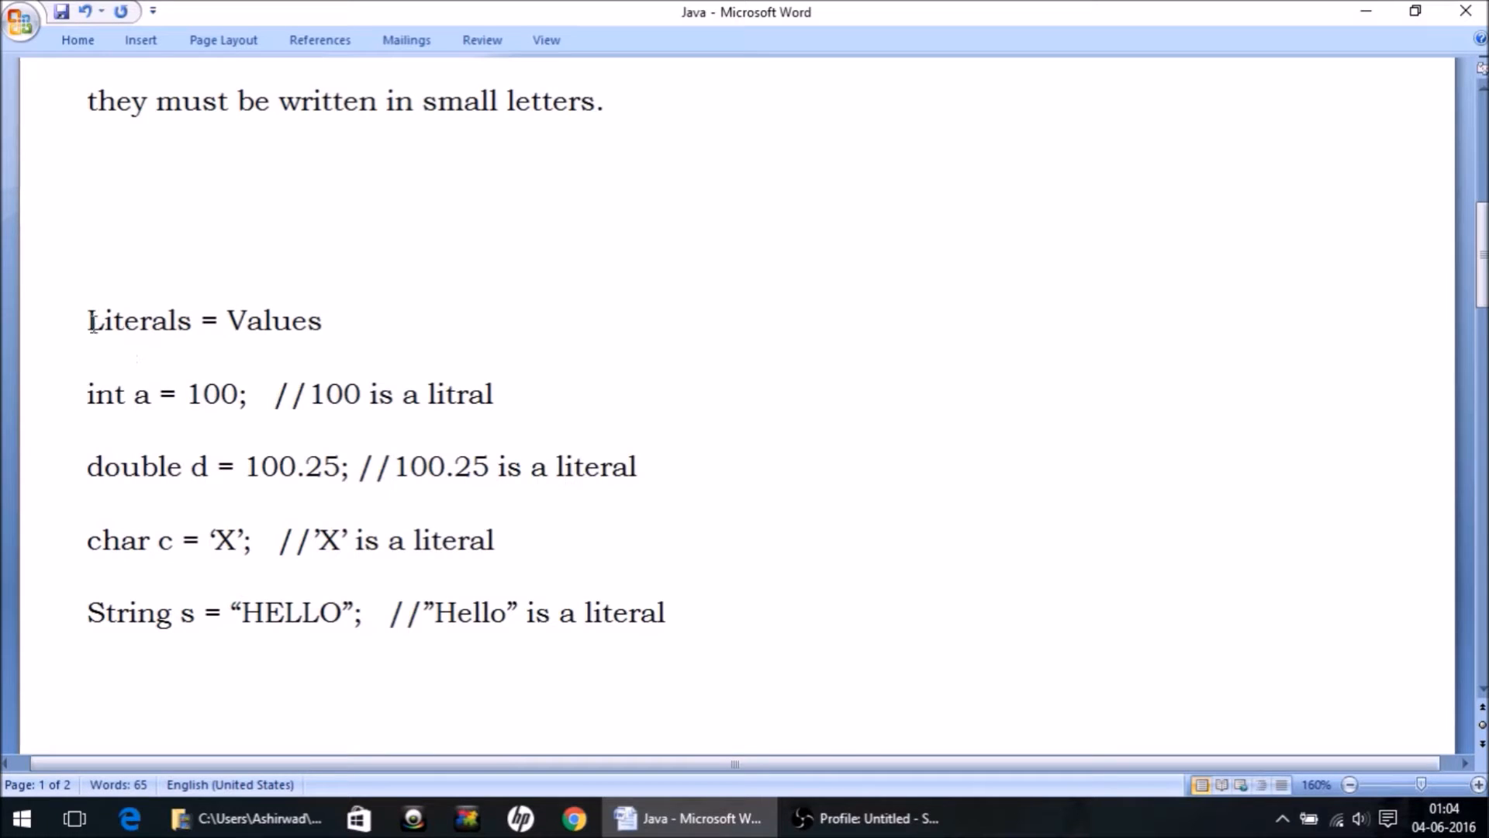
Step: Make the int line's comment call 100 an integer literal
double_click(138, 320)
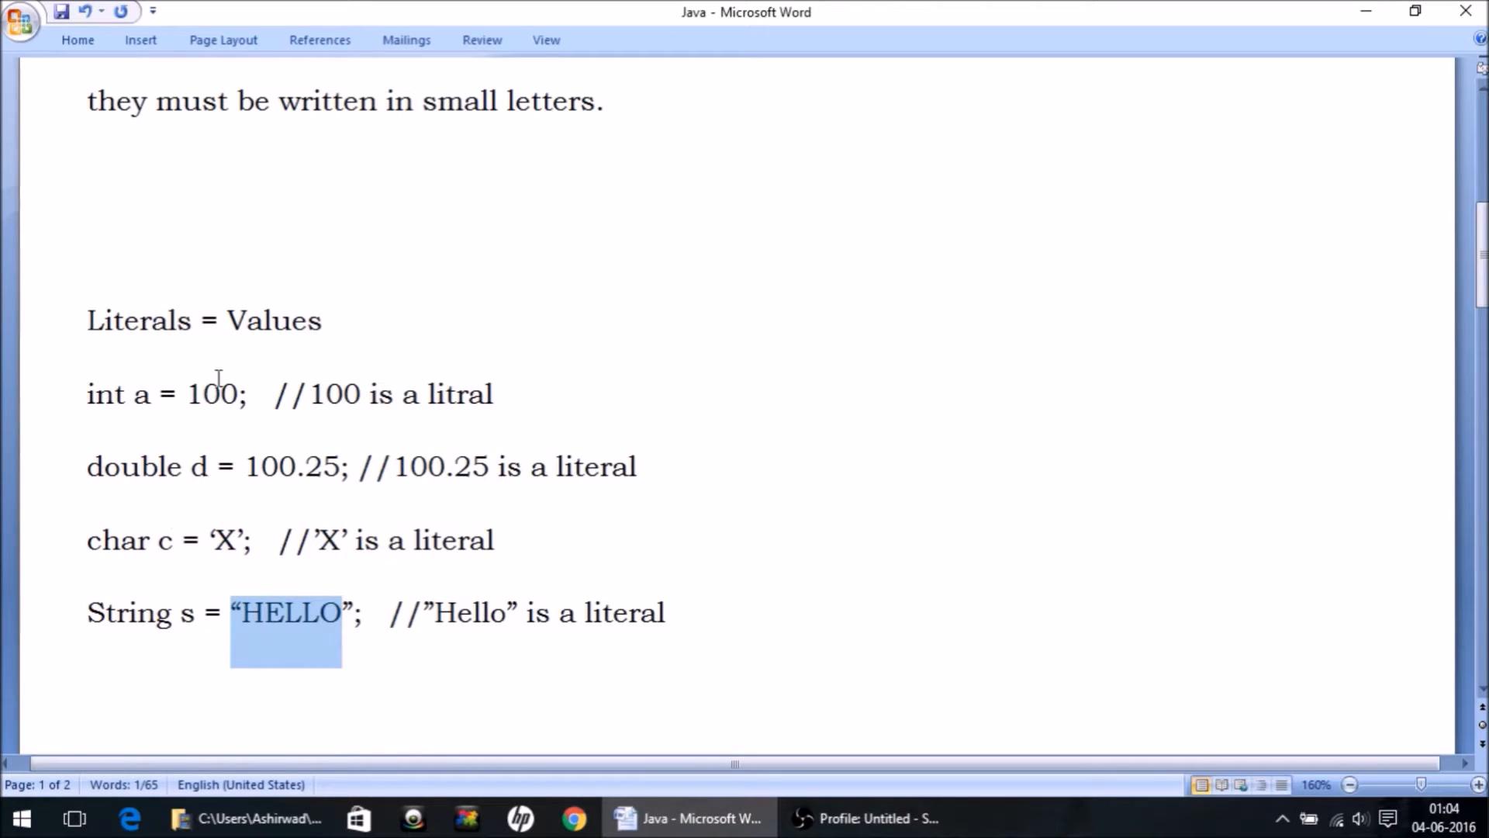
double_click(212, 394)
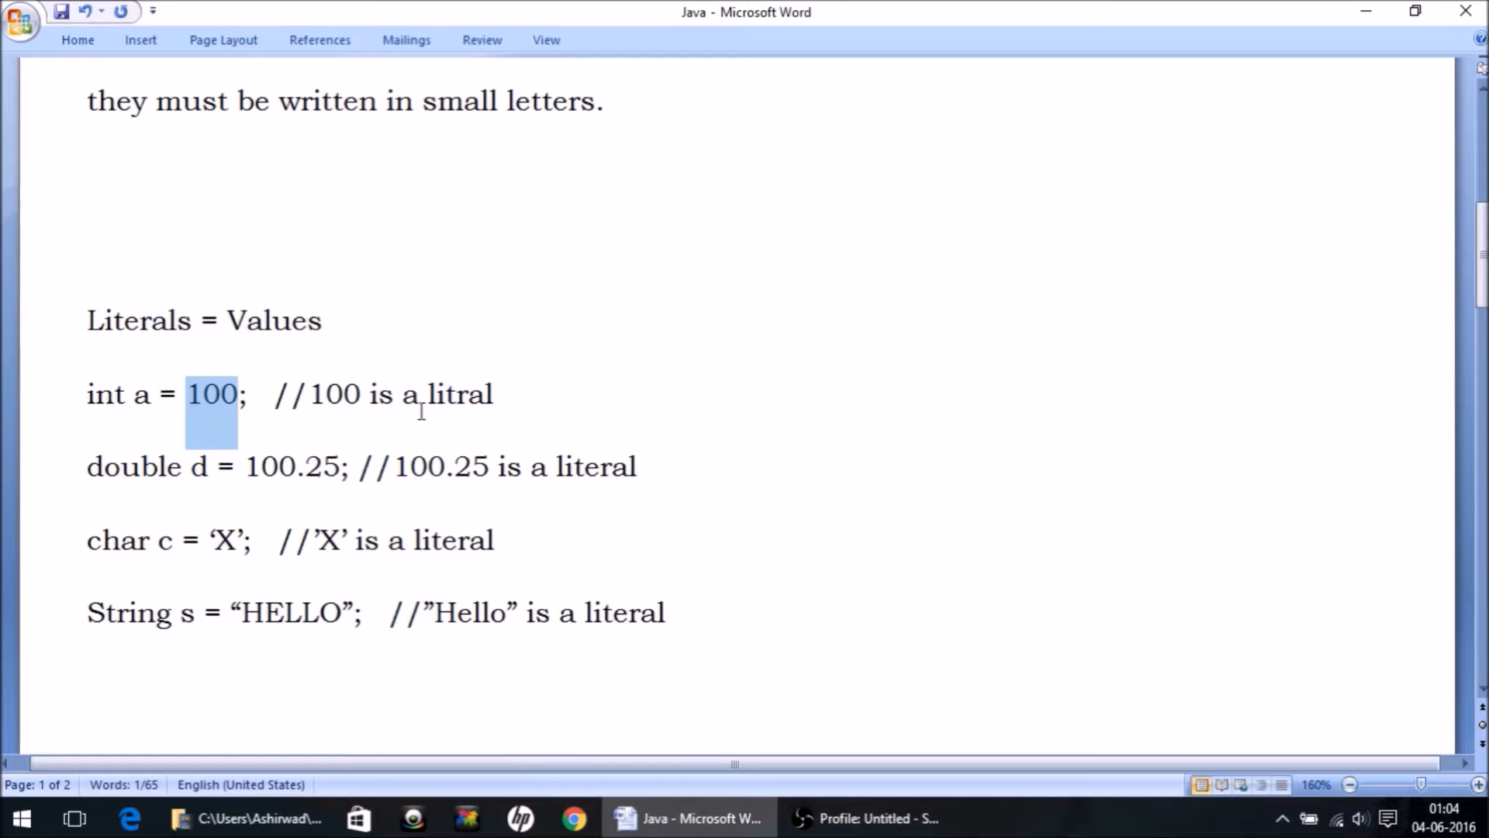
left_click(418, 393)
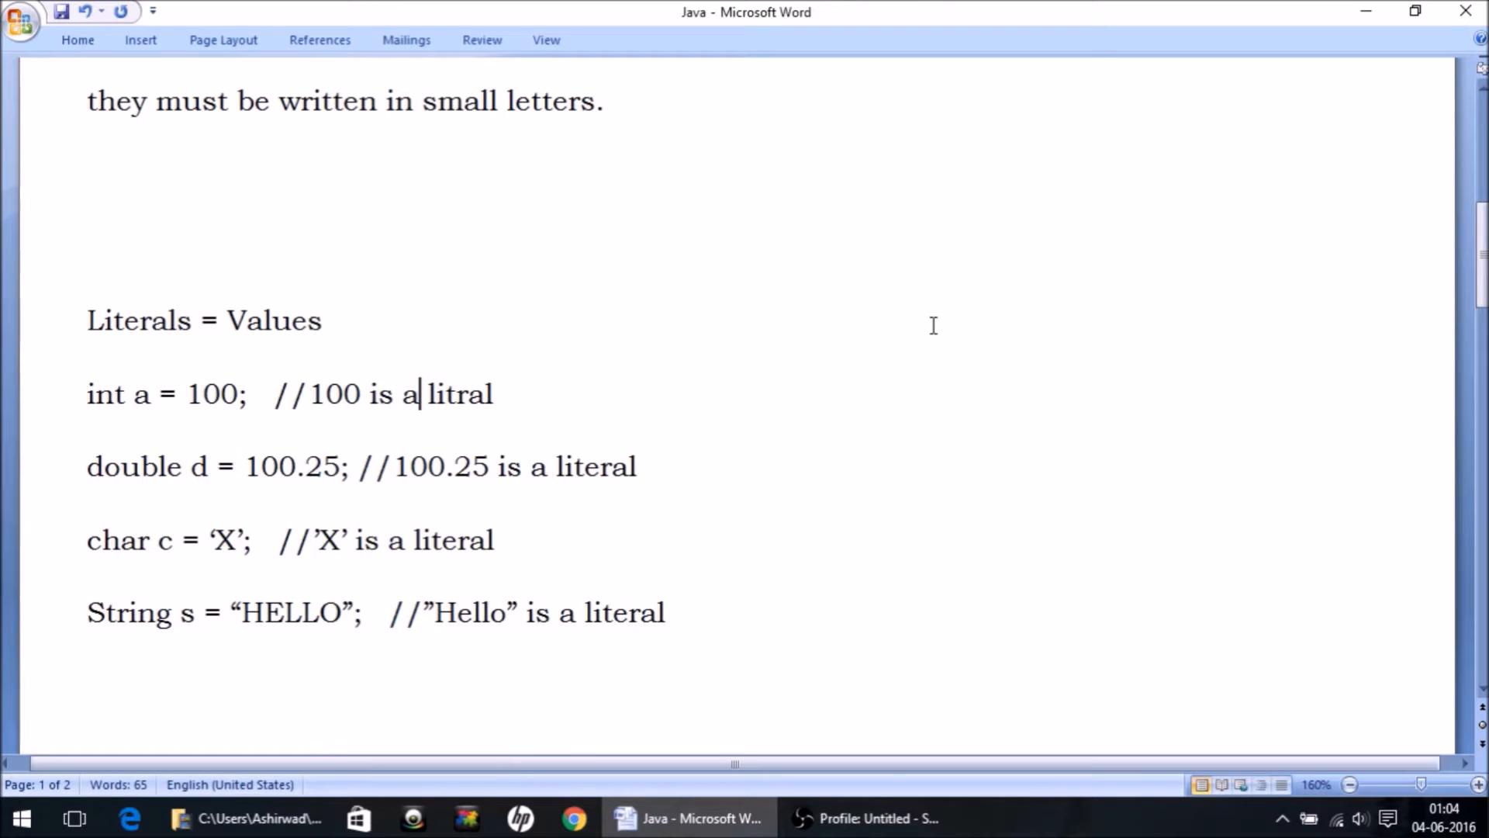
type("n in")
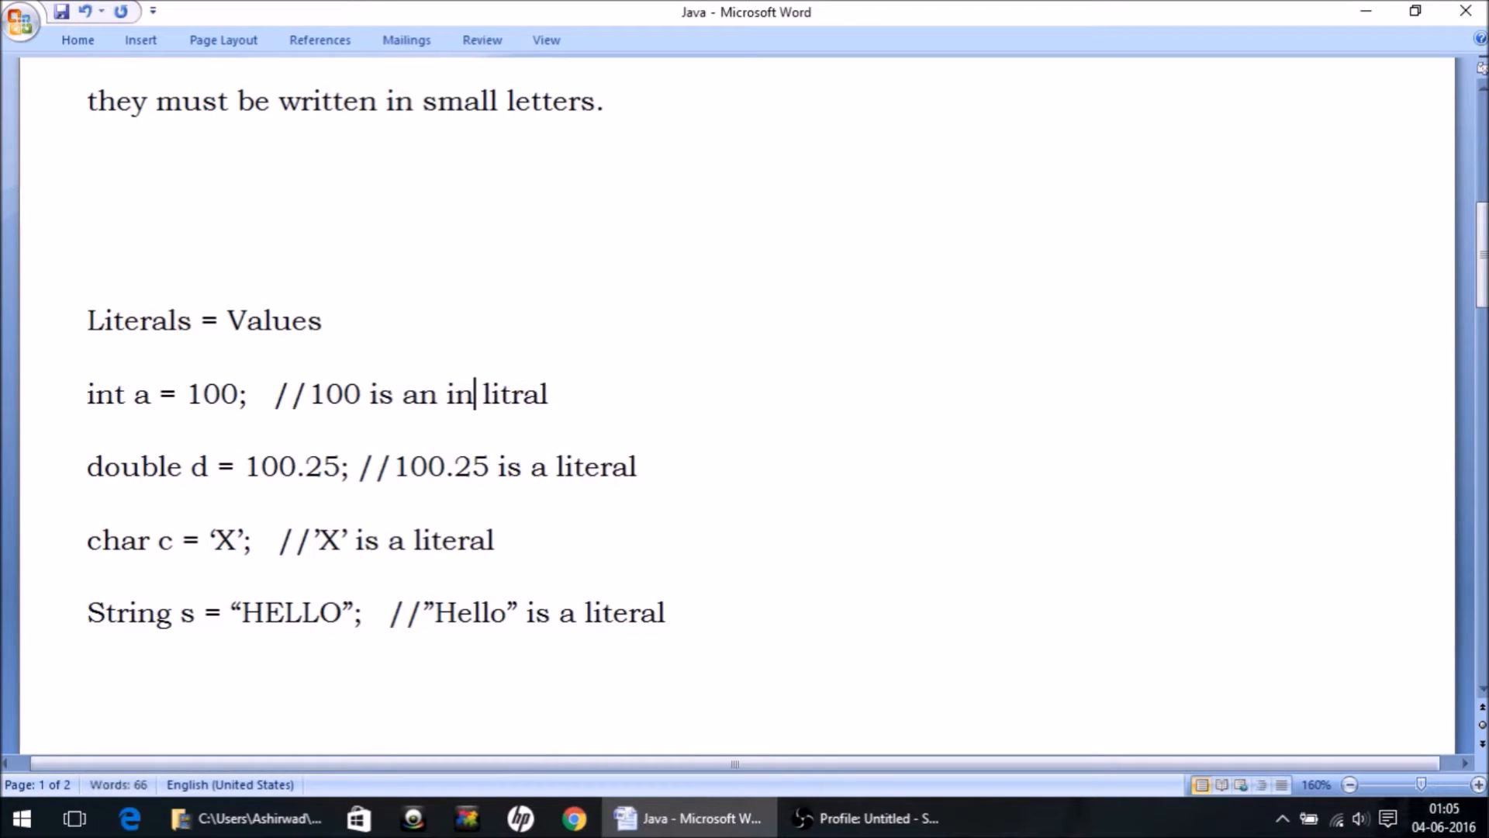
type("teger")
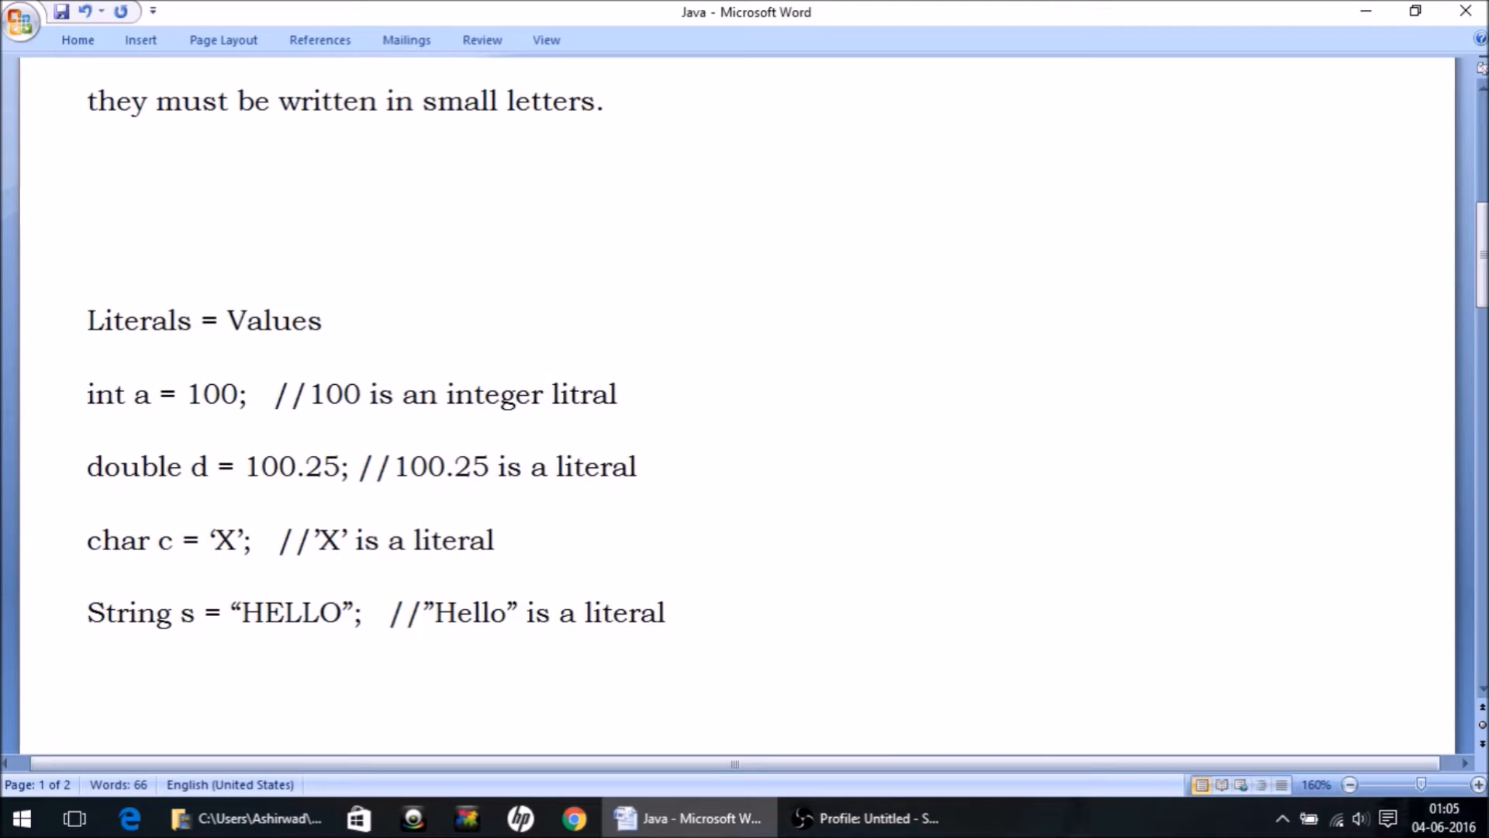
Step: Insert 'float' into the double comment and 'String' into the HELLO comment
left_click(546, 466)
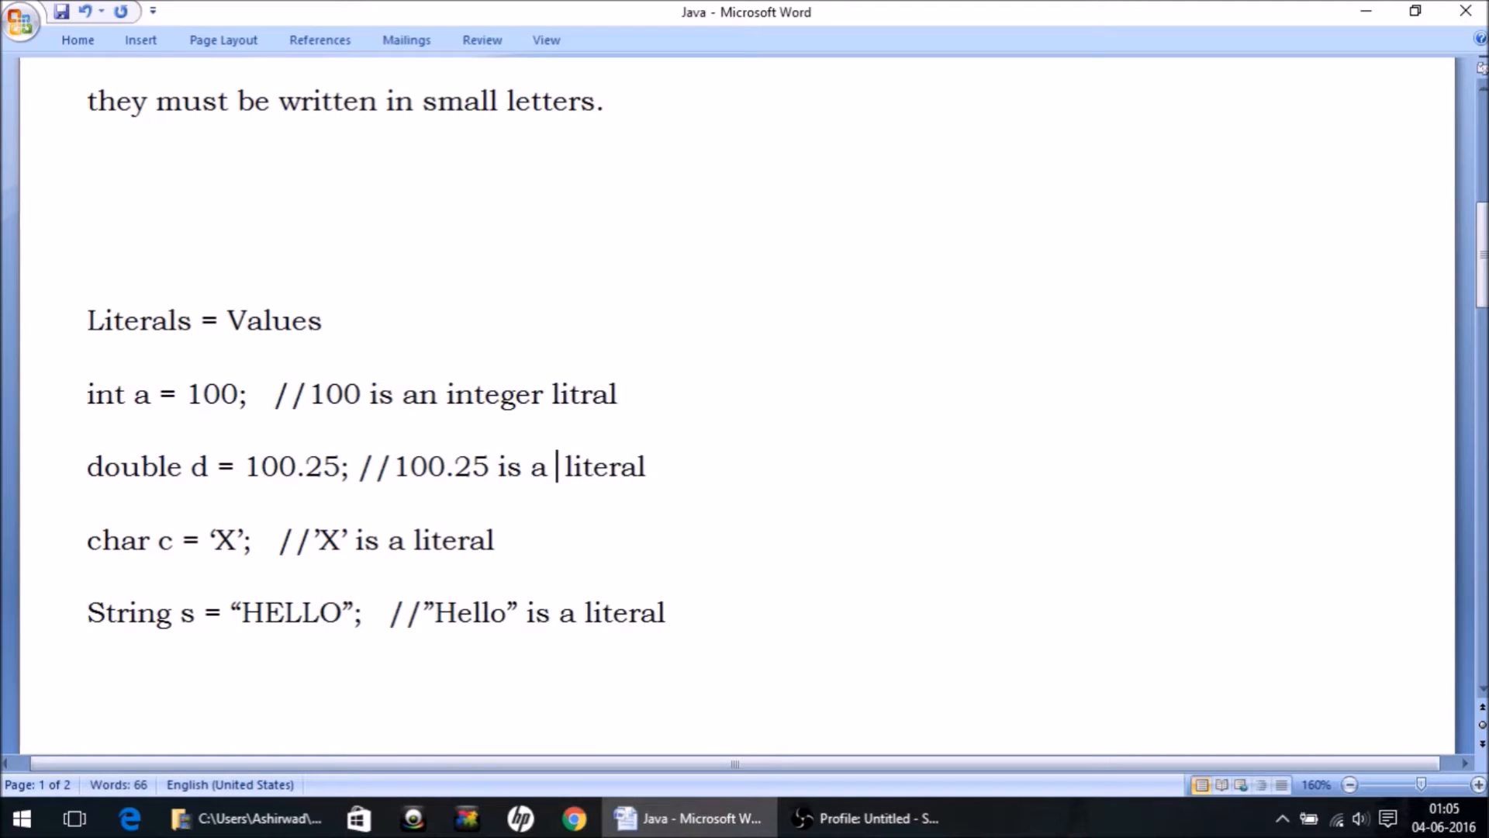
type("float")
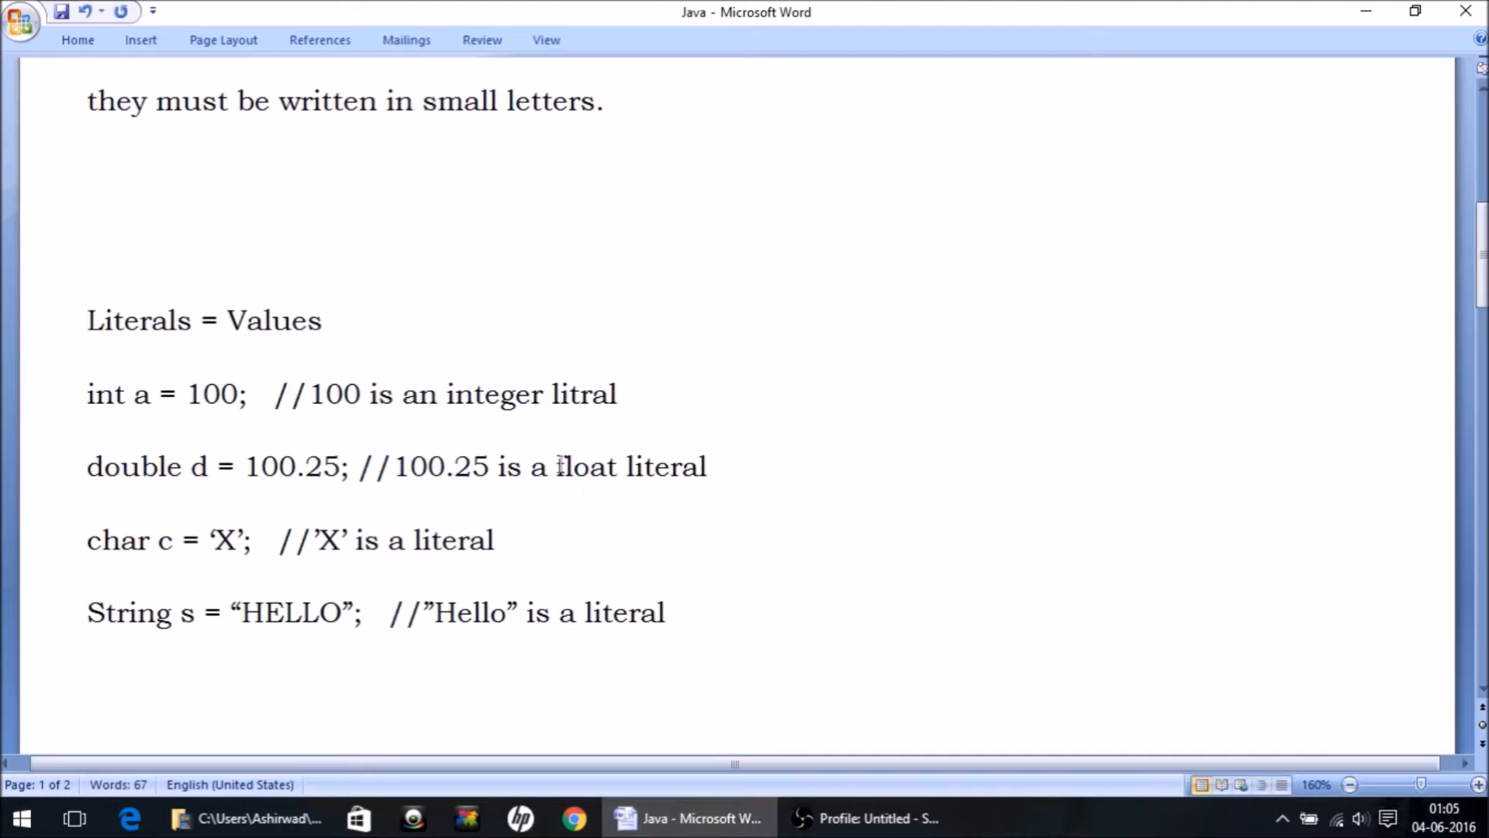
double_click(586, 466)
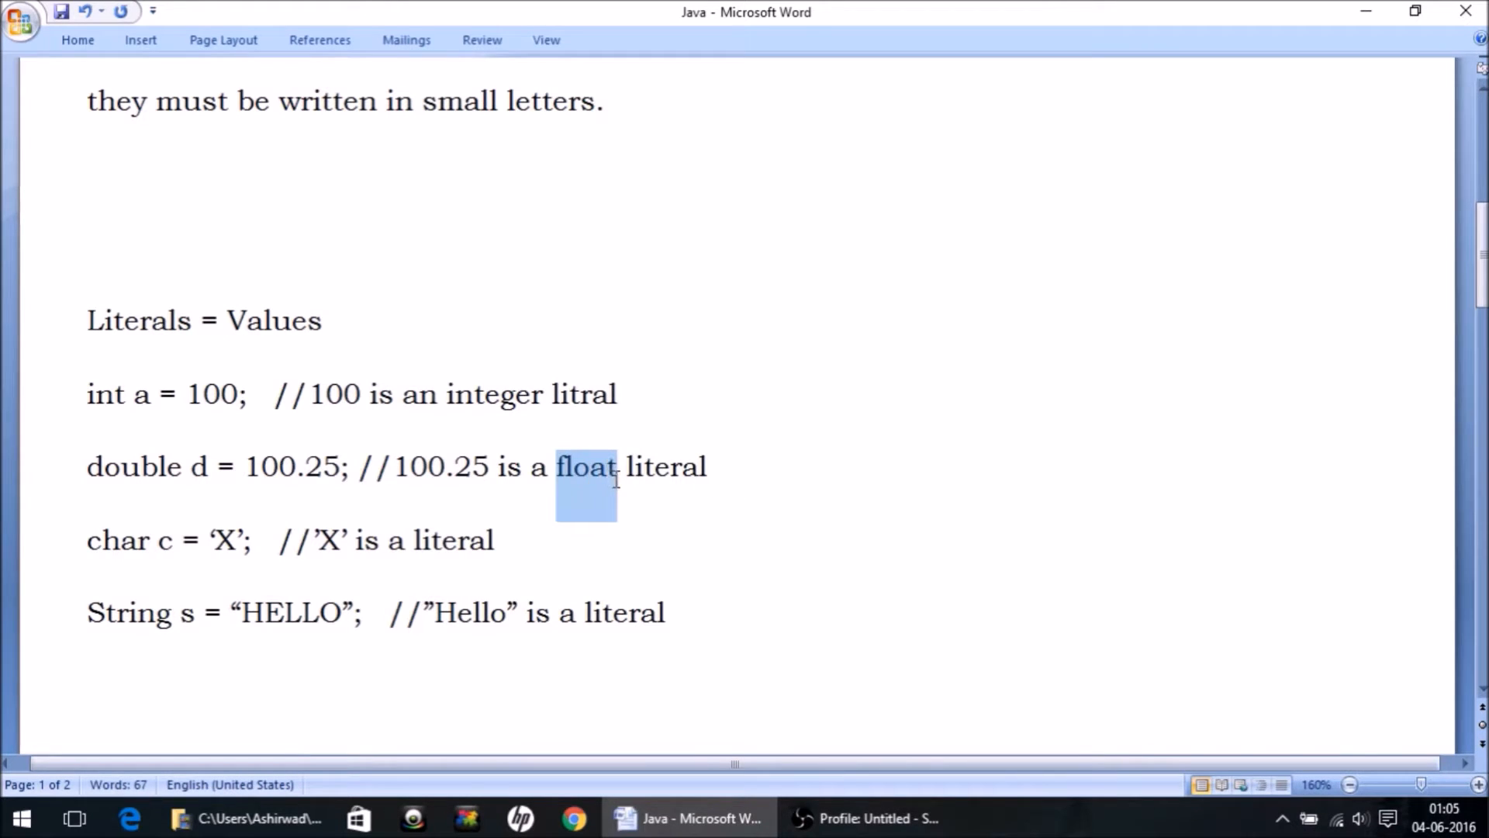
left_click(251, 466)
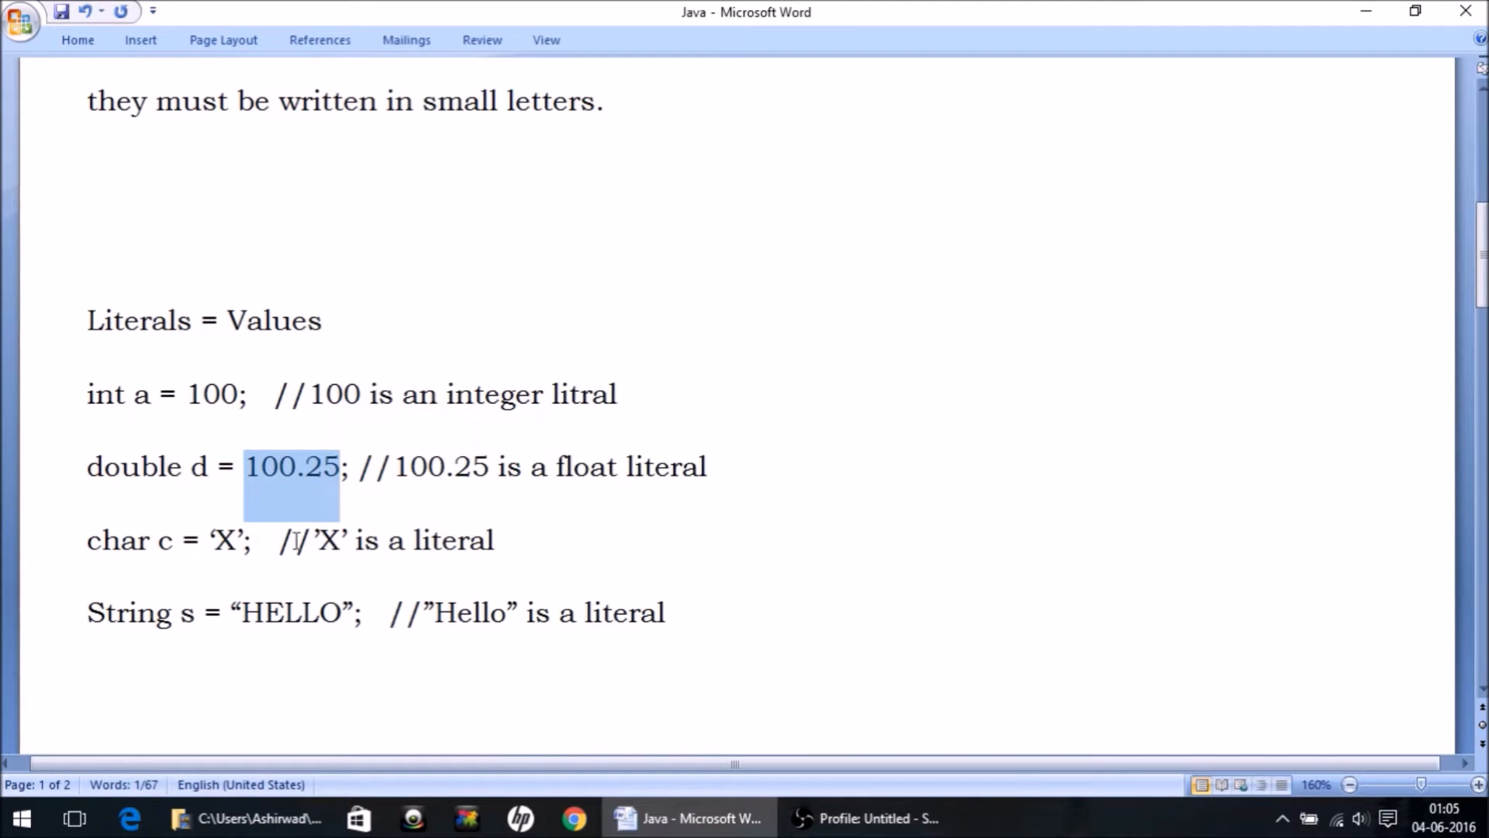
left_click(295, 466)
type("character ")
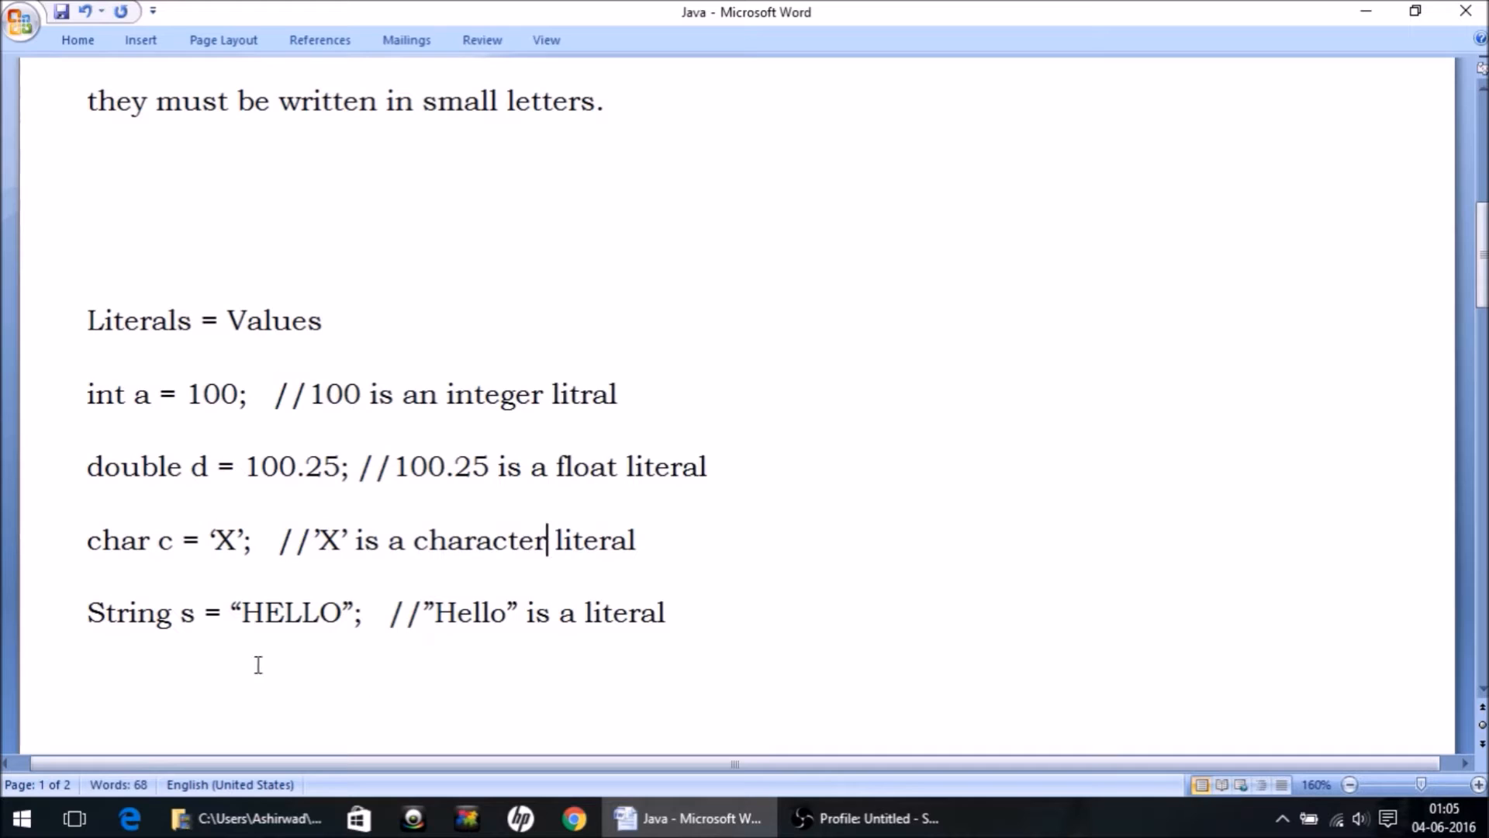
mouse_move(346, 537)
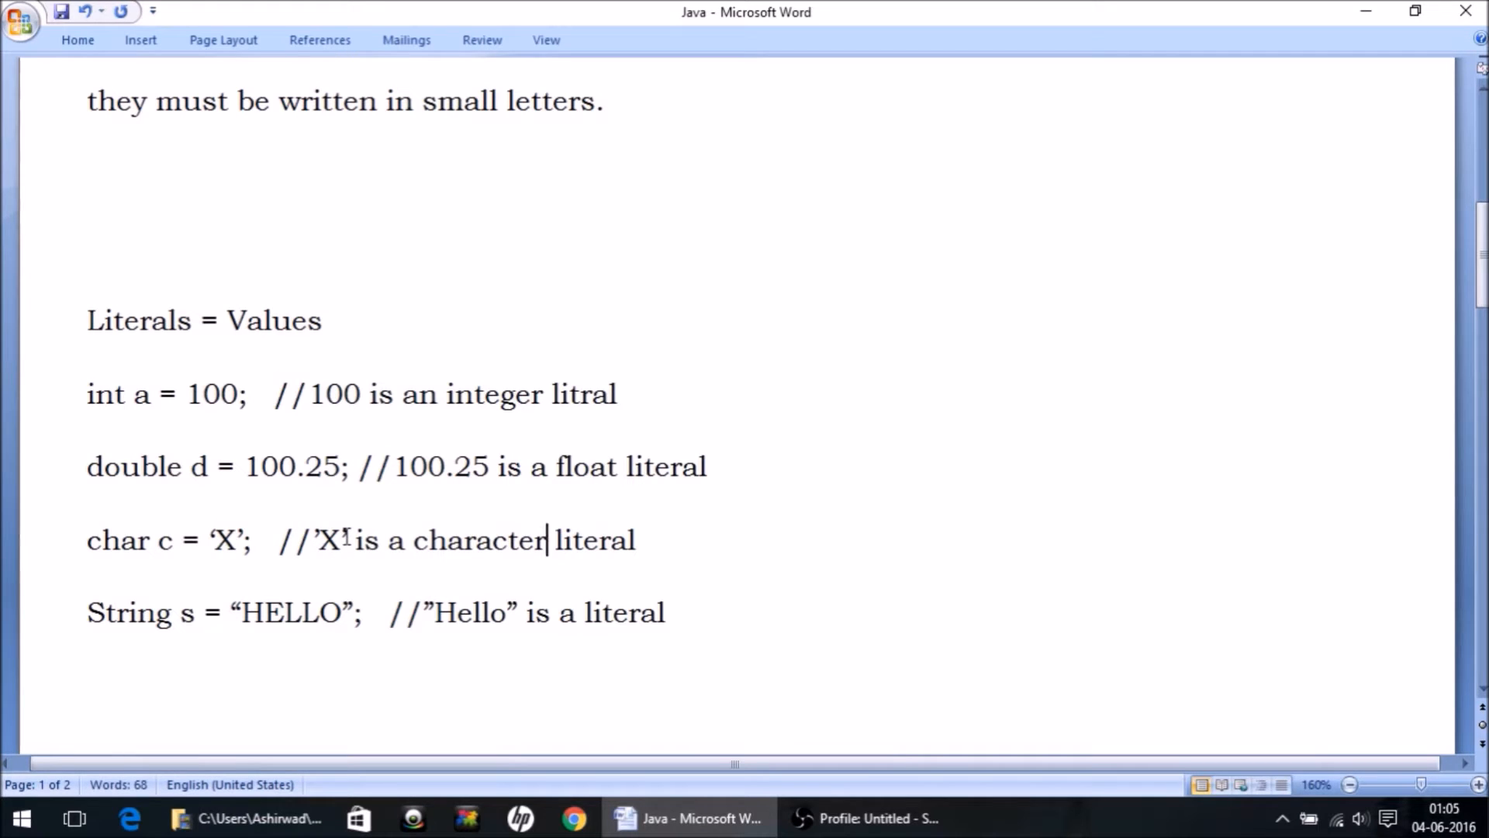
double_click(329, 540)
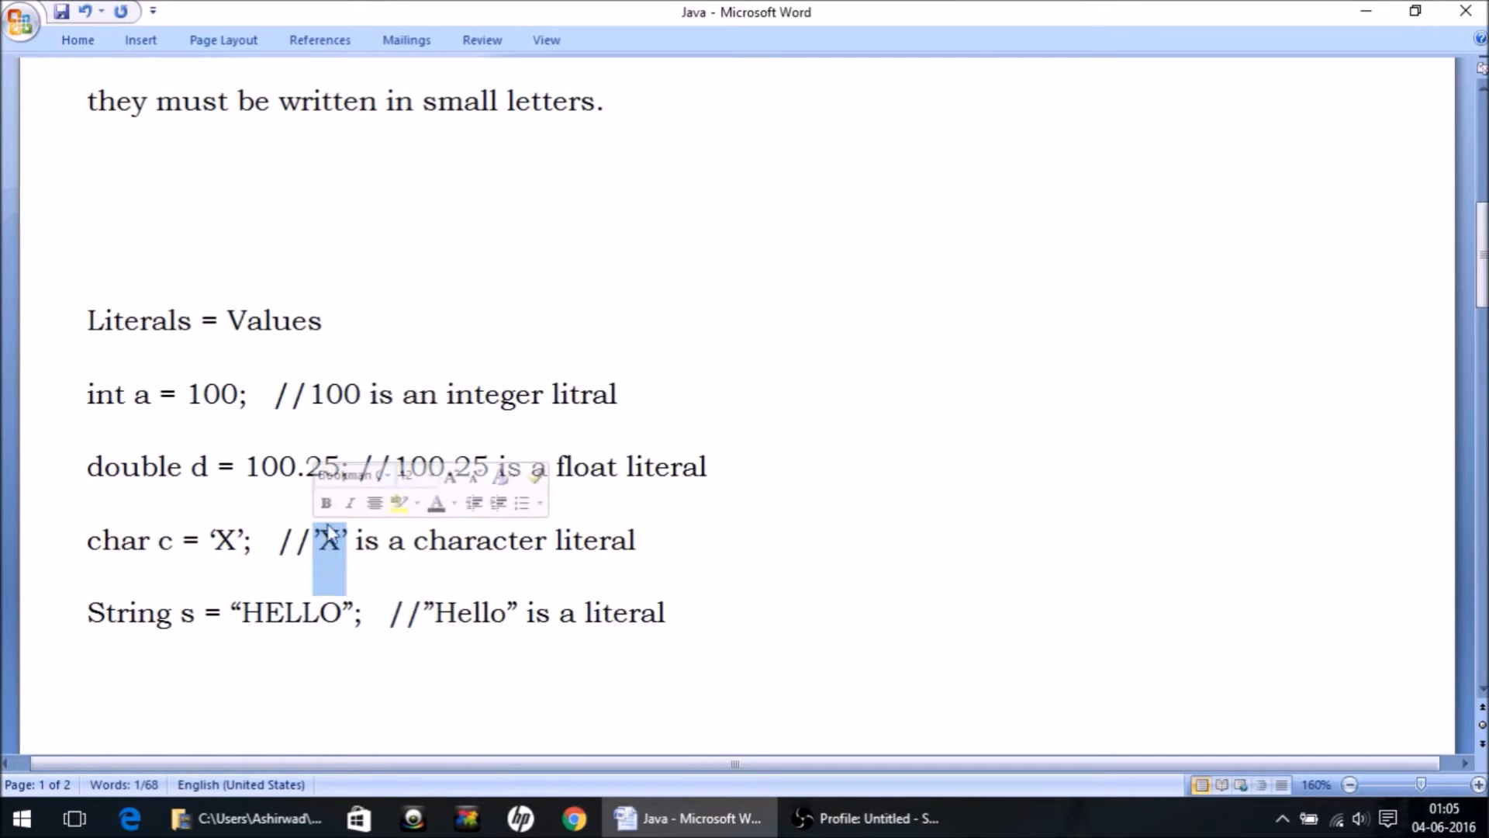
mouse_move(349, 554)
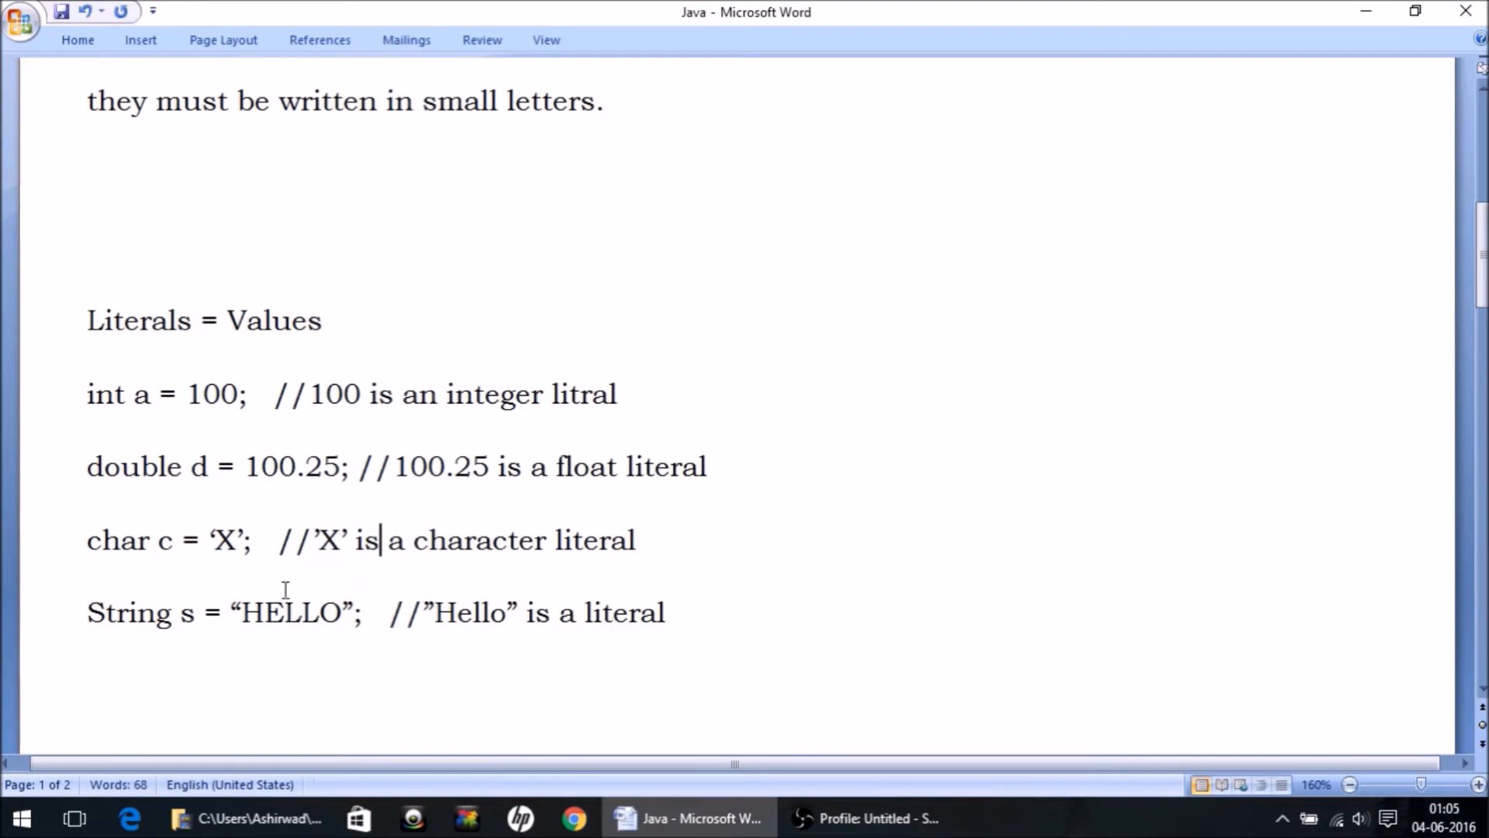
mouse_move(86, 612)
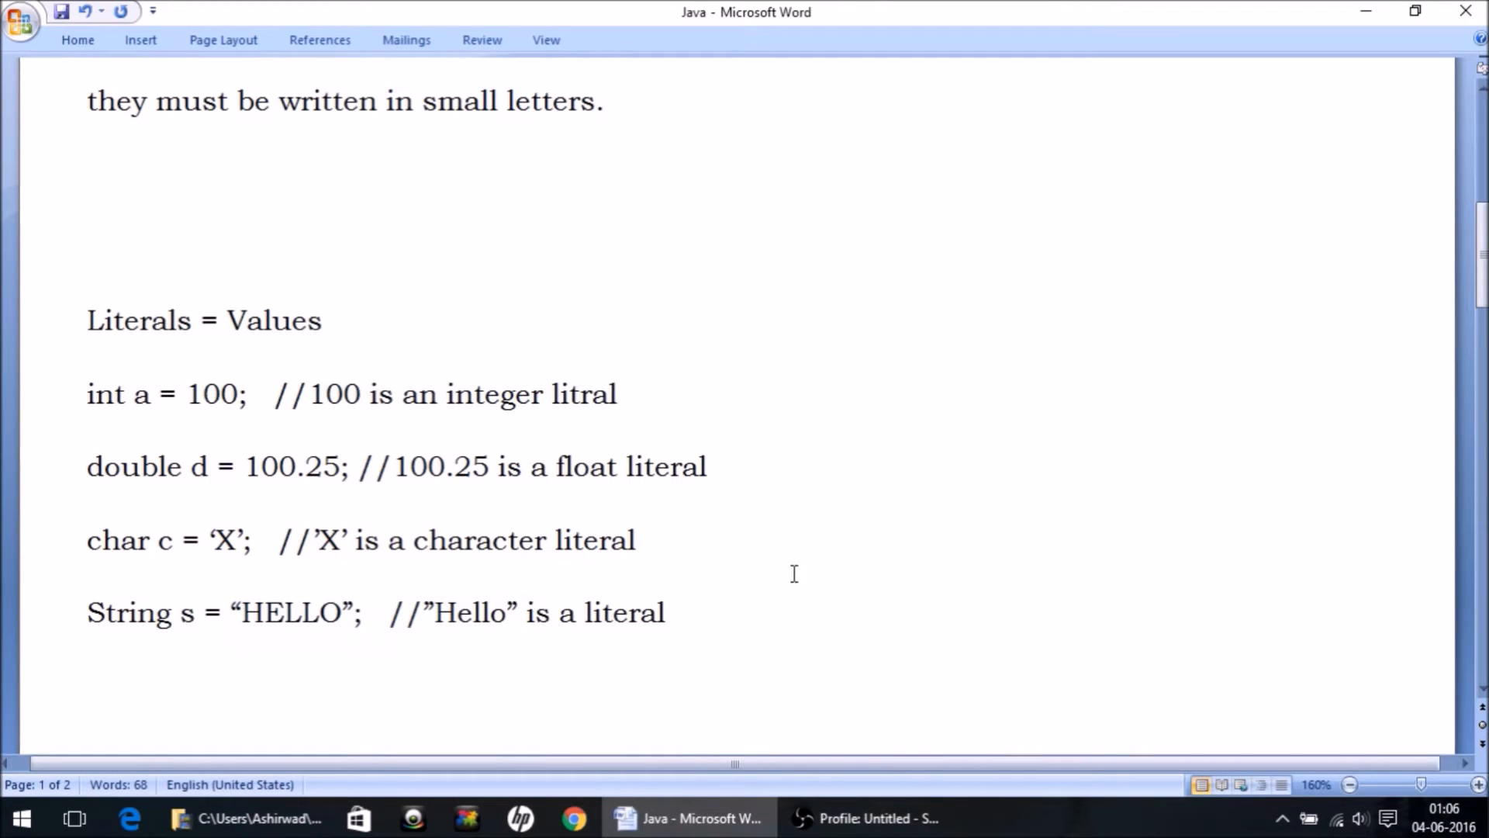
type("S")
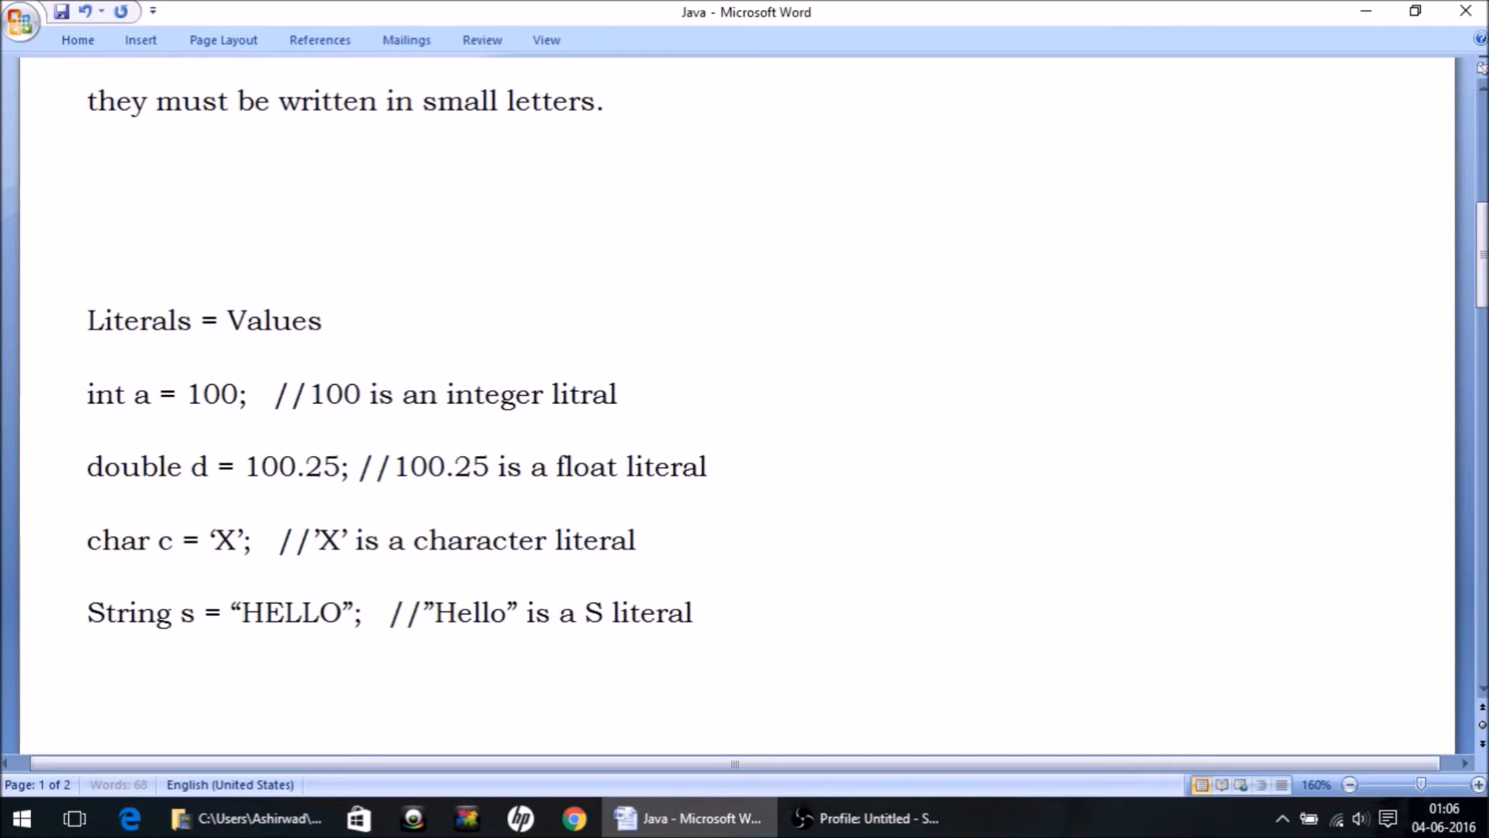
type("tring")
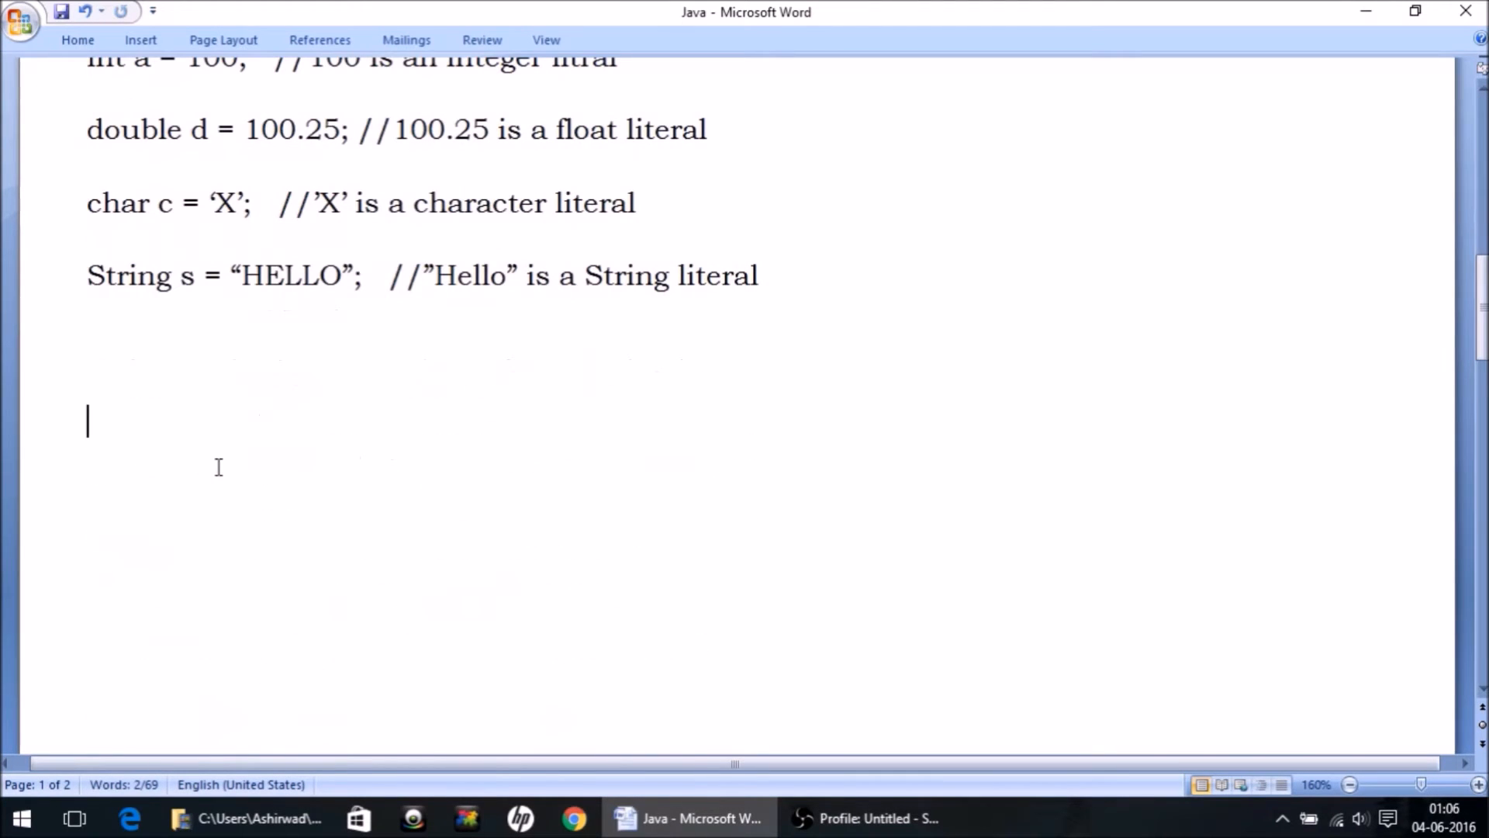
Step: Add a 'Punctuators:' heading below the literal examples, with a semicolon beneath
type("Punctuators")
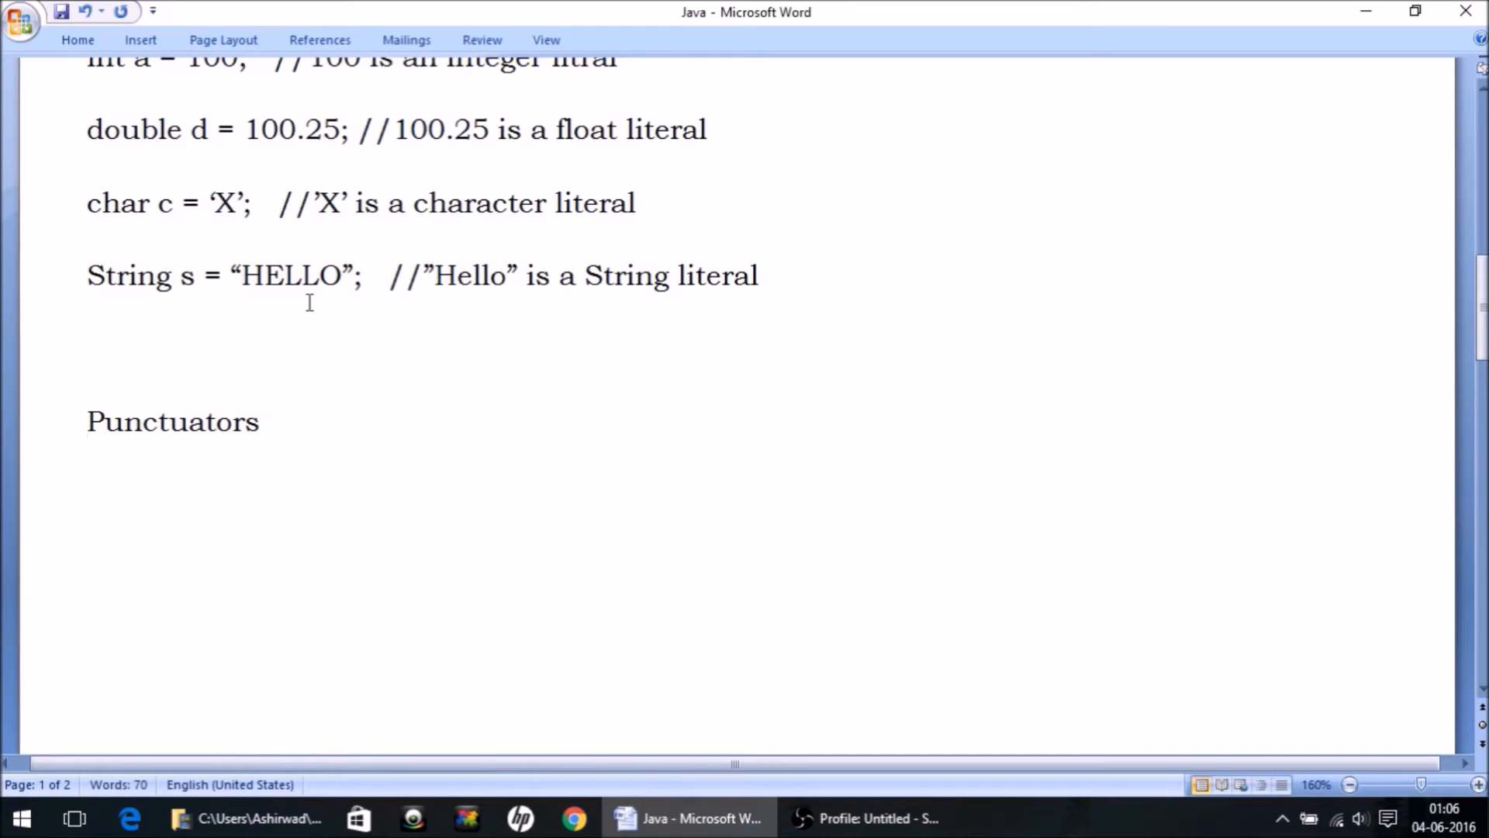
type(":")
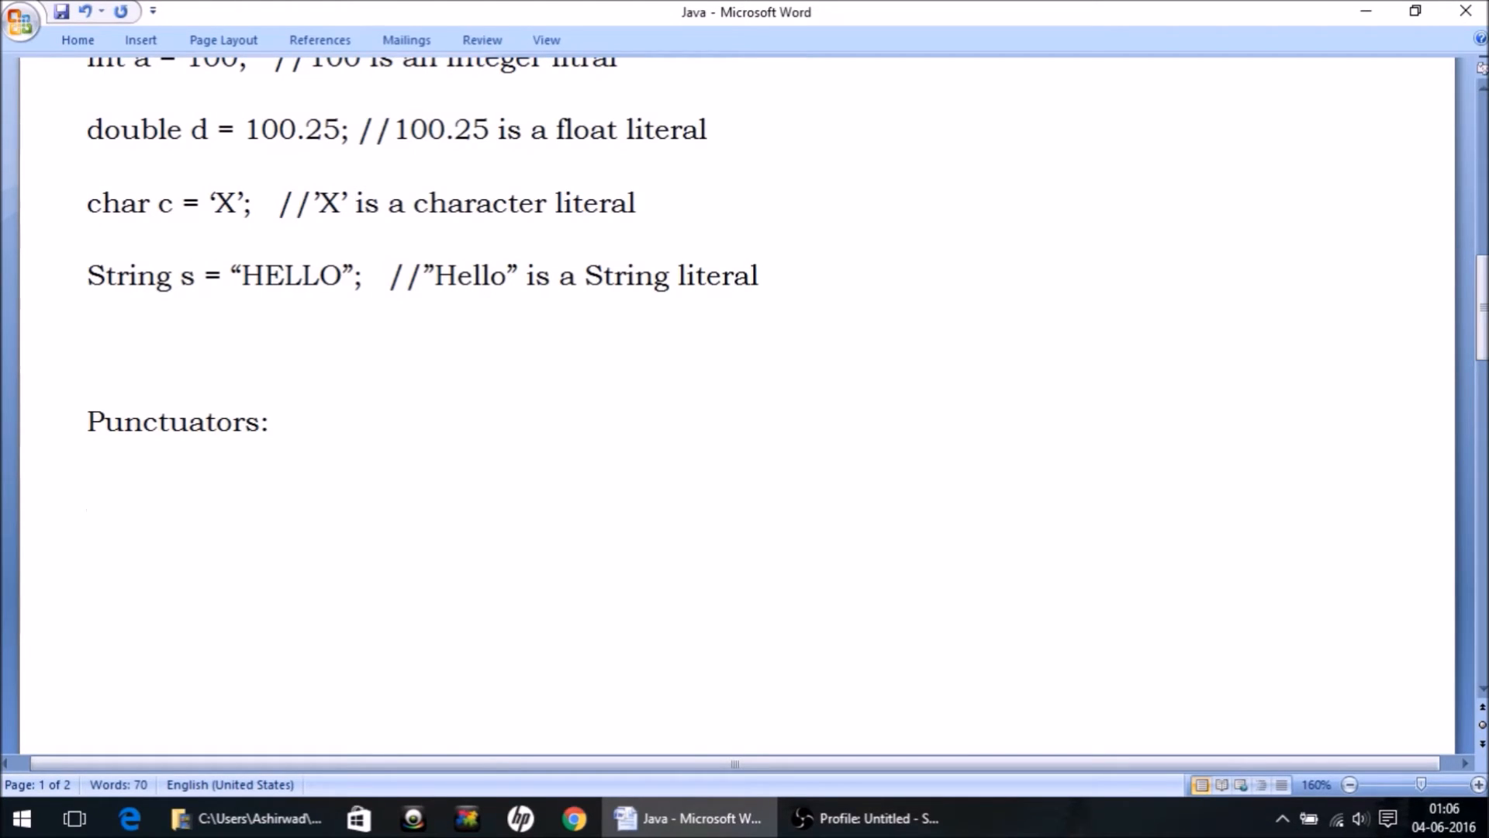
type(";")
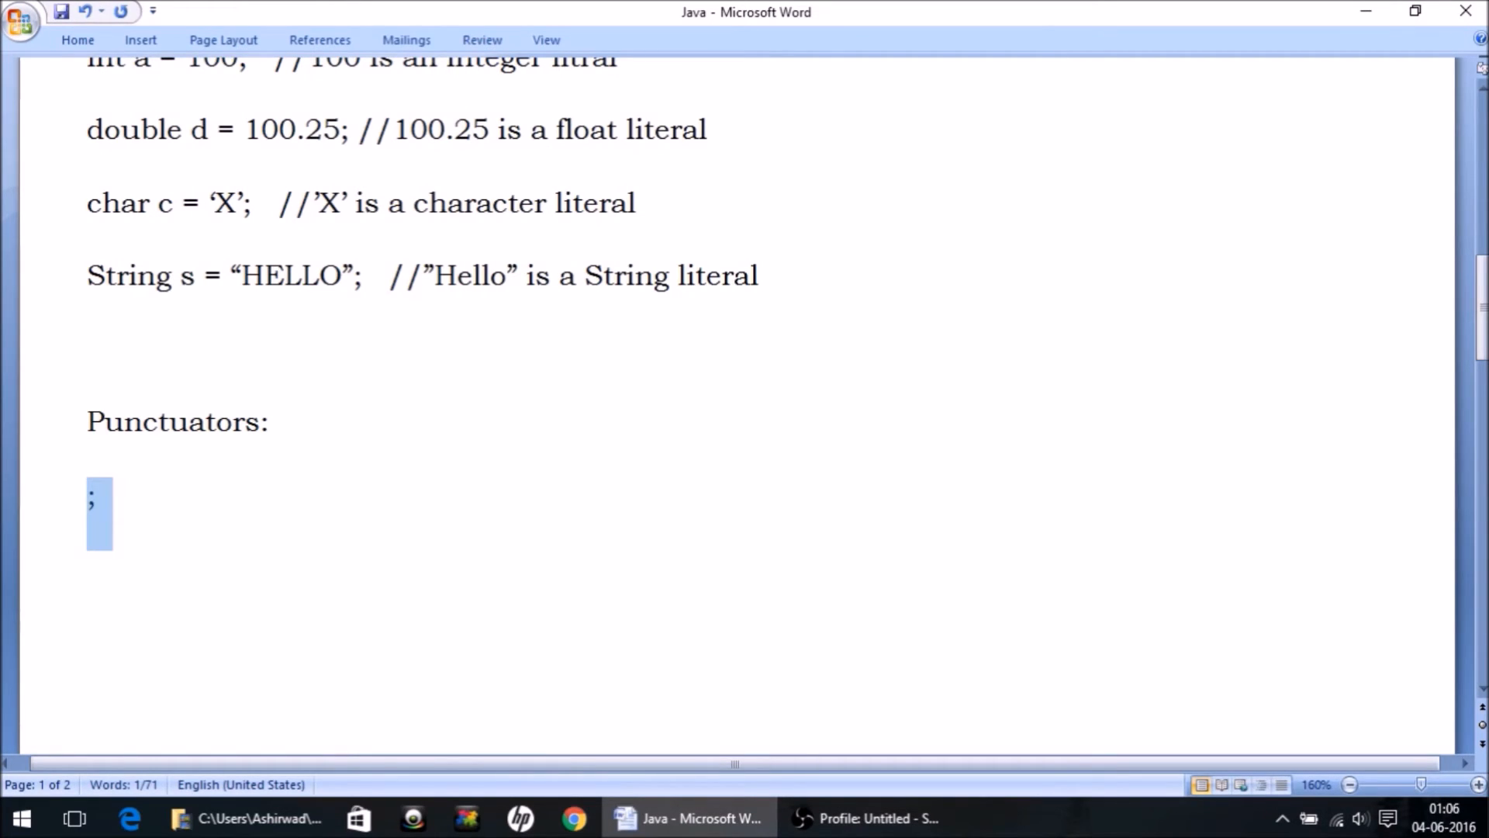
Step: Replace the stray semicolon with the symbol row () [] {} , . : ; and select it
key("Delete")
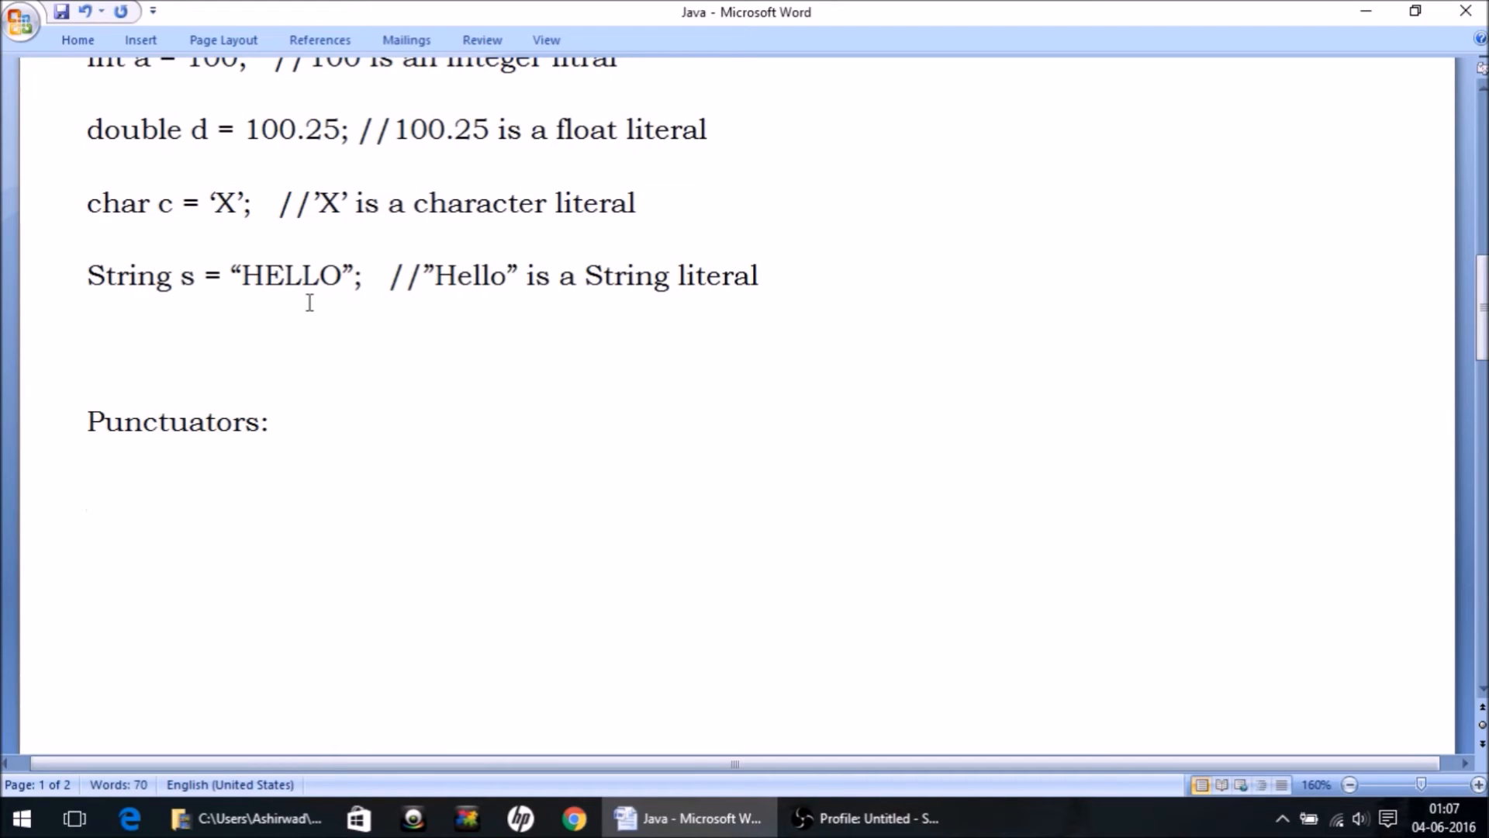
type("()")
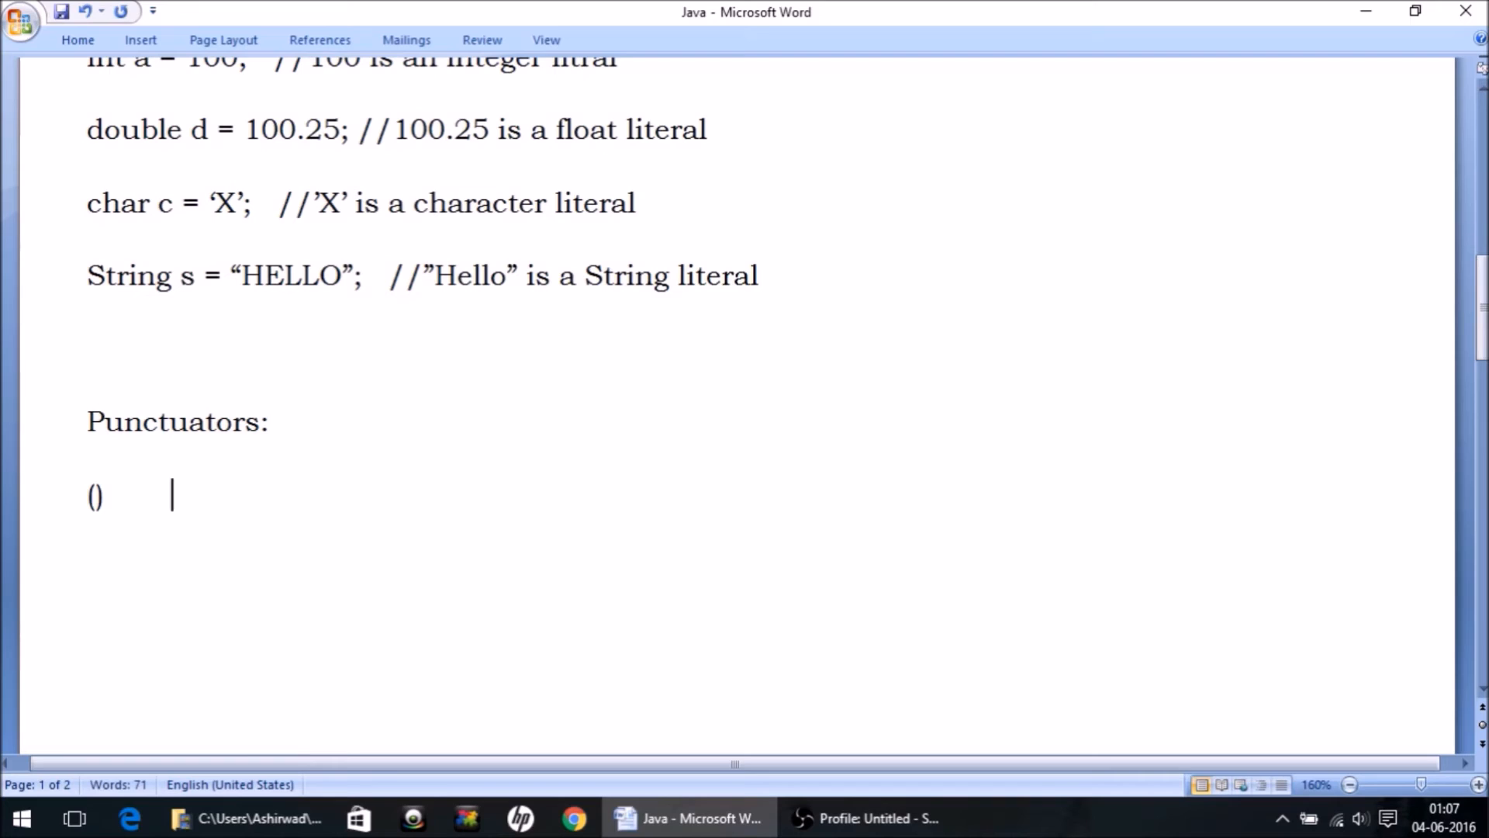
type("[]")
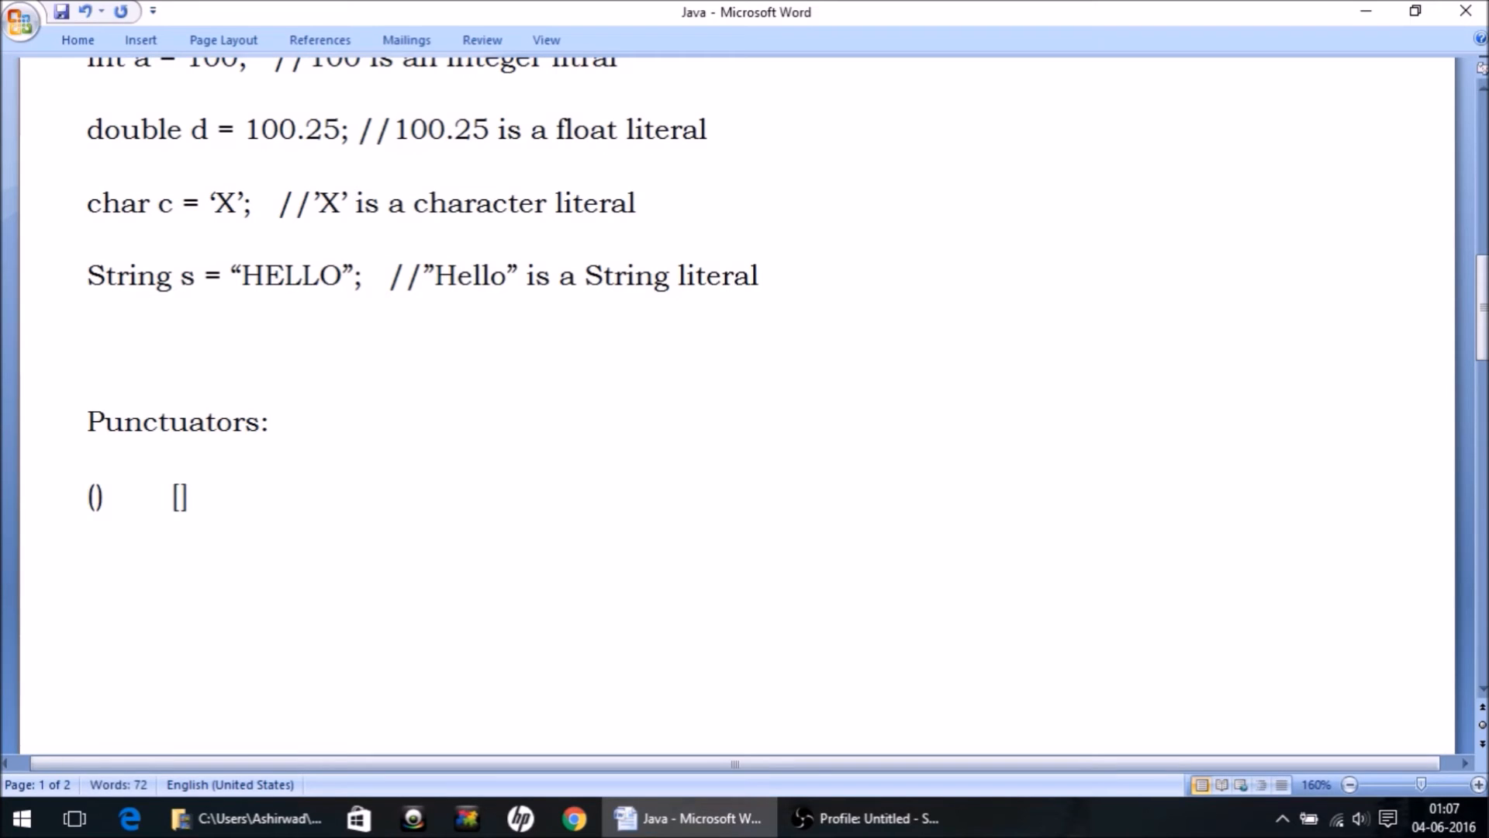
type("{}")
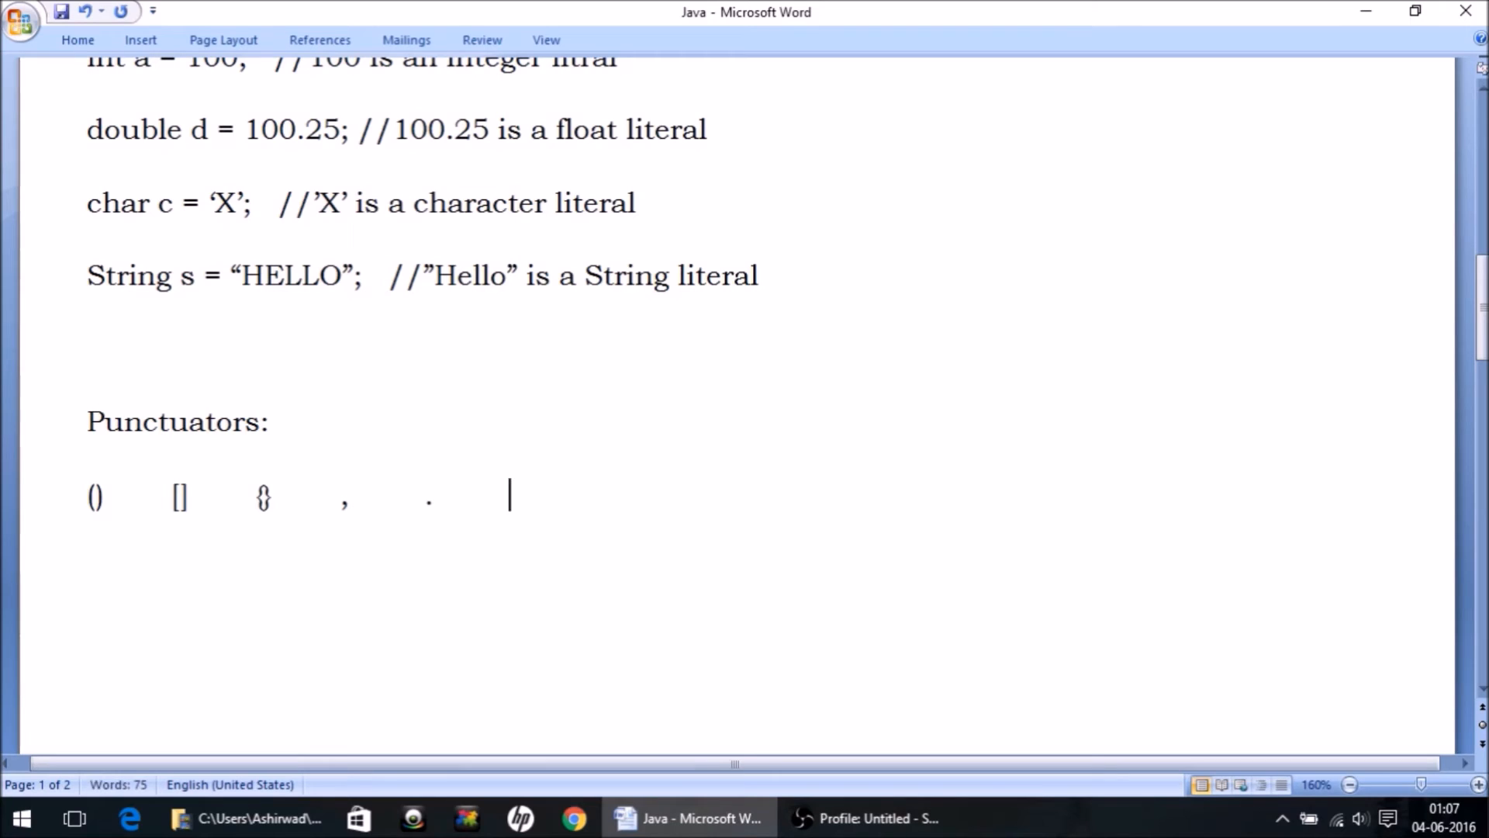
type(":    ;")
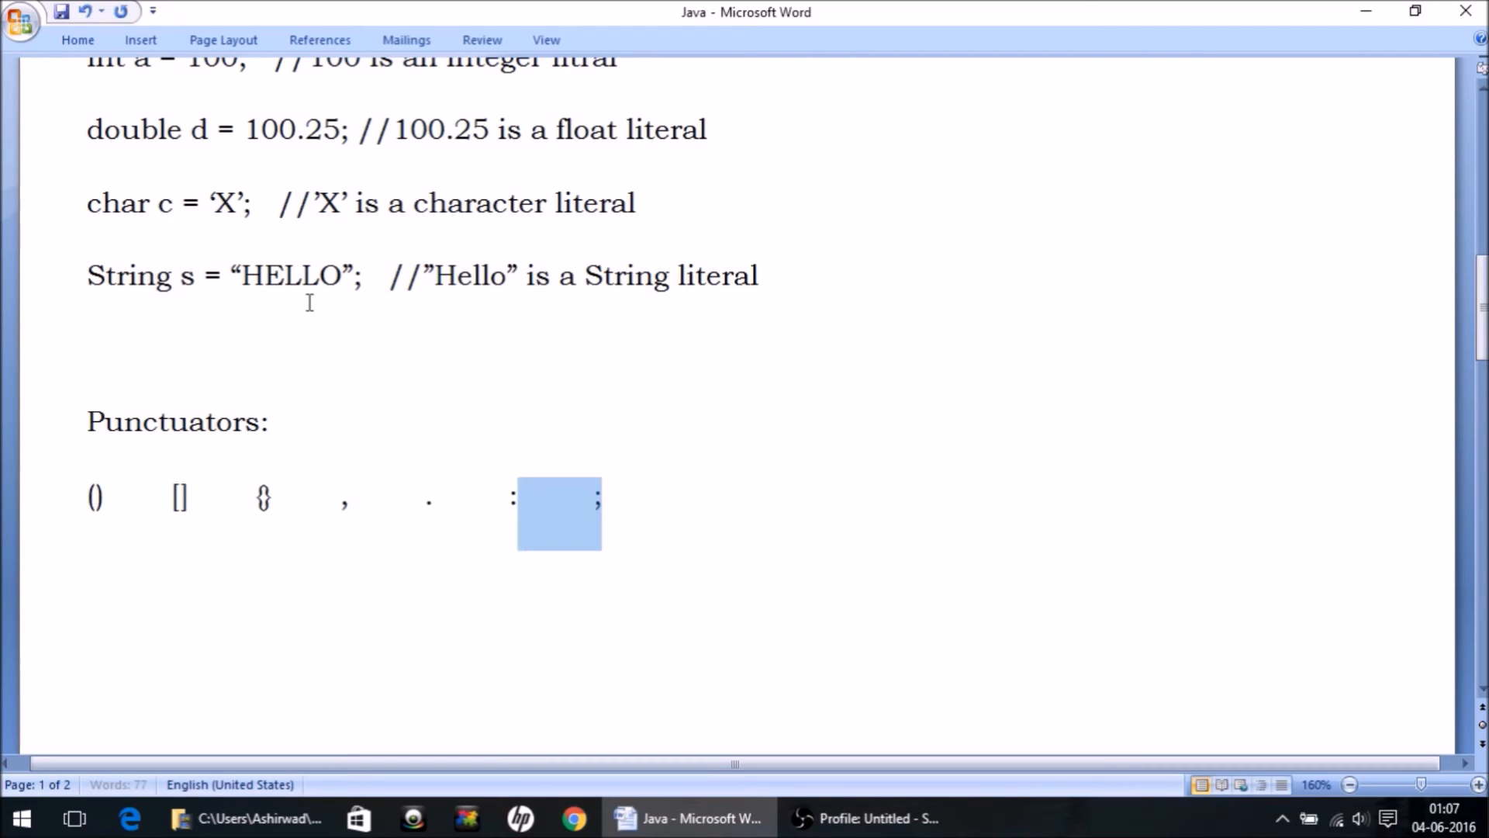
left_click_drag(559, 512, 95, 498)
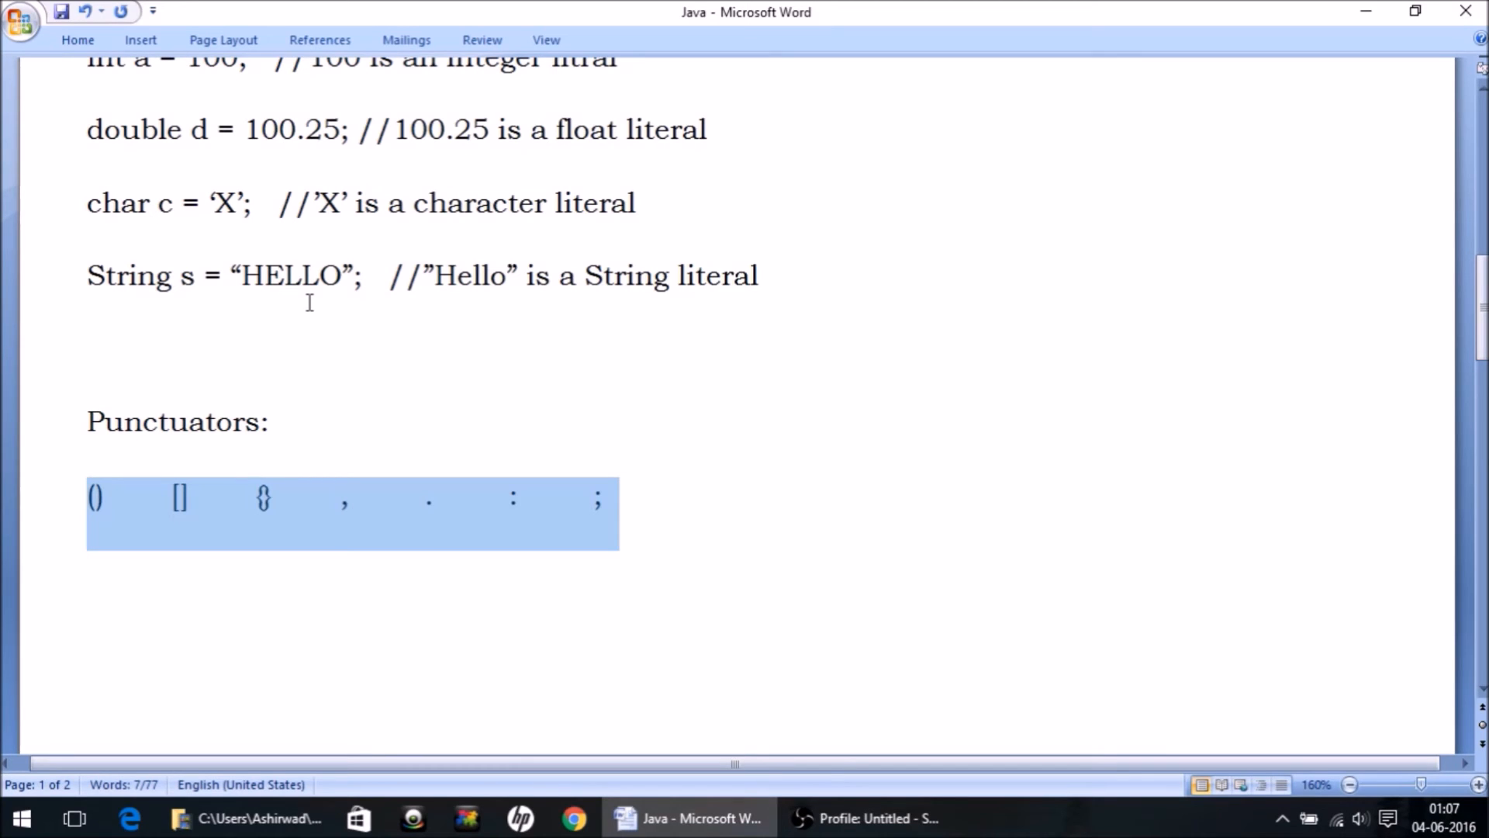
left_click(269, 420)
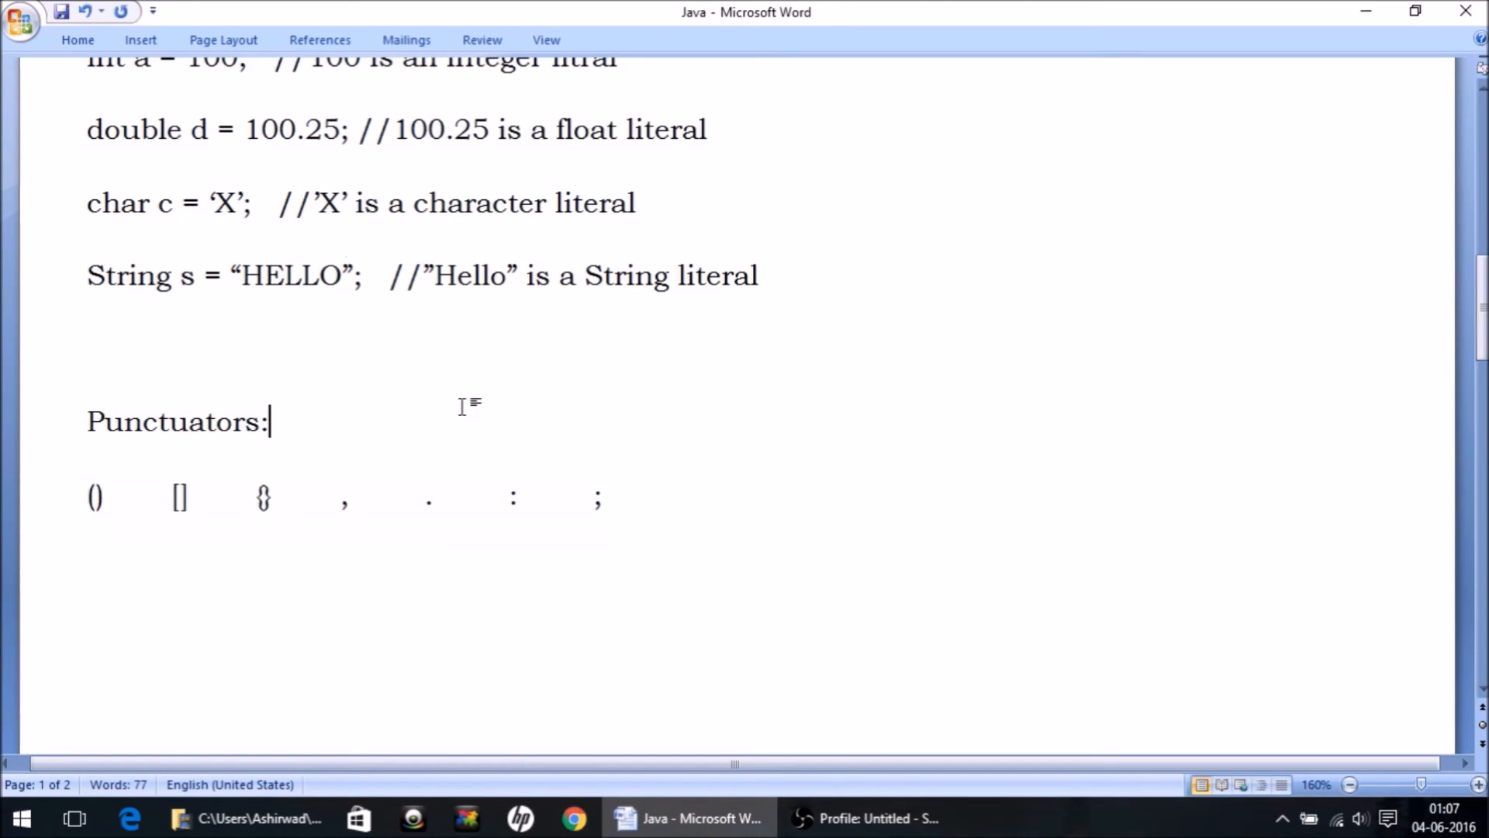
Step: Add the note '(Puntuators are used to separate things in java)' after 'Punctuators:'
type("()")
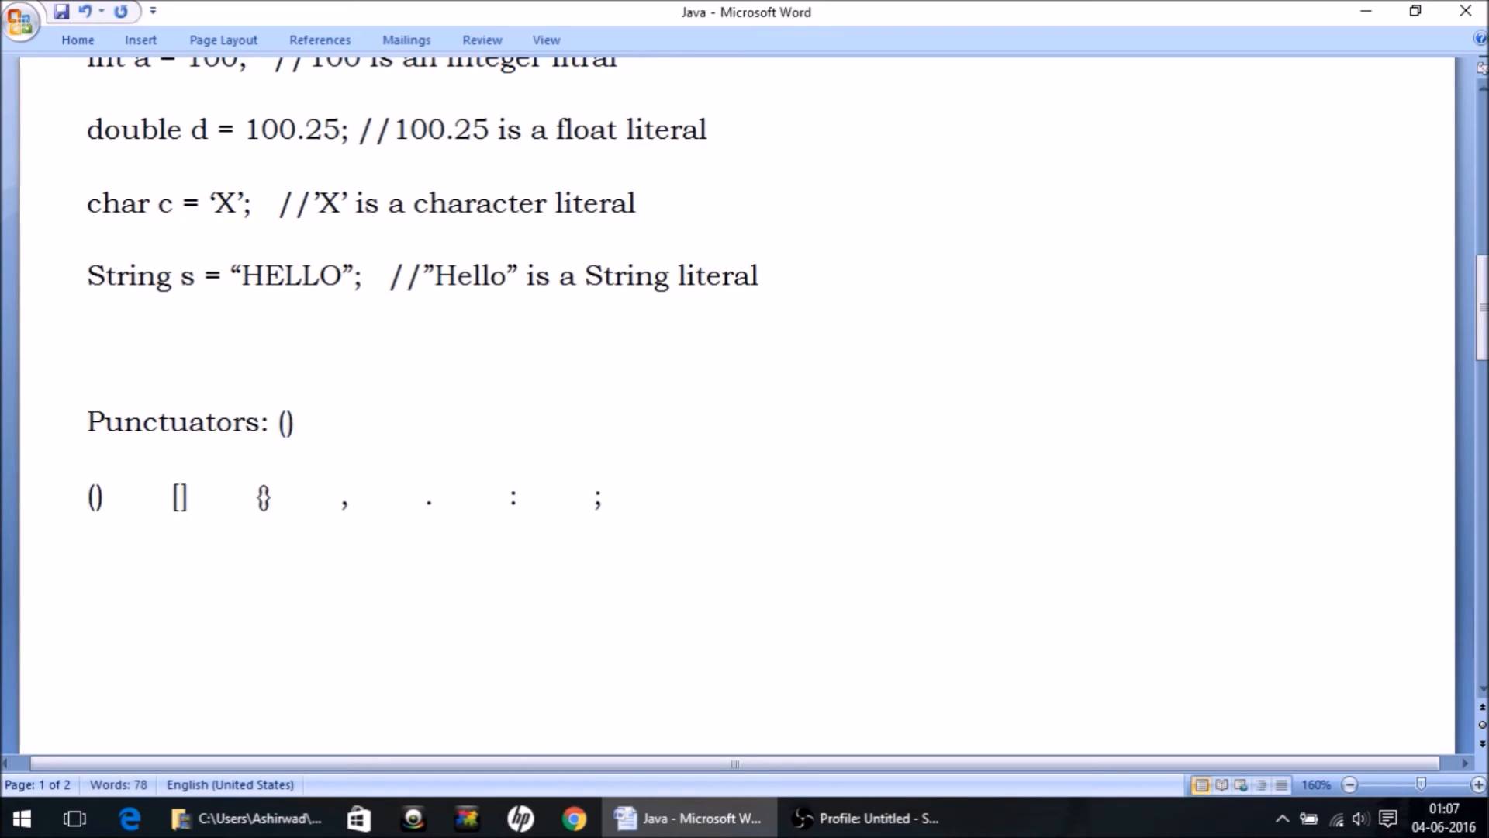
type("Puntual")
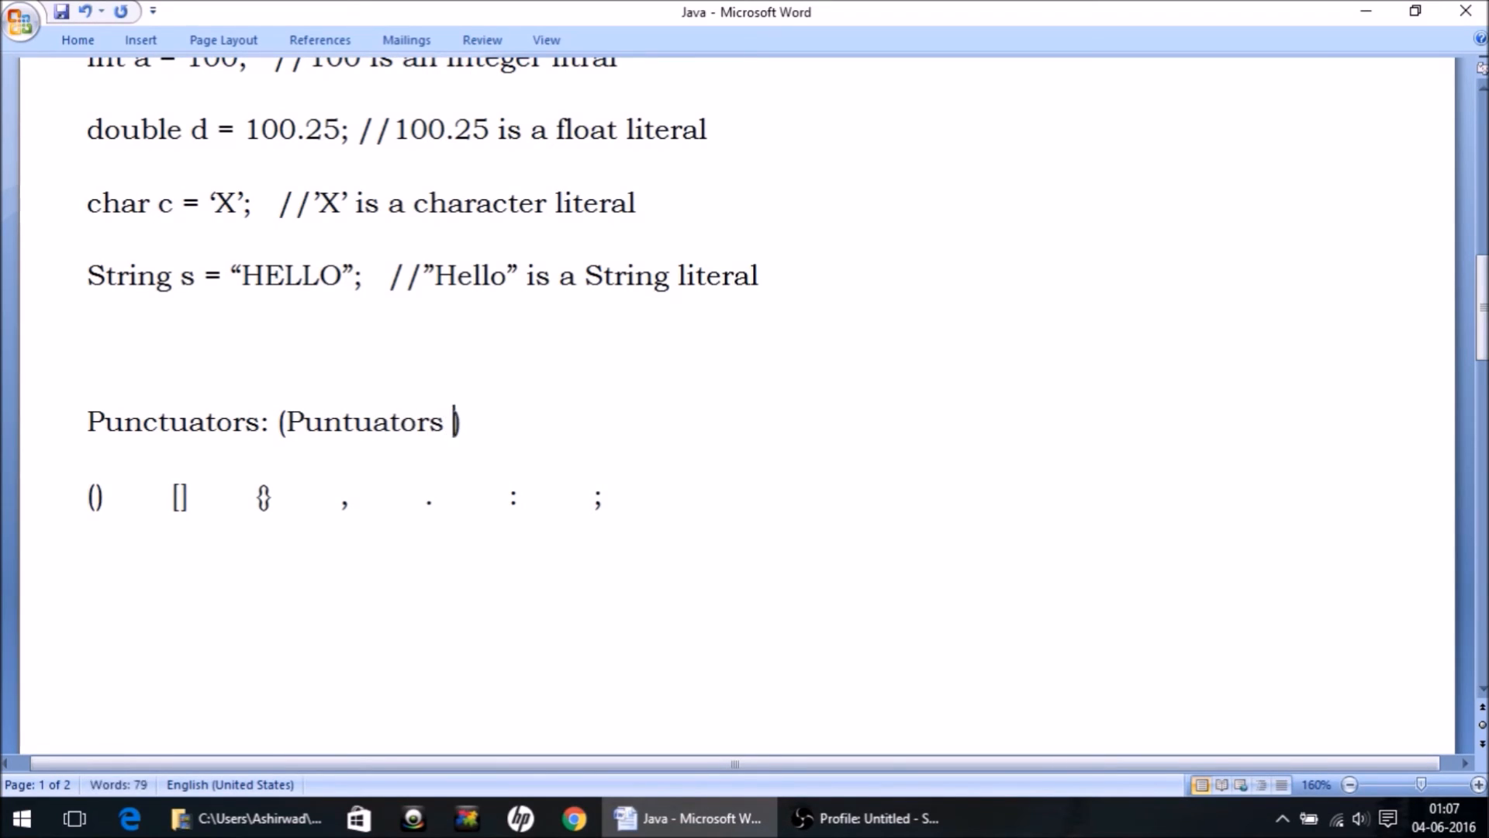
type("are used to s")
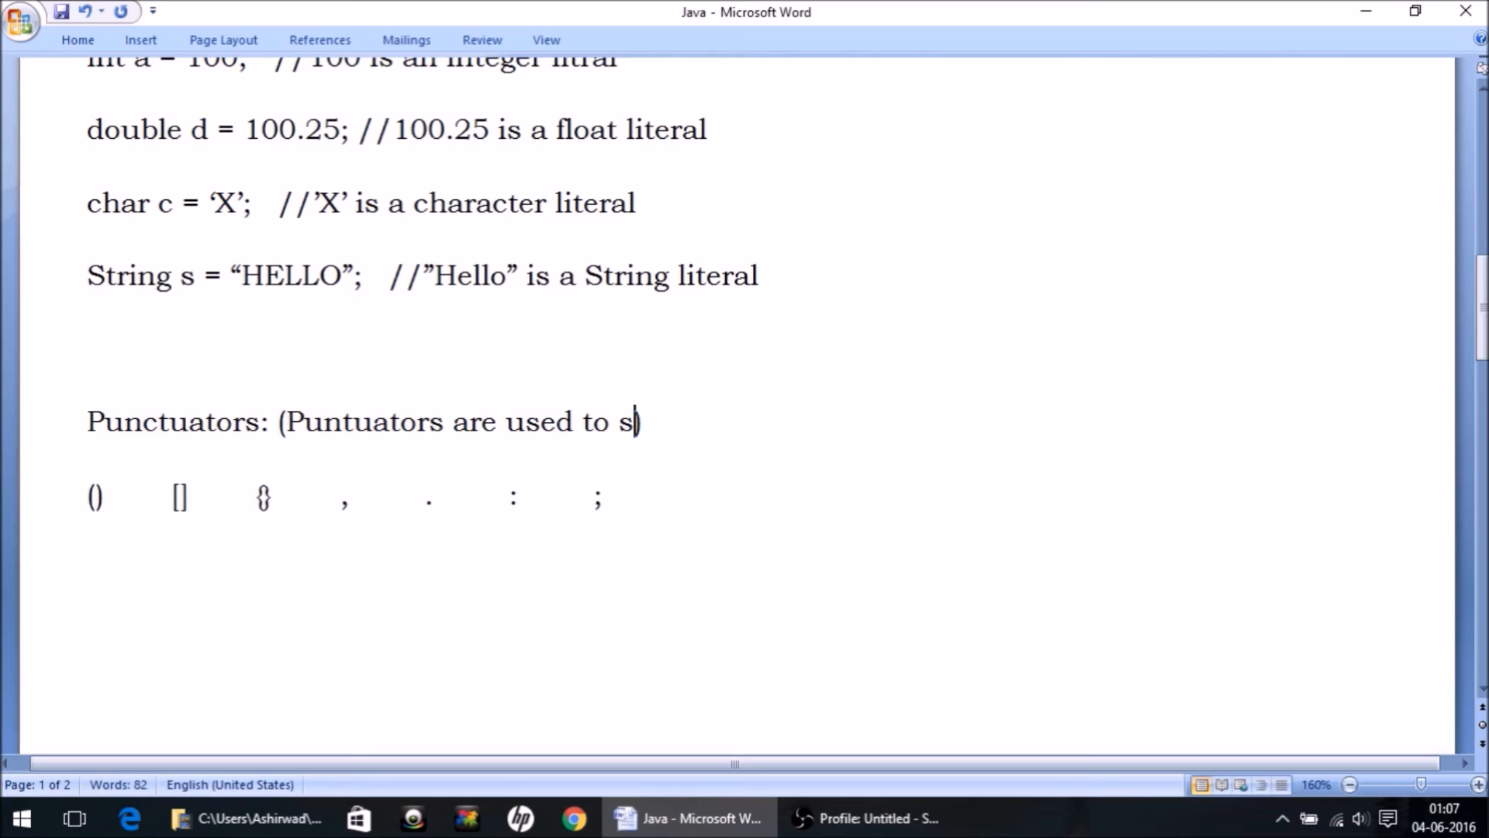
type("eparate )")
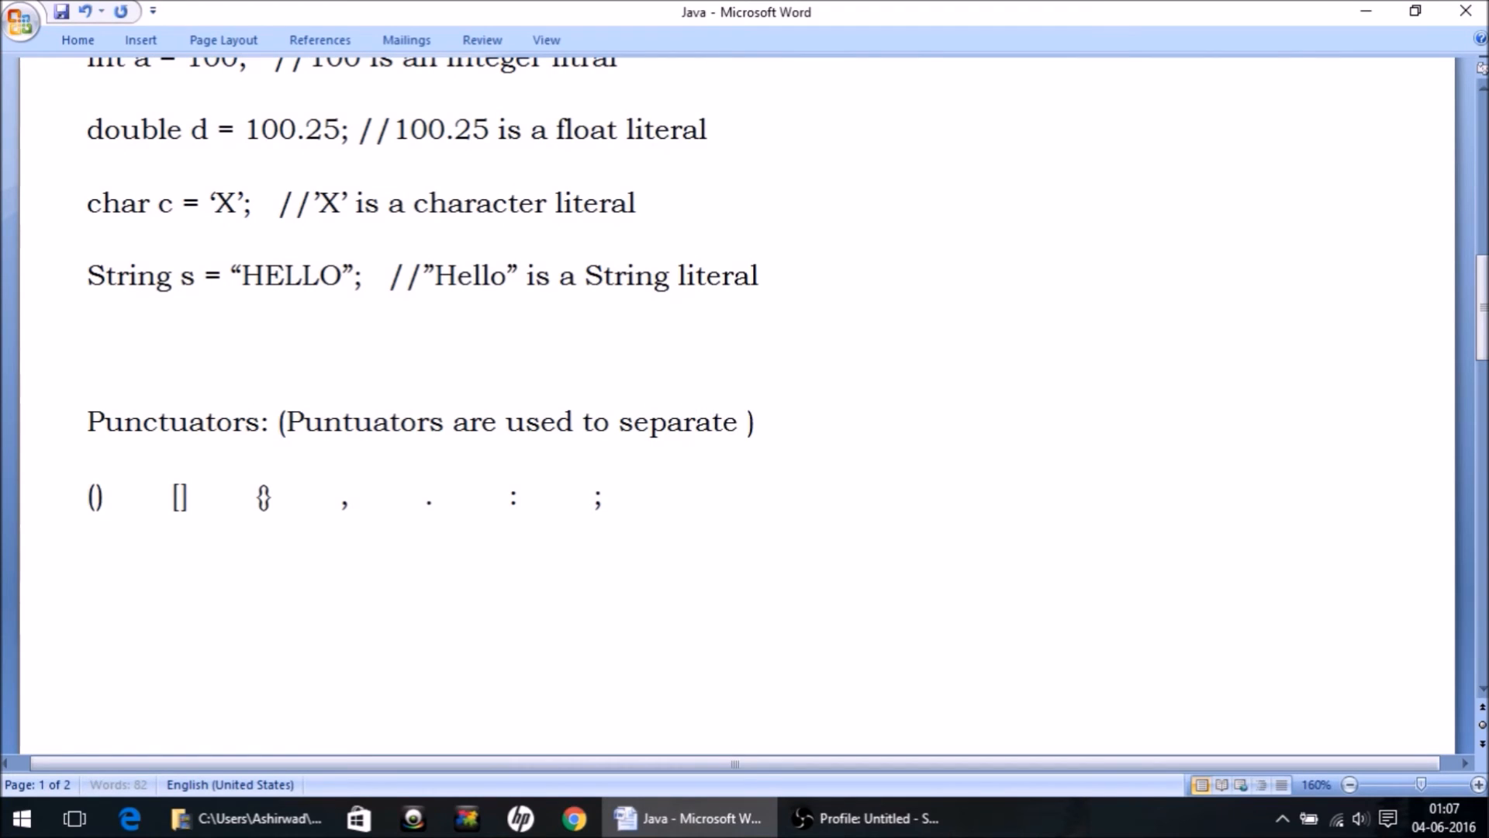
type("things in java")
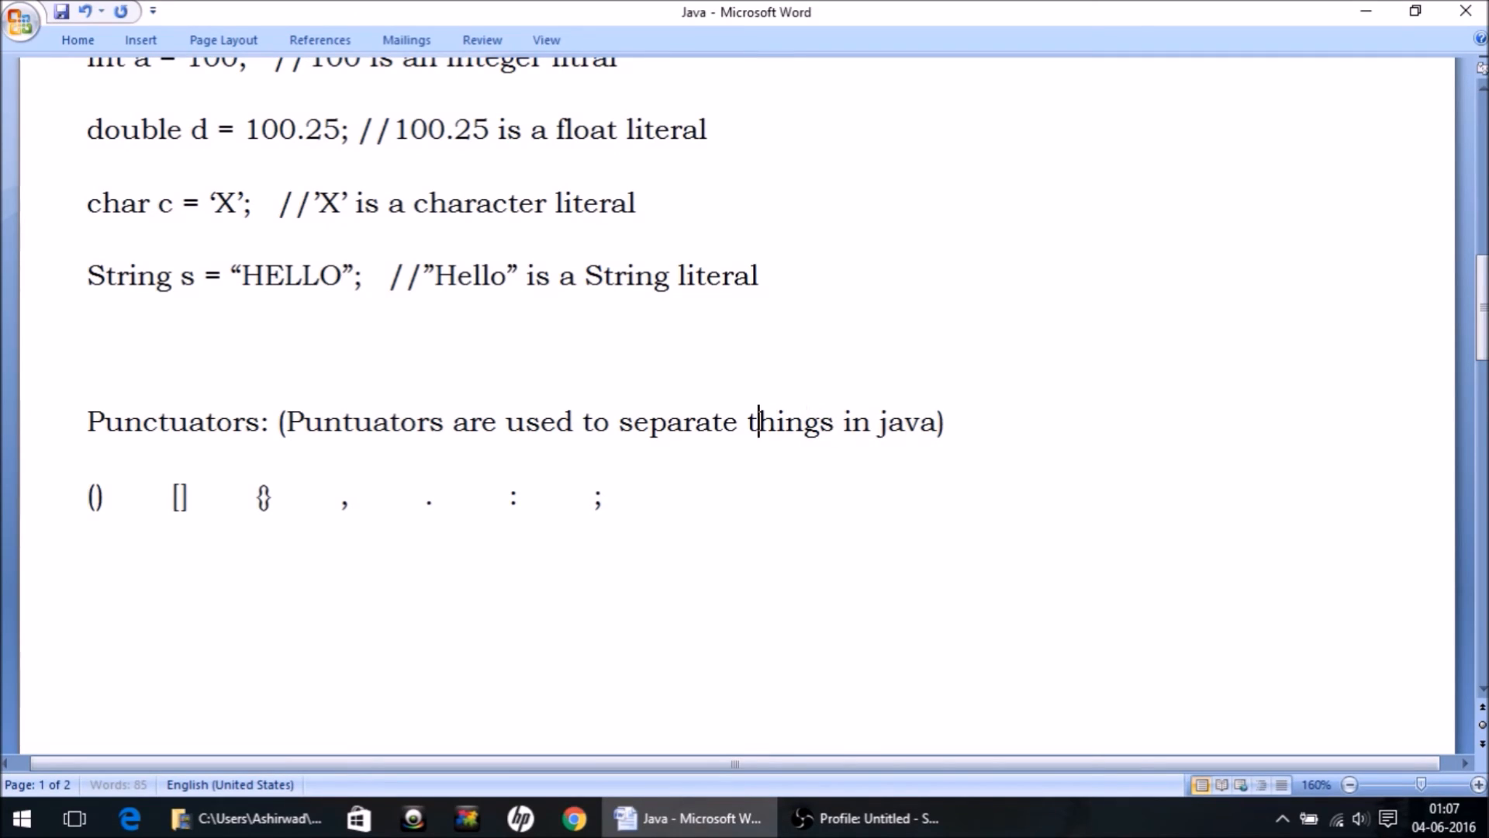
left_click(935, 421)
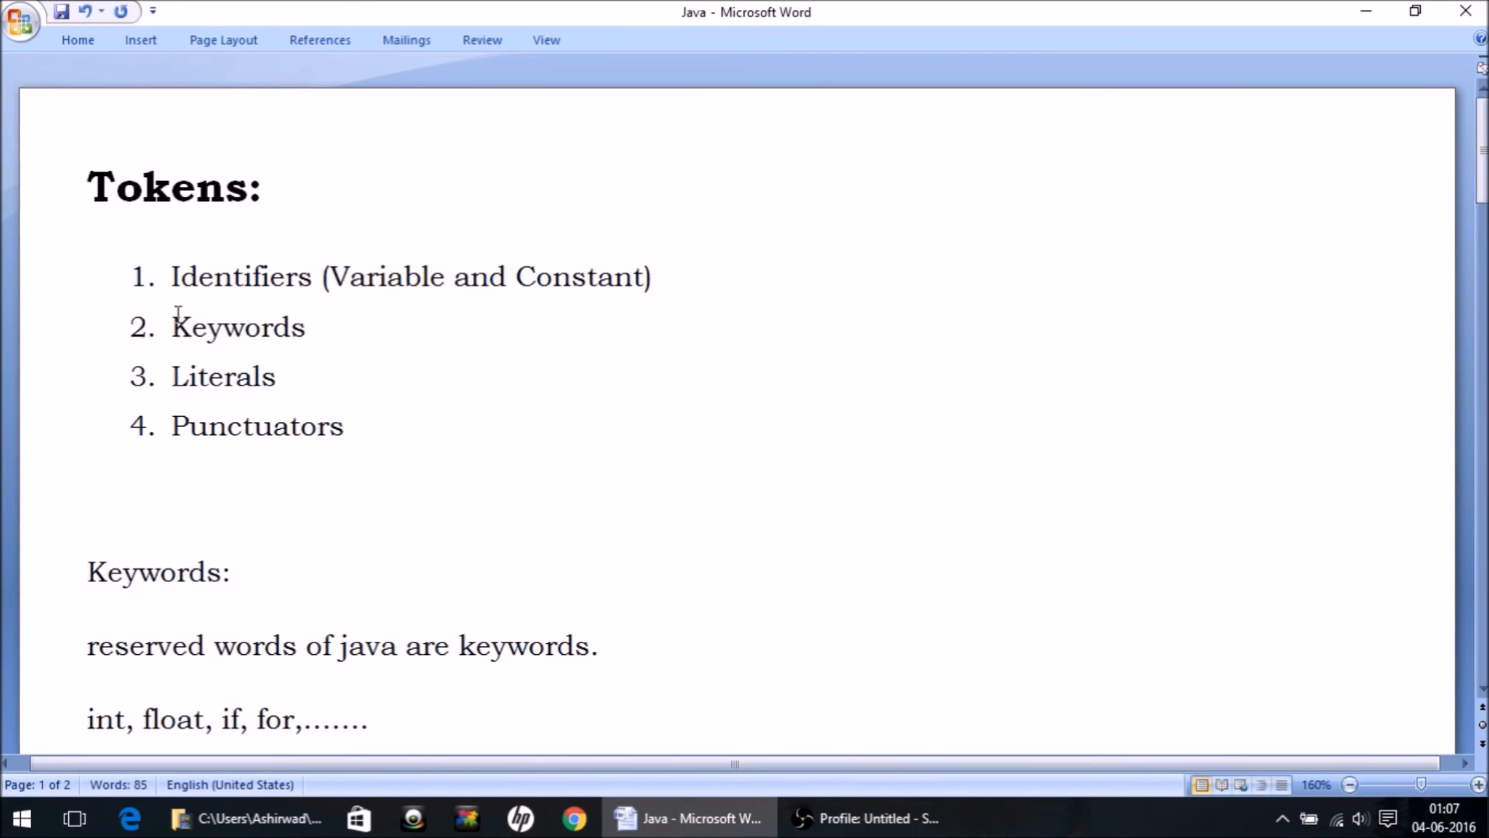
left_click_drag(170, 326, 344, 436)
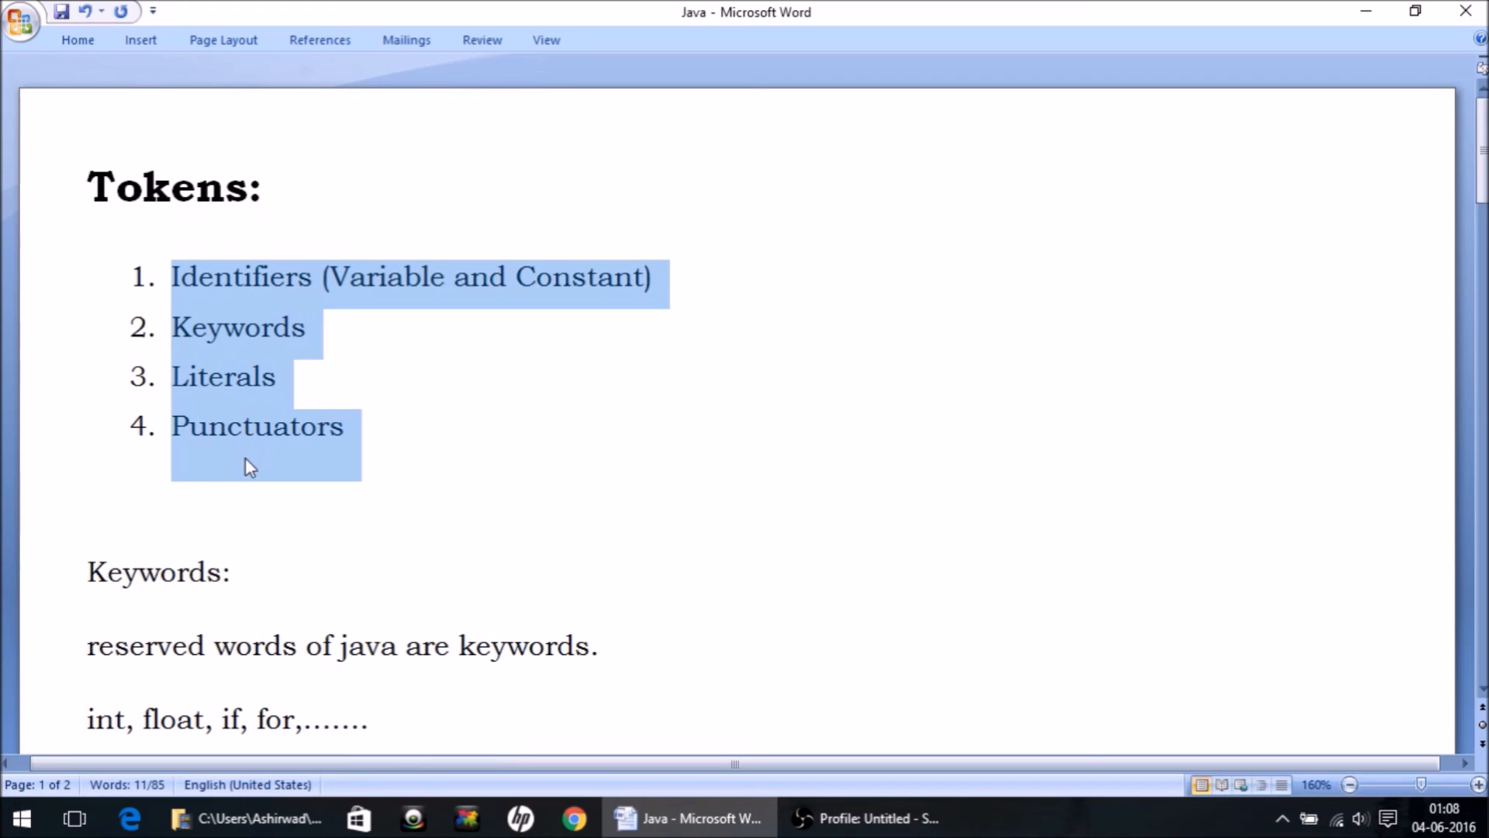
mouse_move(245, 493)
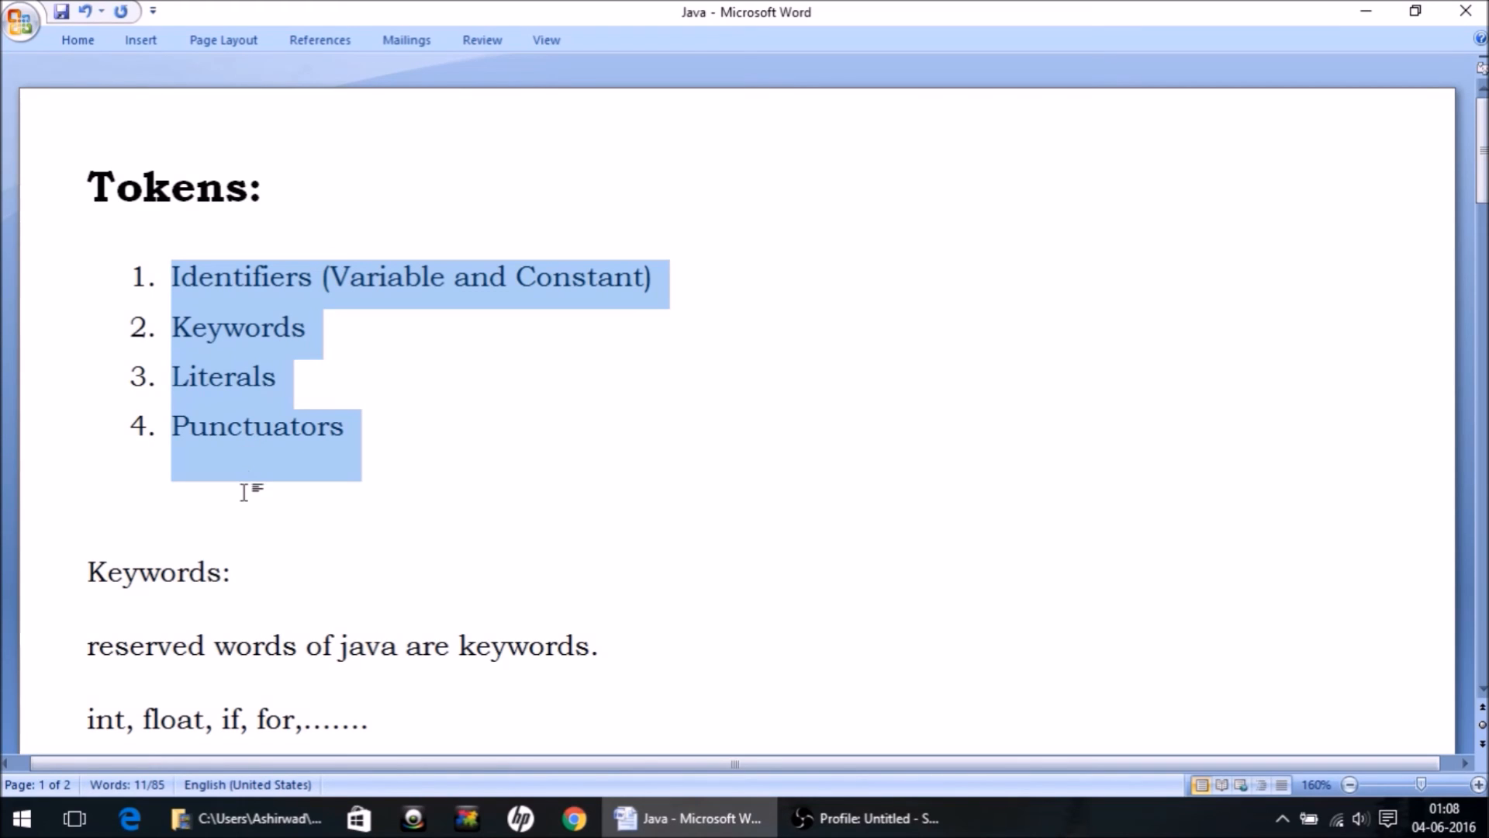
mouse_move(272, 514)
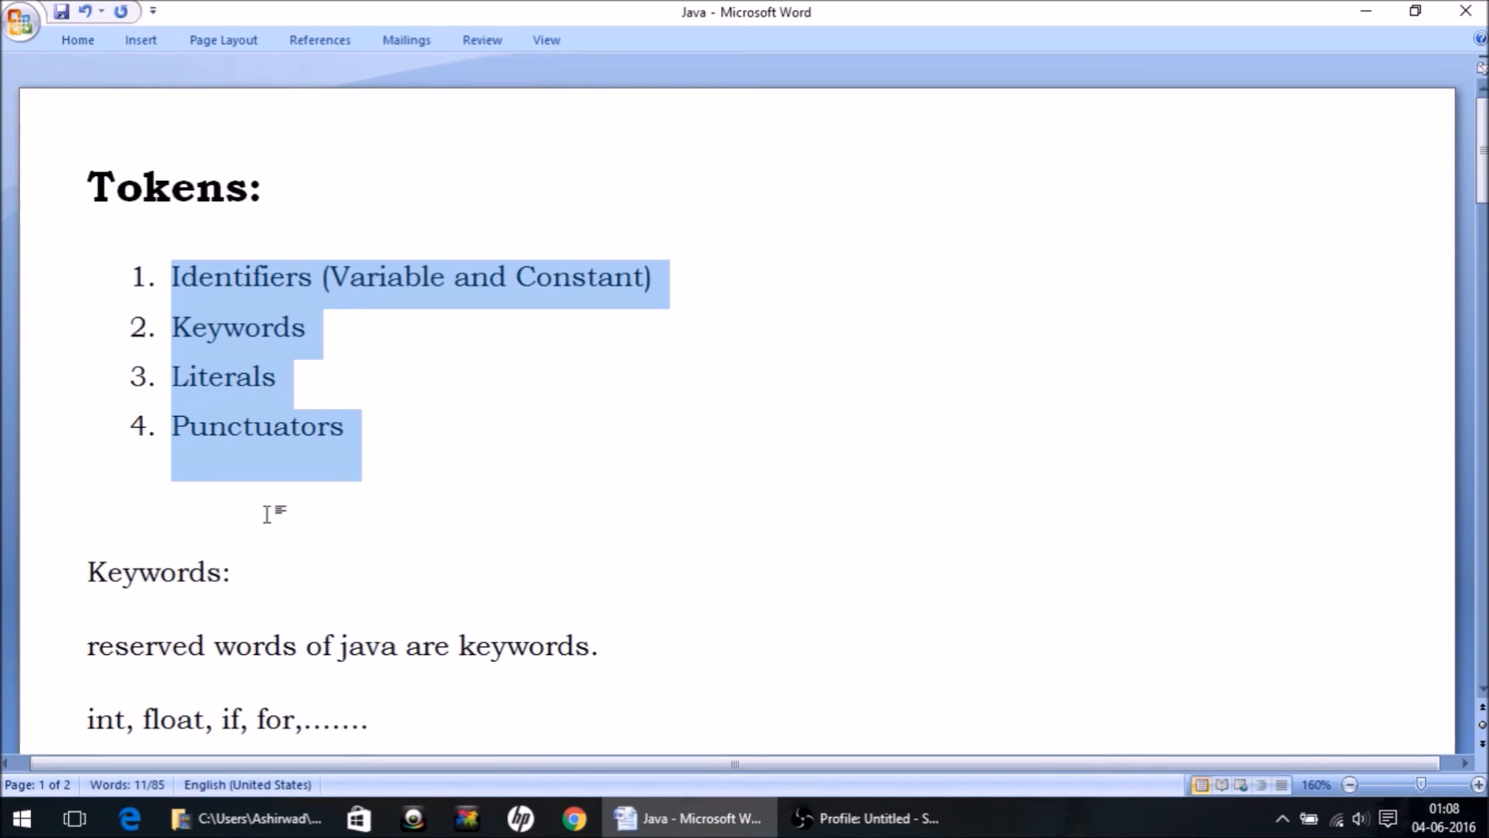
scroll("down", 3)
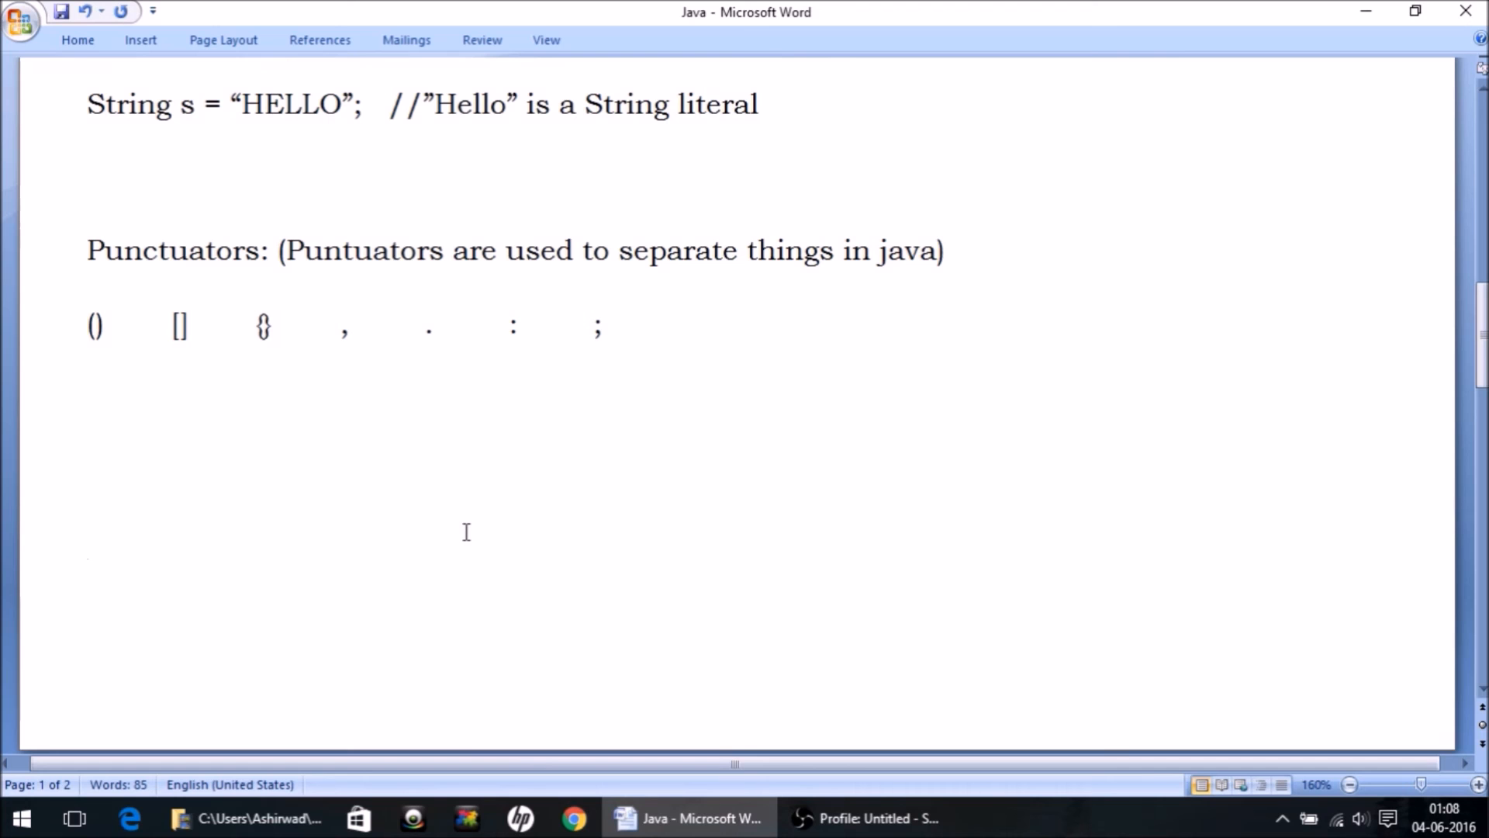
left_click(86, 542)
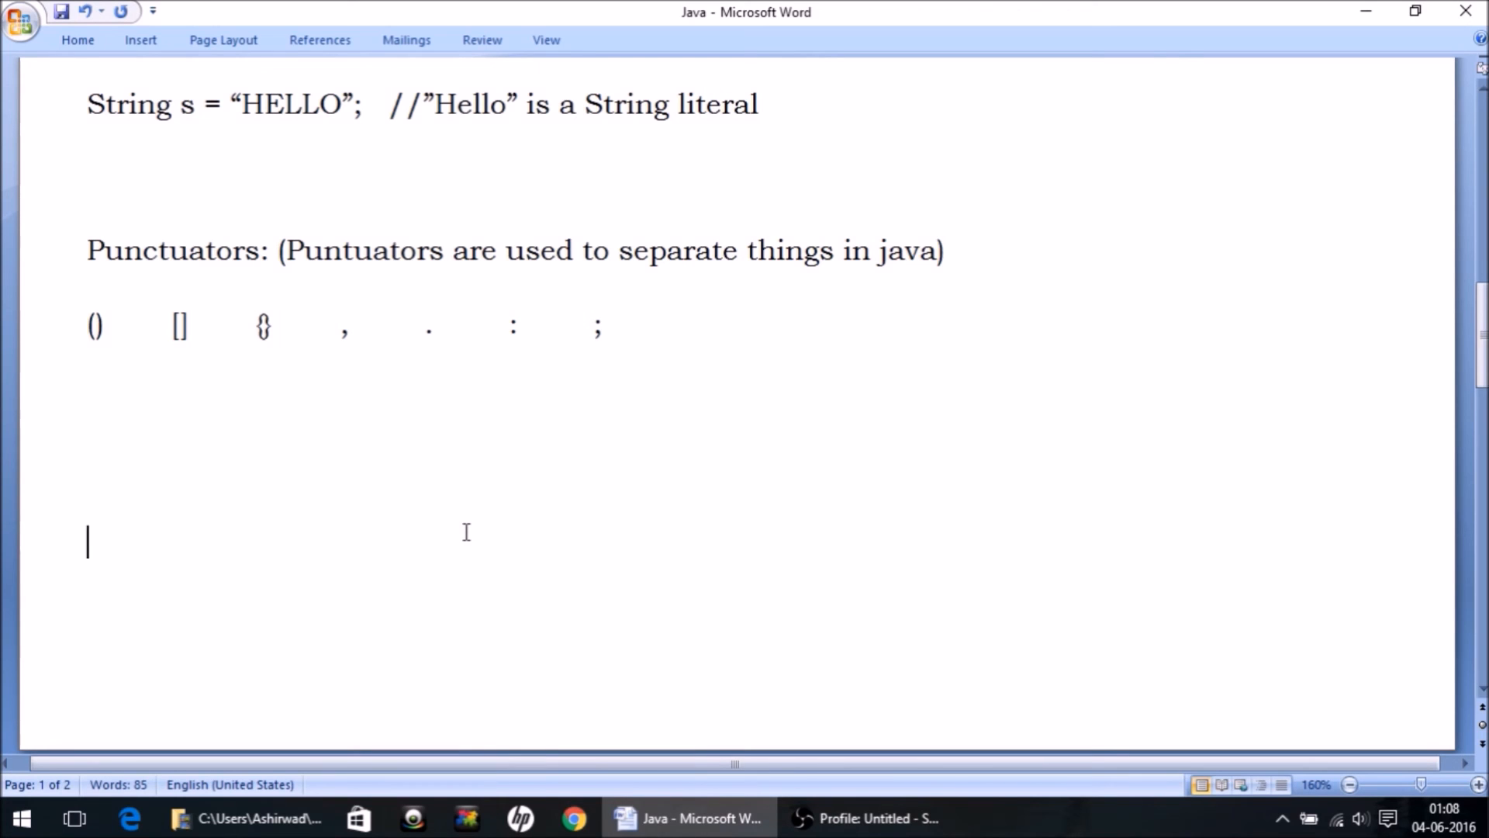